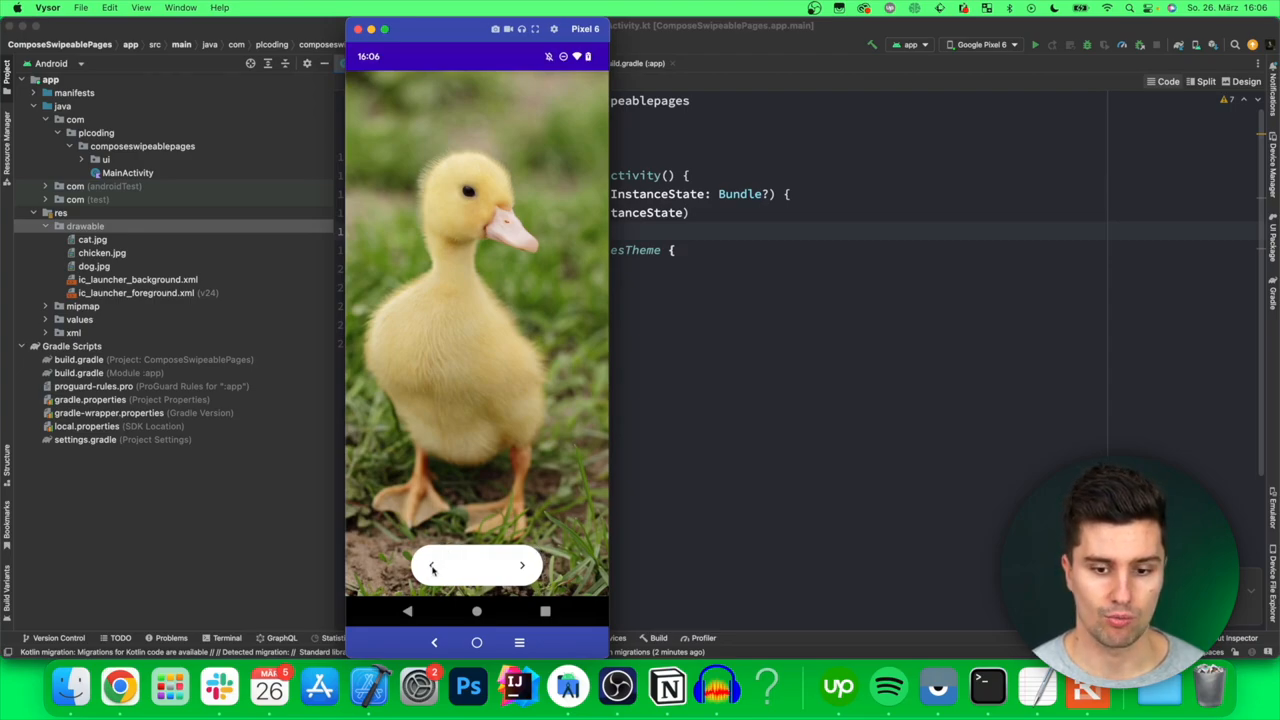
- Tap the arrow buttons in the emulator to flip between the dog and chicken pages
click(520, 564)
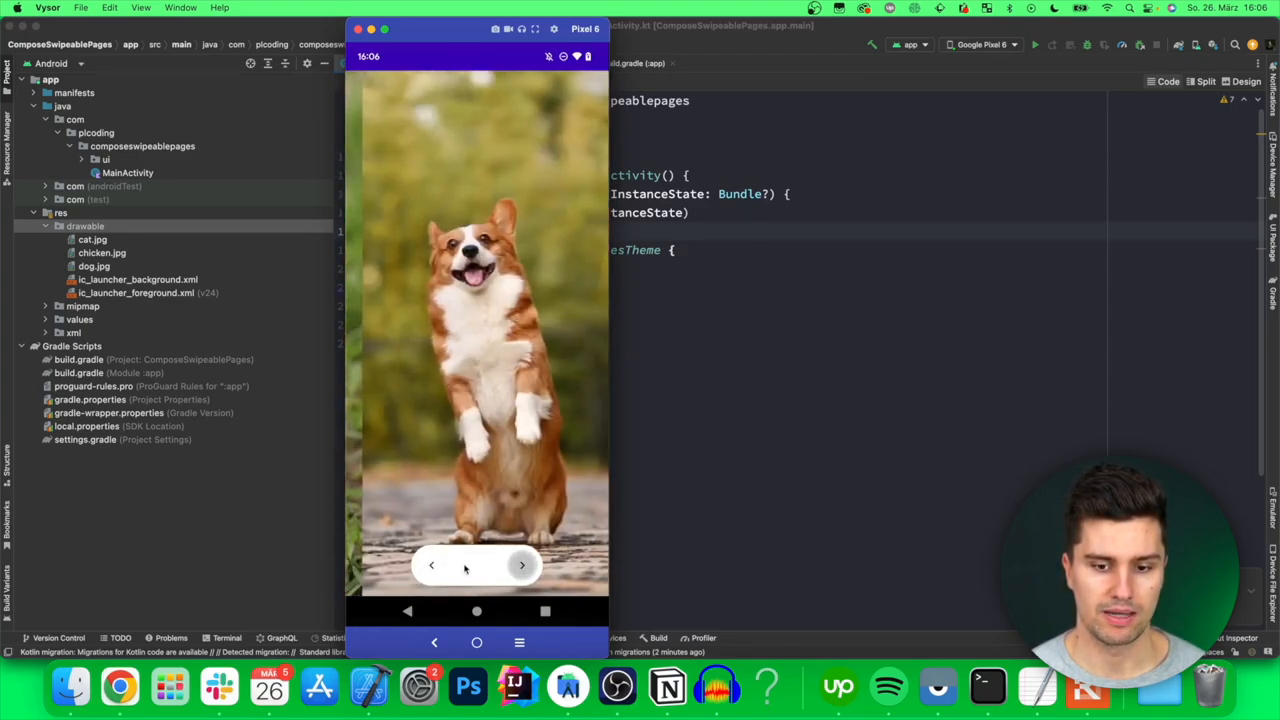
click(520, 564)
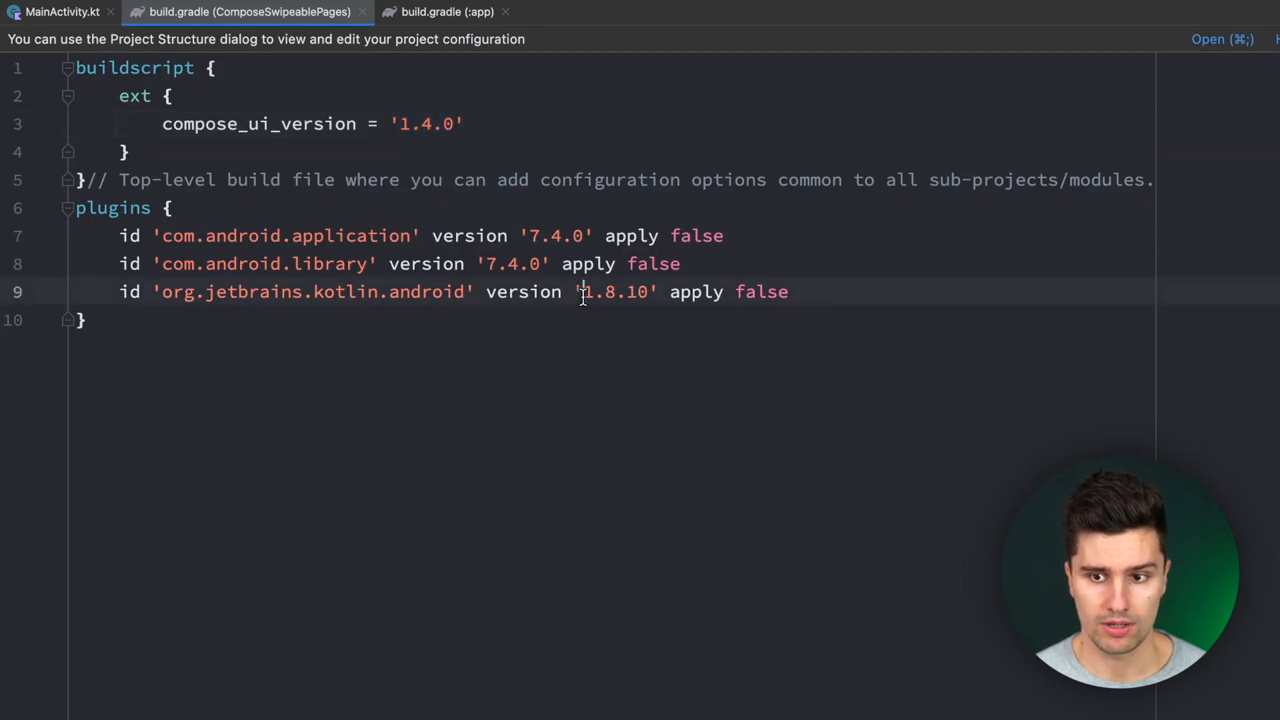
- Check Kotlin plugin 1.8.10 and Compose compiler 1.4.3 in the build files, then return to MainActivity.kt
double_click(614, 292)
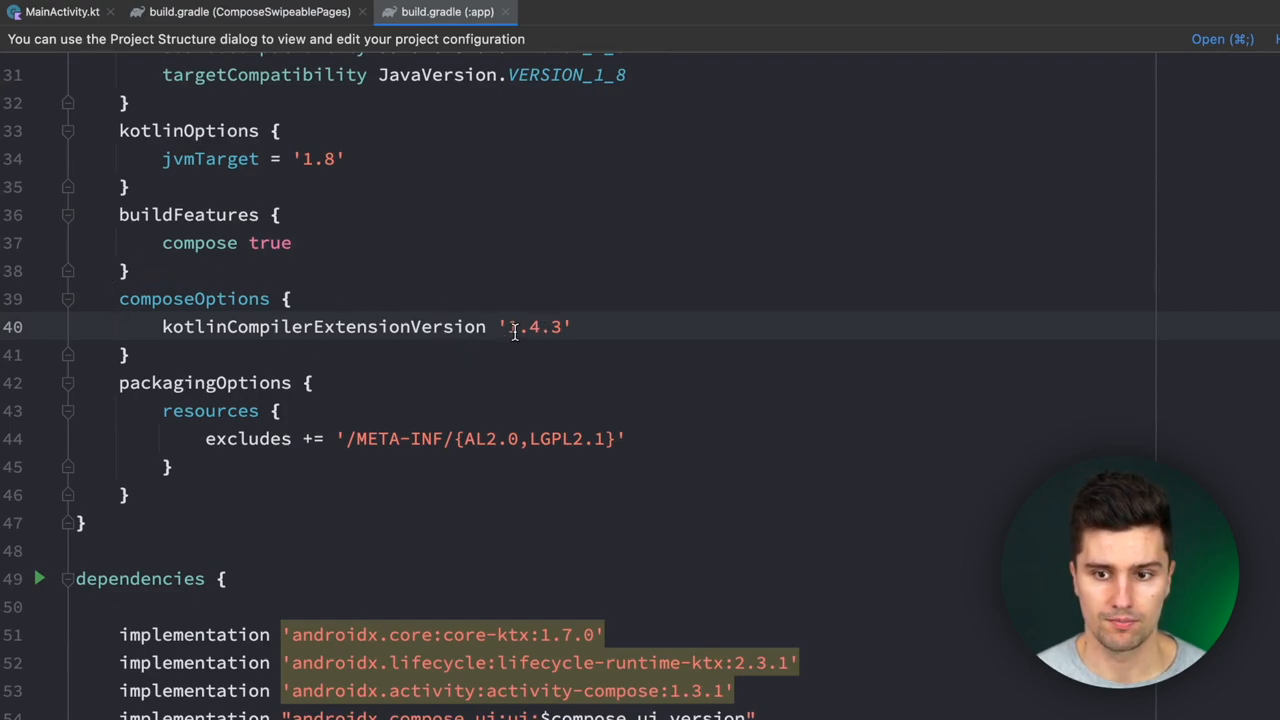
double_click(534, 326)
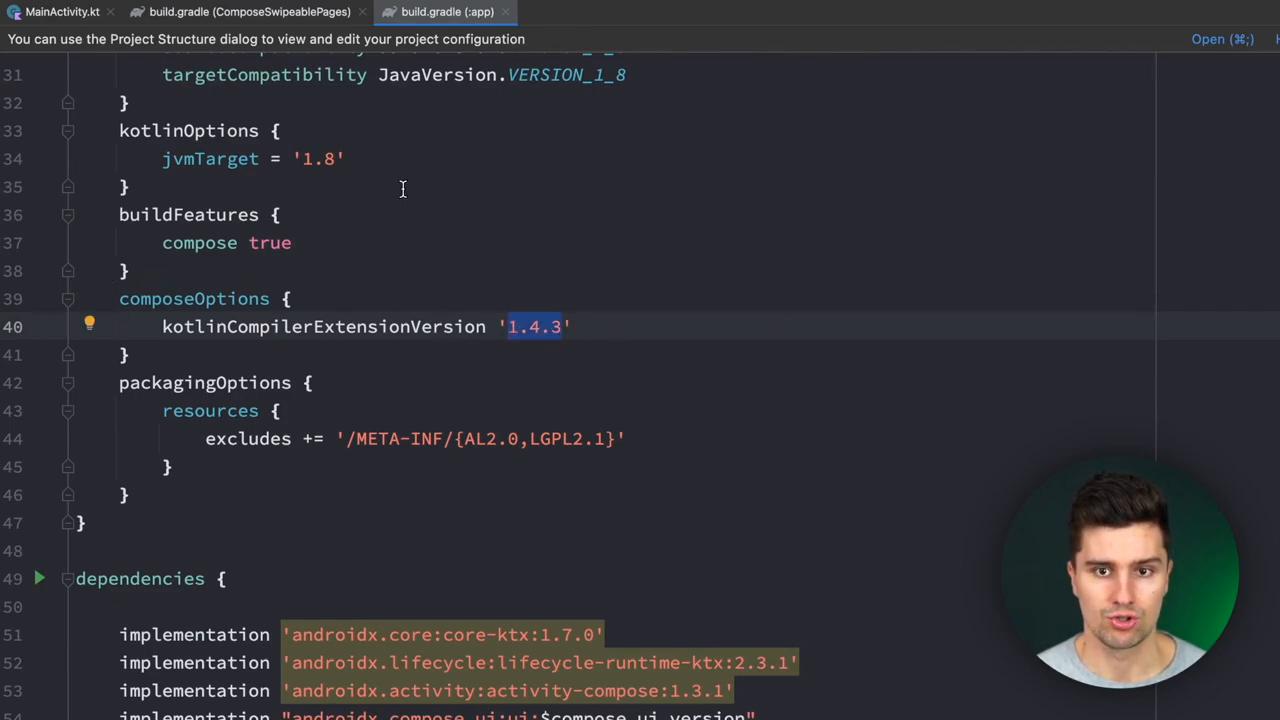
click(248, 12)
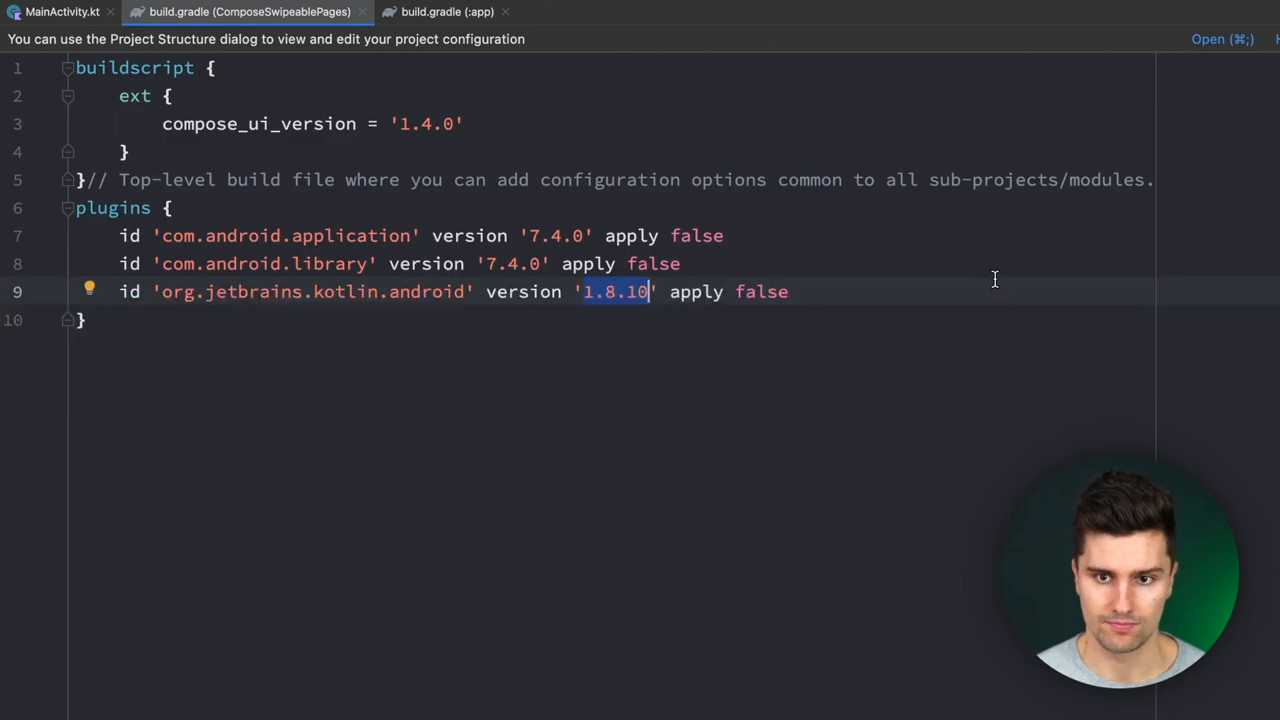
click(364, 12)
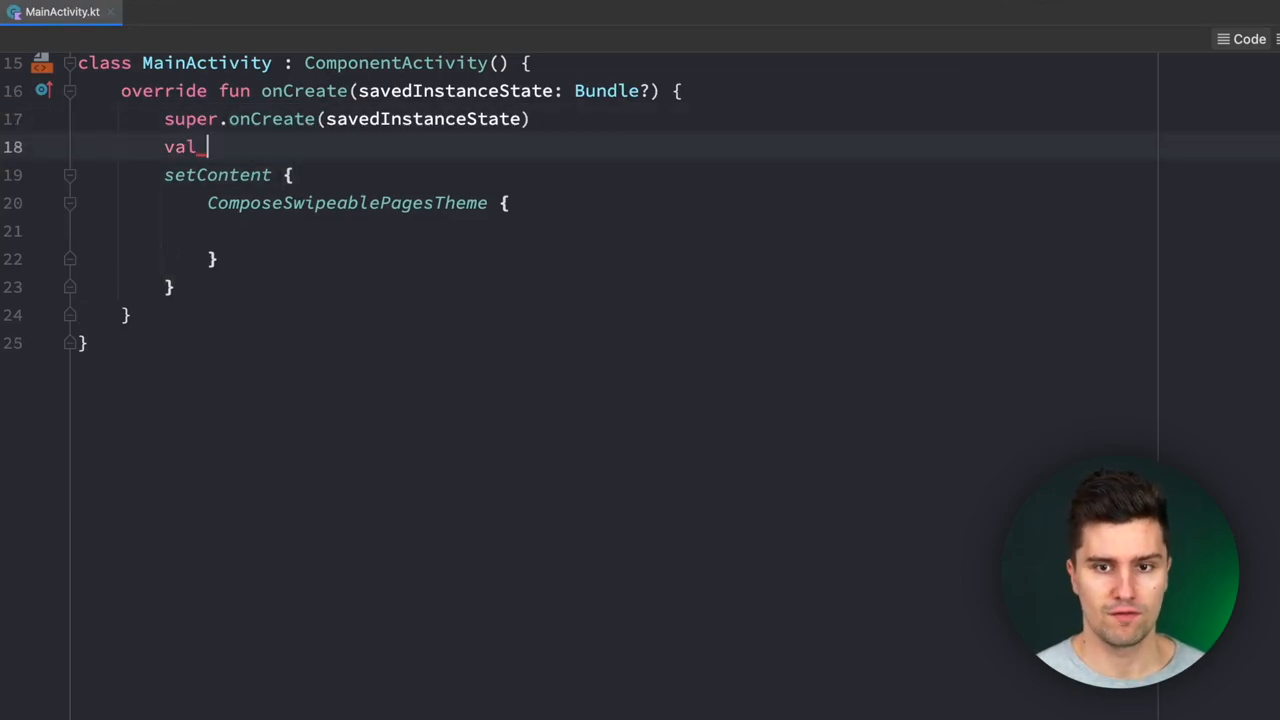
- Declare val animals = listOf(R.drawable.cat, R.drawable.dog, R.drawable.chicken) in onCreate
text(l)
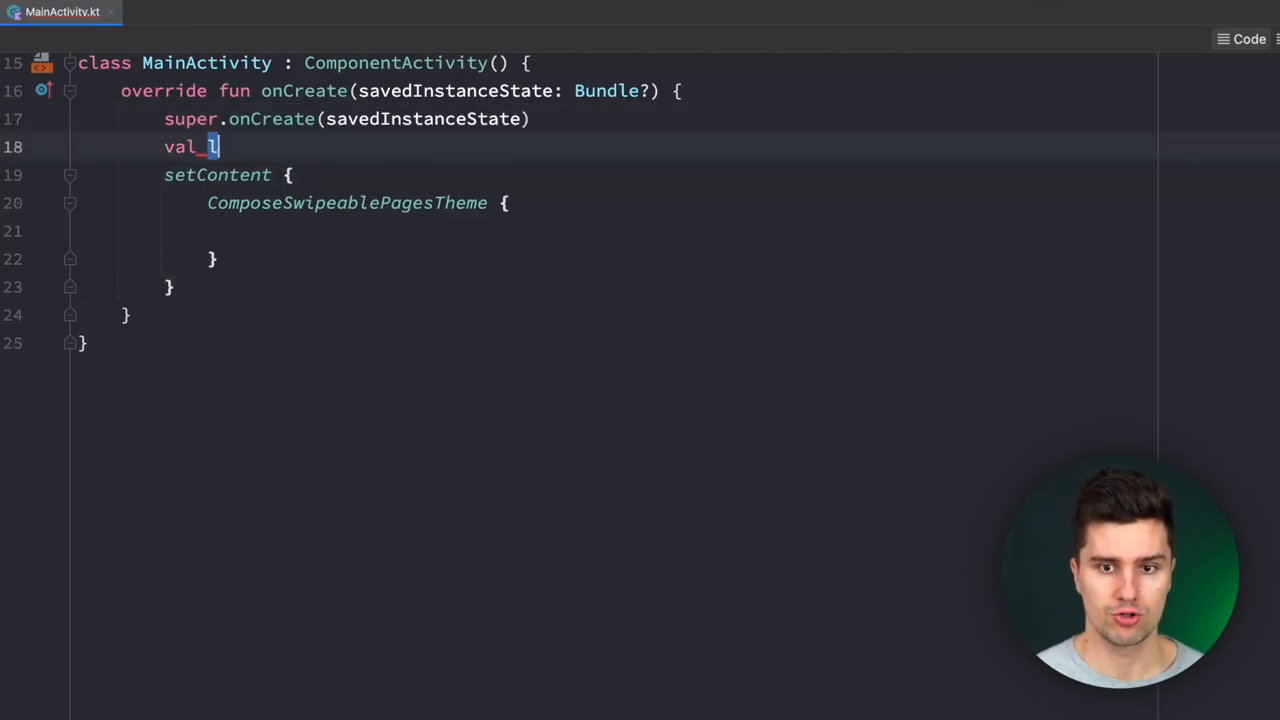
text(animals = listOf)
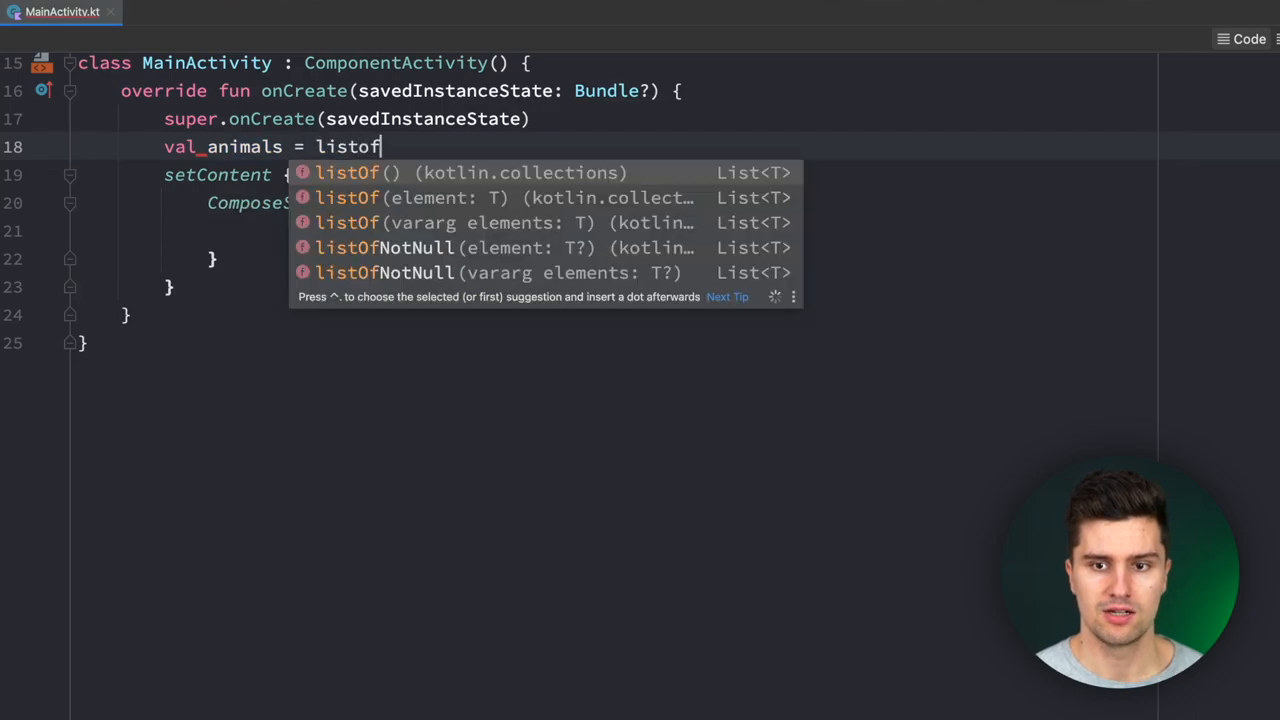
click(346, 172)
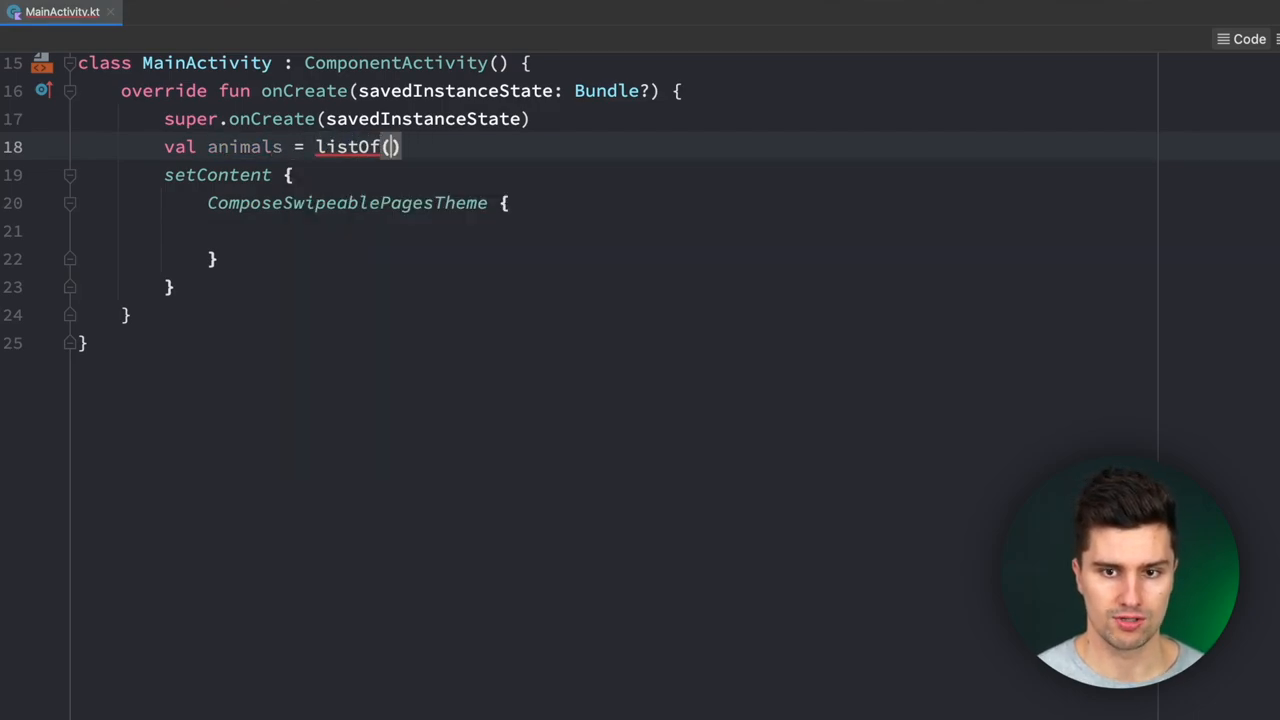
text(R.drawable)
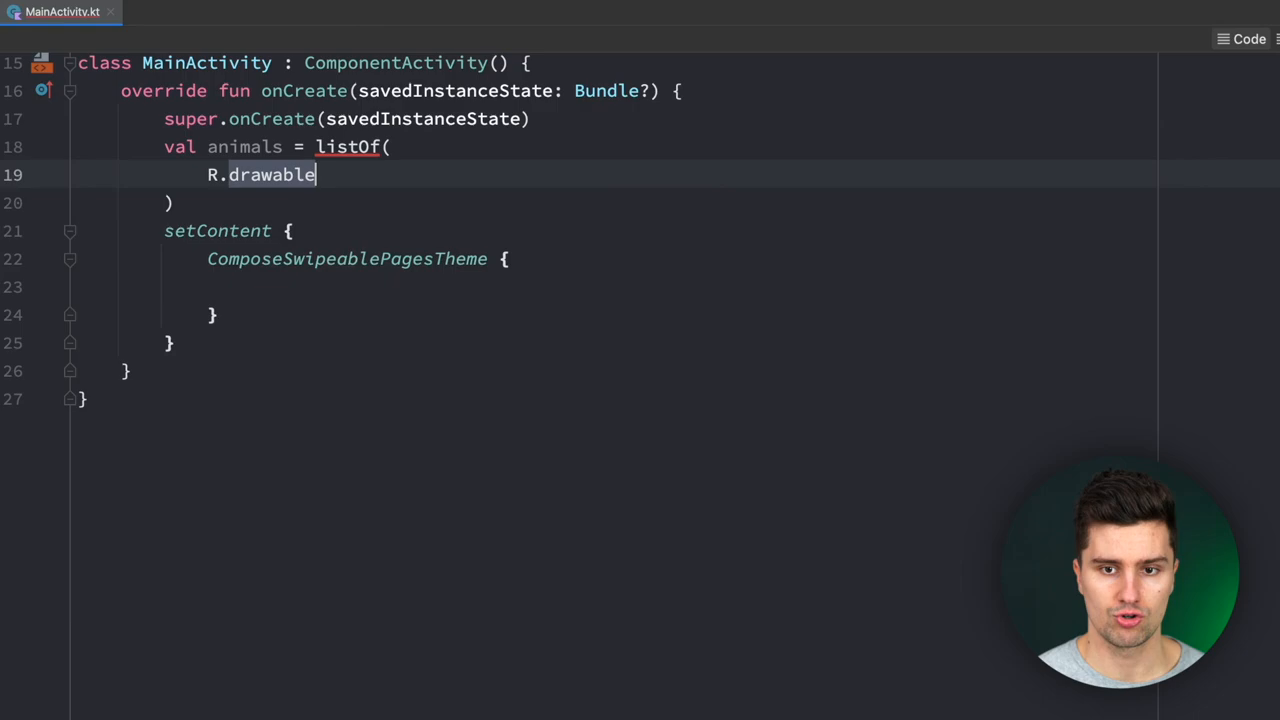
text(.cat)
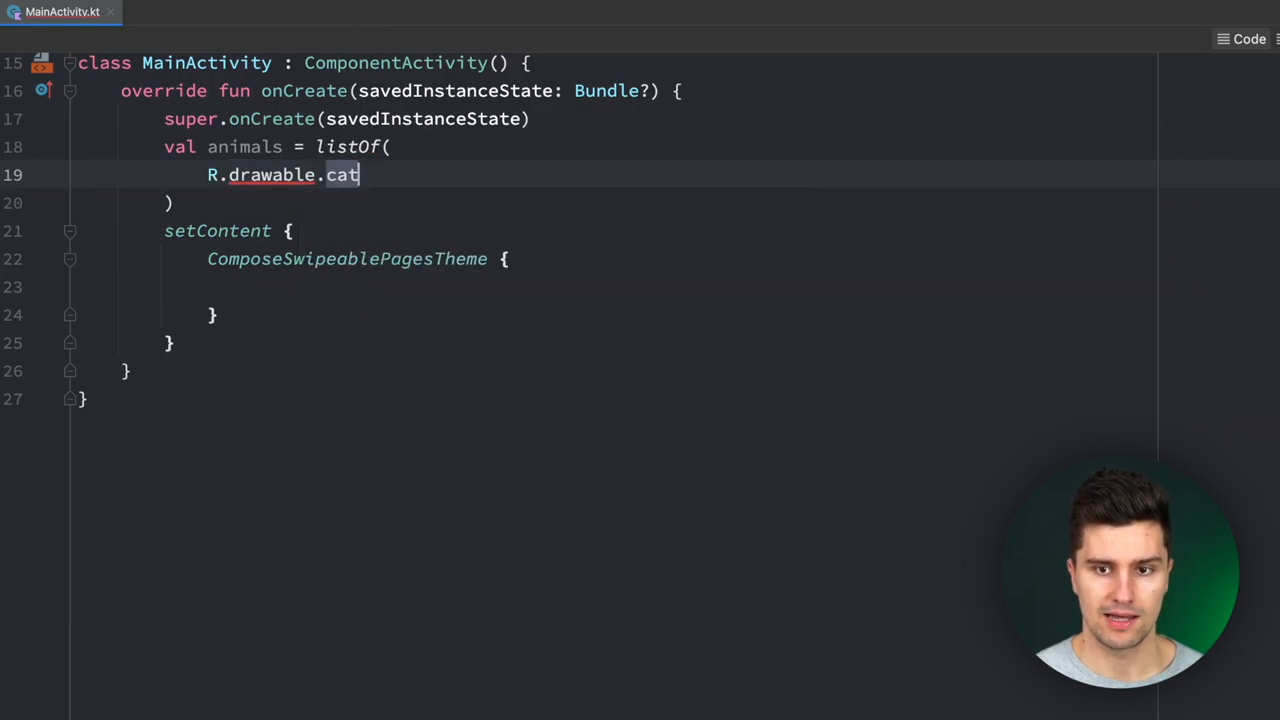
text(,)
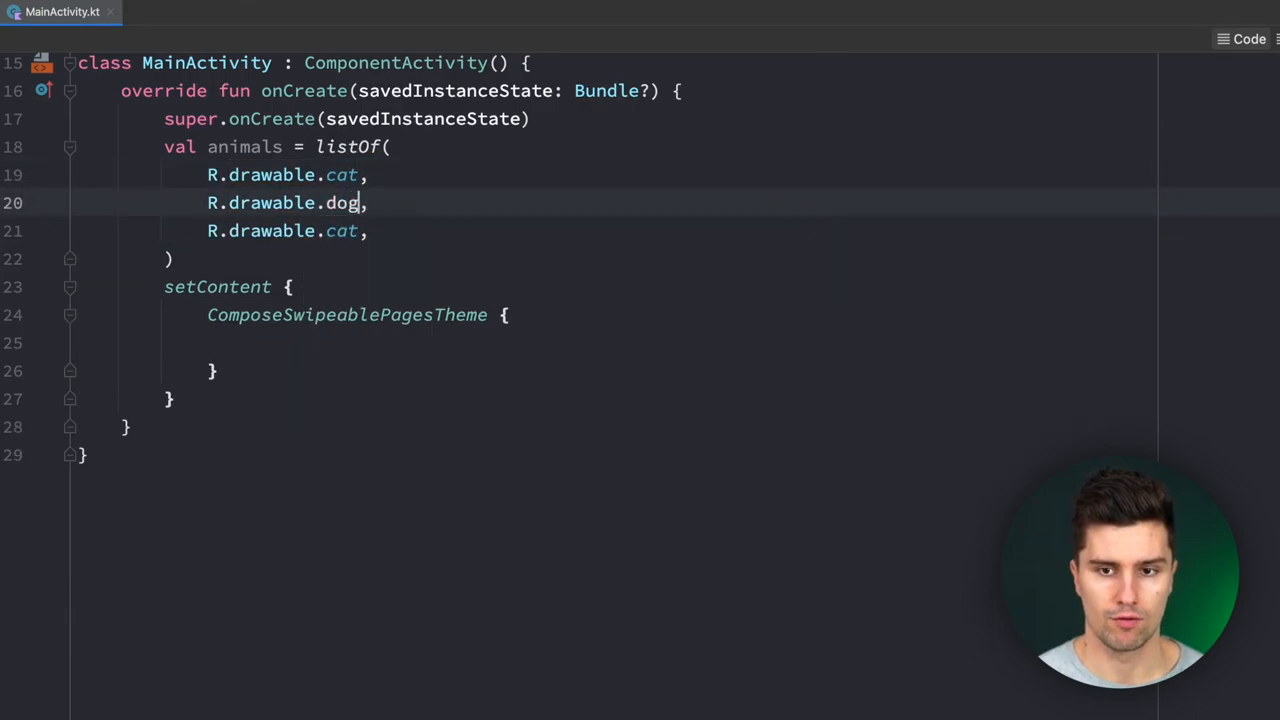
text(chicken)
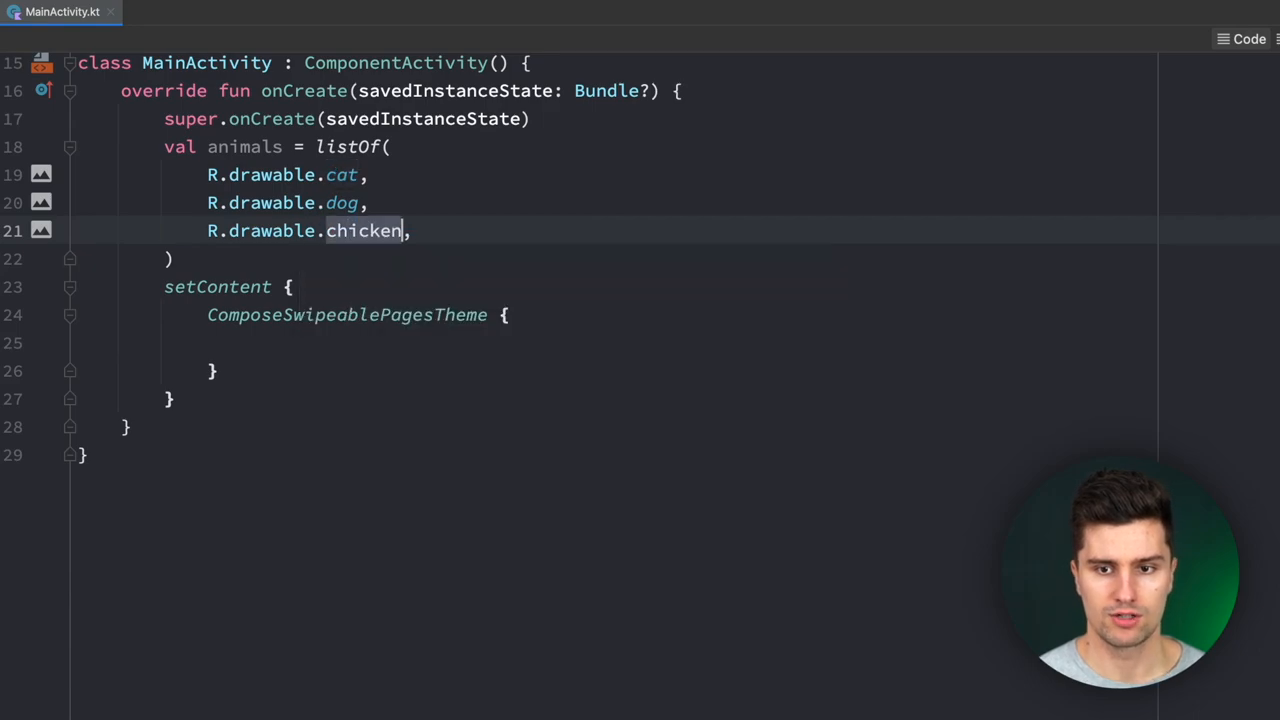
scroll(down, 3)
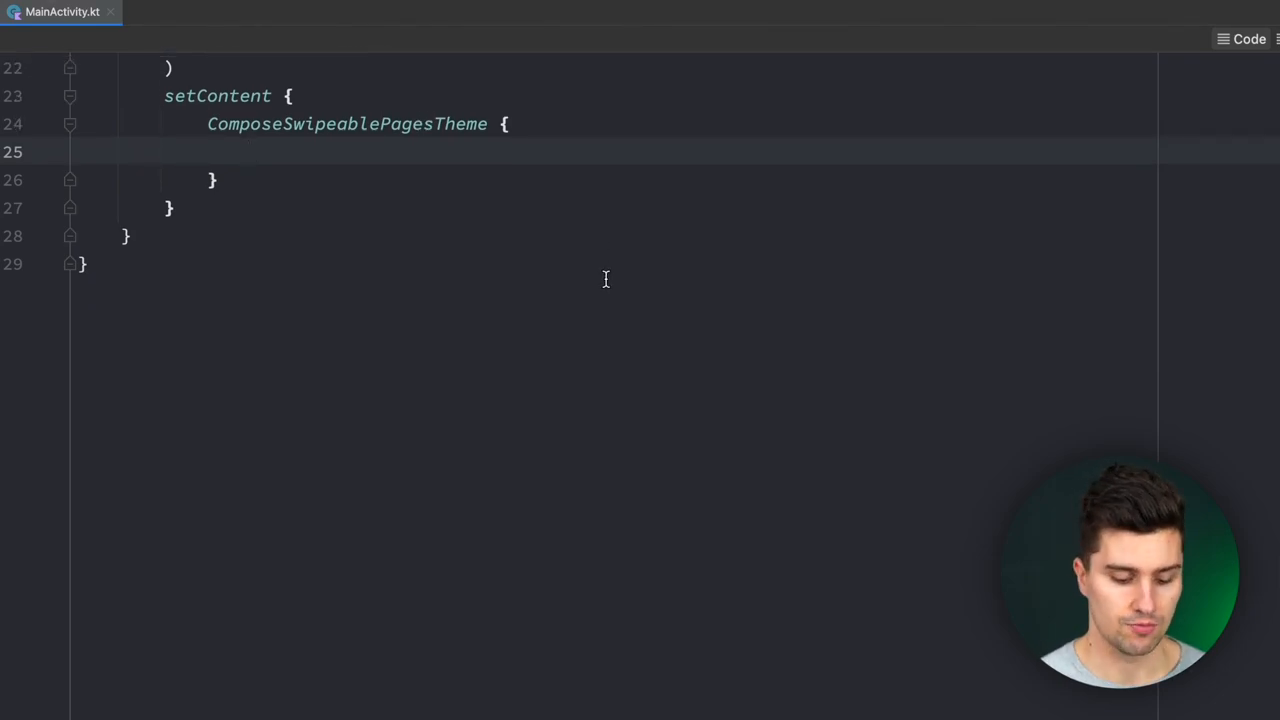
- Add Box(modifier = Modifier.fillMaxSize()) inside the theme block and begin a HorizontalPager in it
text(B)
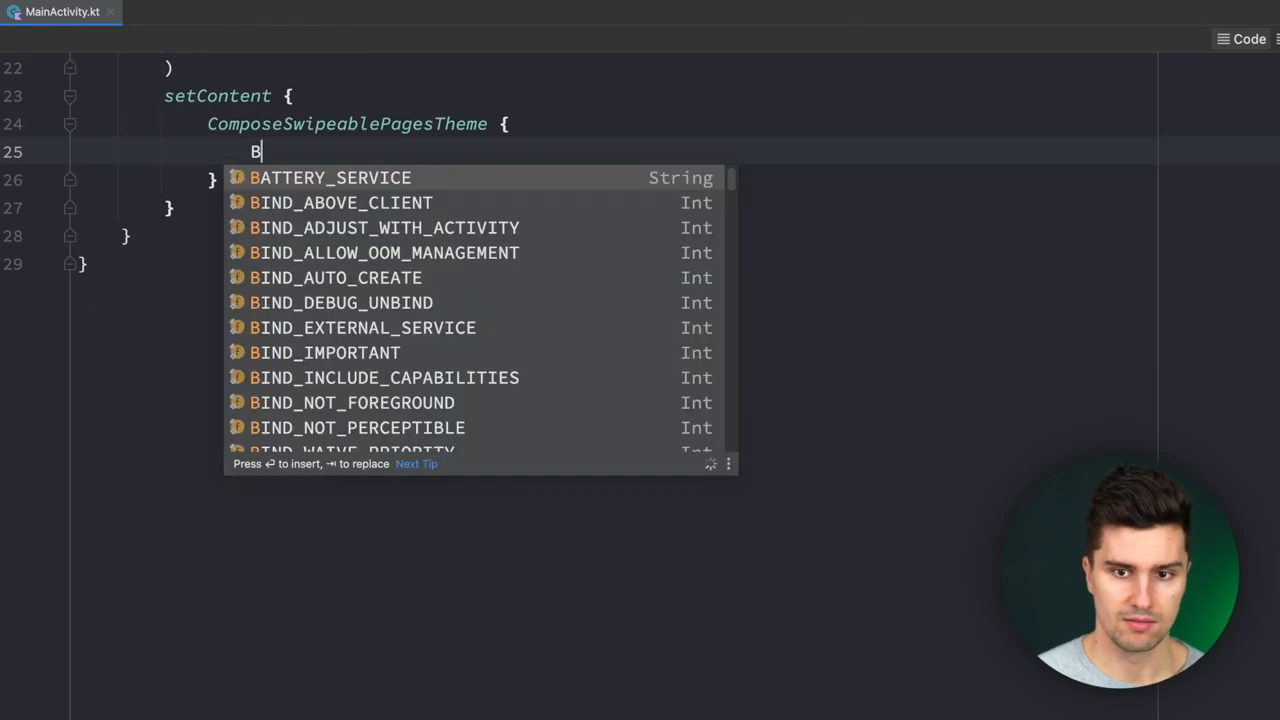
text(ox)
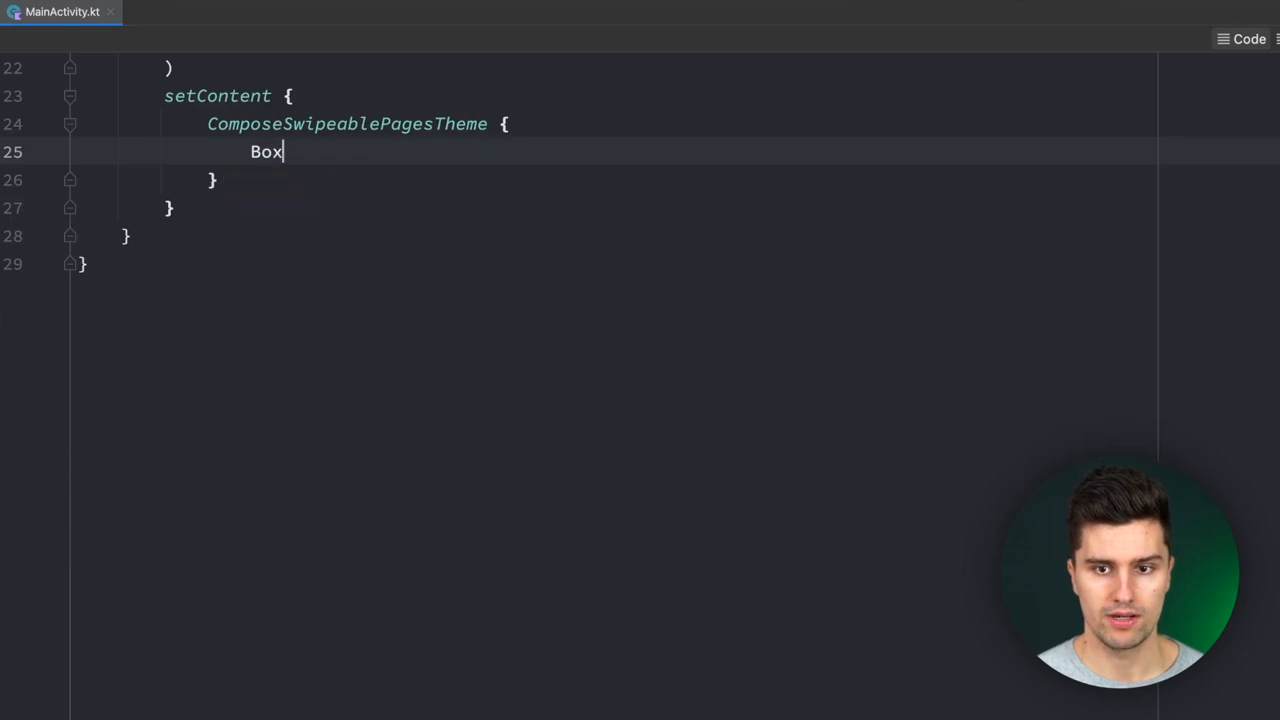
text((modifier = Modifier.fil)
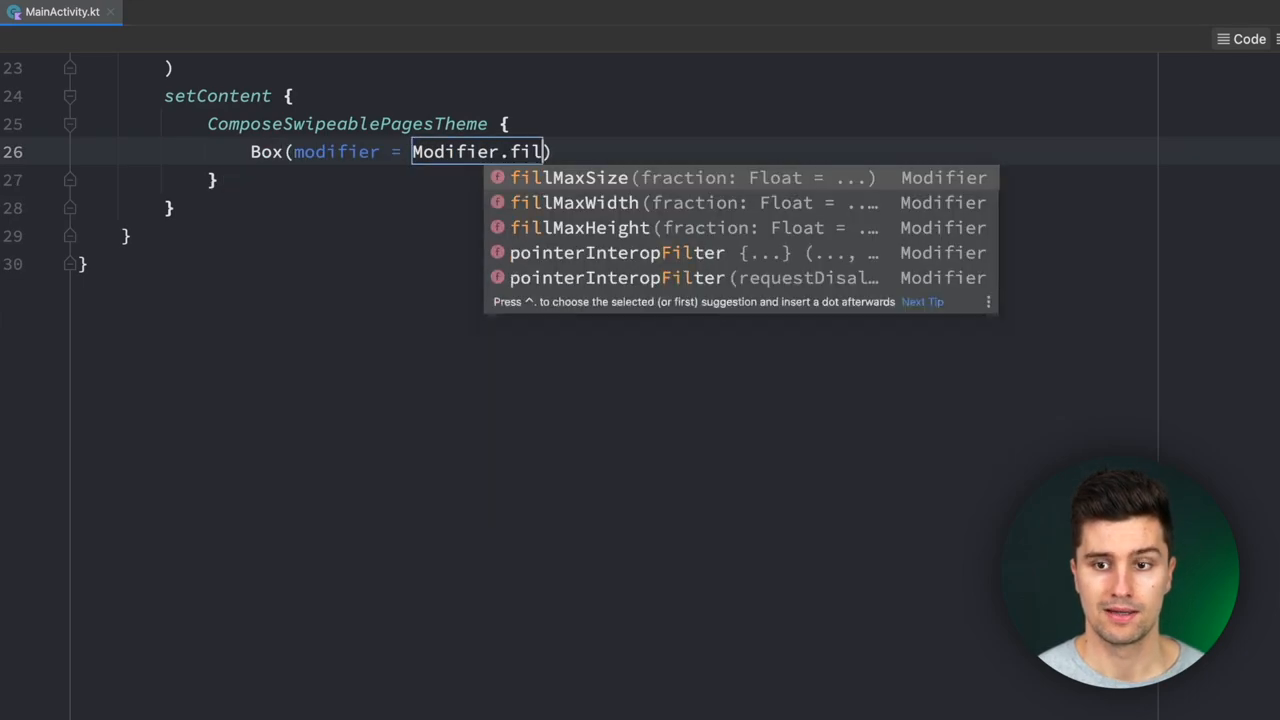
click(568, 176)
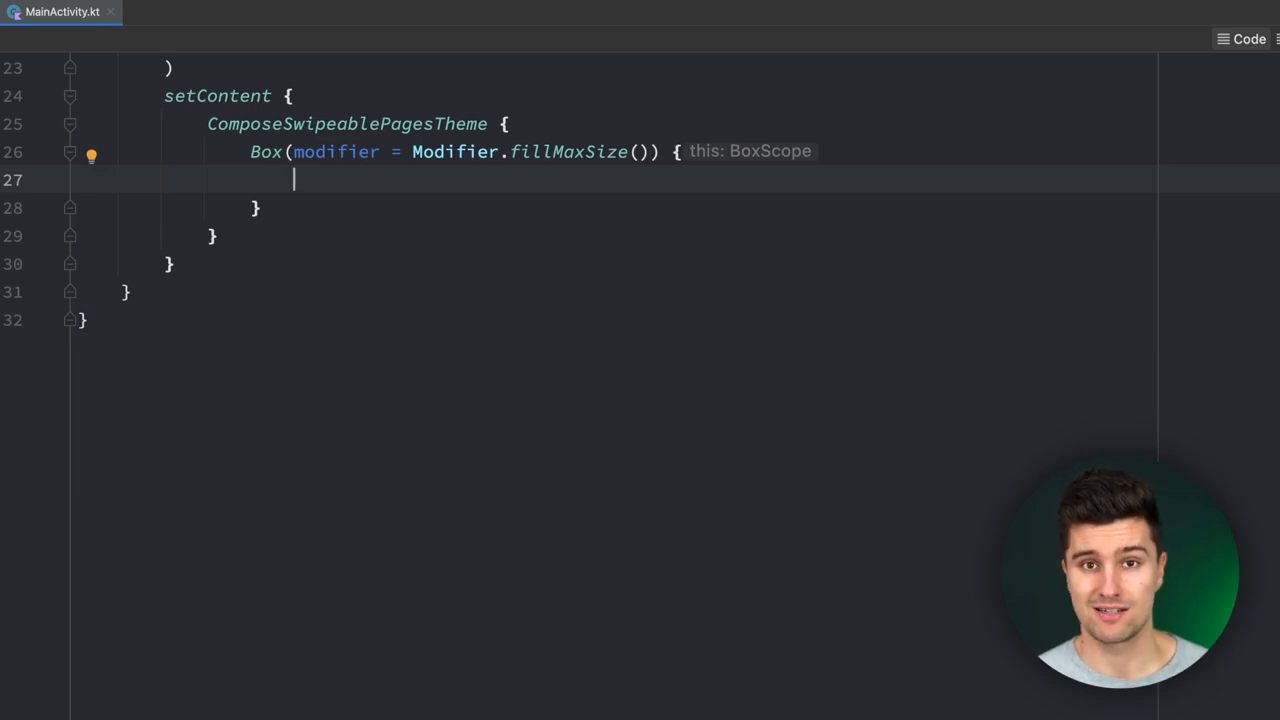
text(Hori)
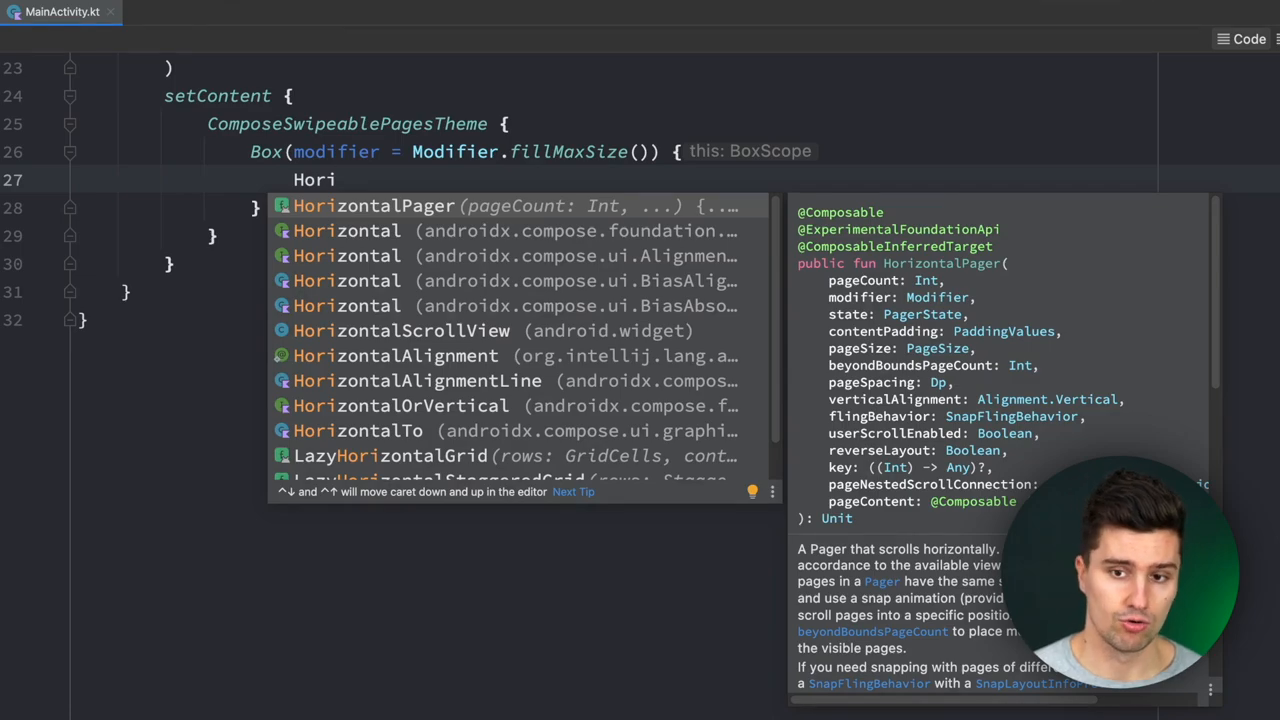
- Write the HorizontalPager call with pageCount = animals.size
key(Escape)
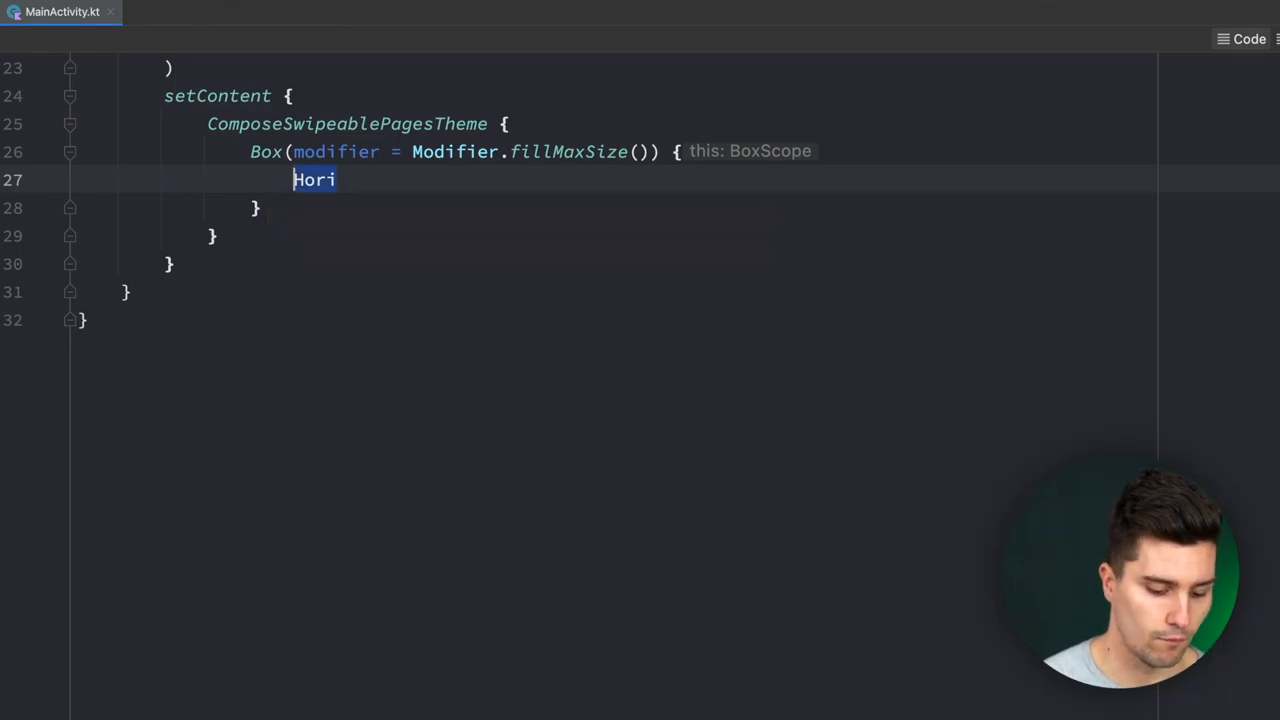
text(Ver)
text(pageCount =)
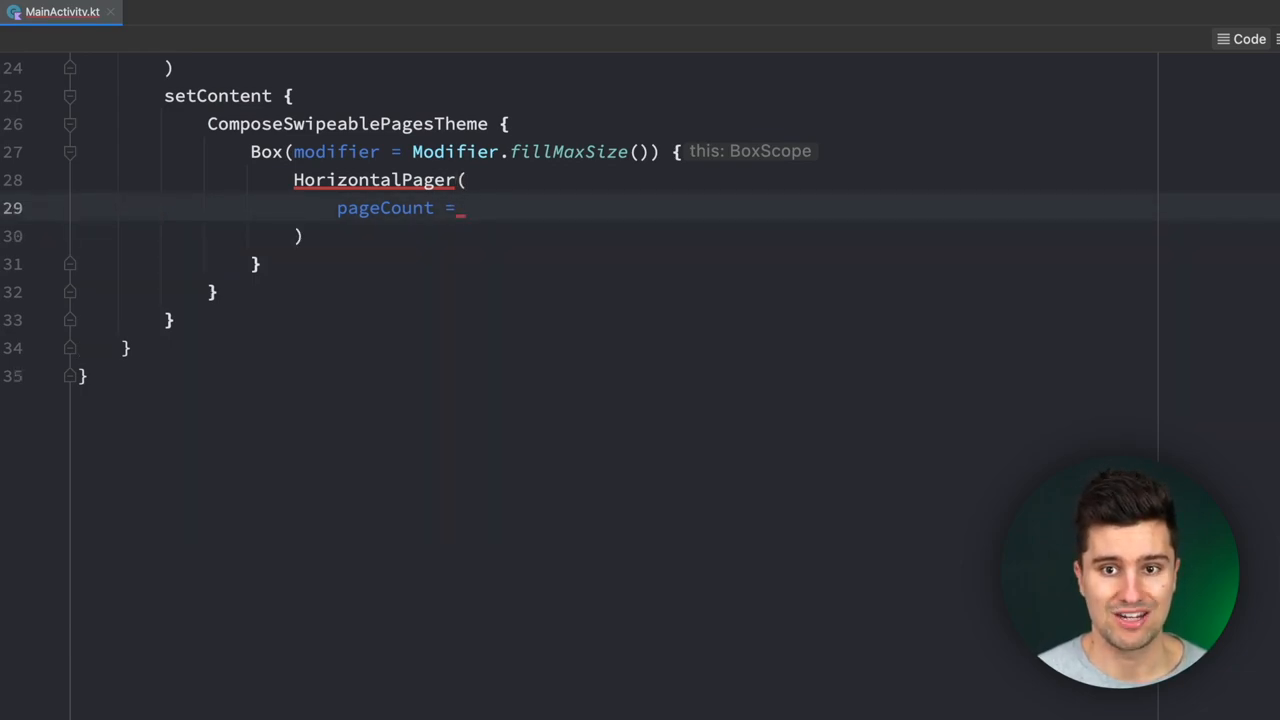
text(a)
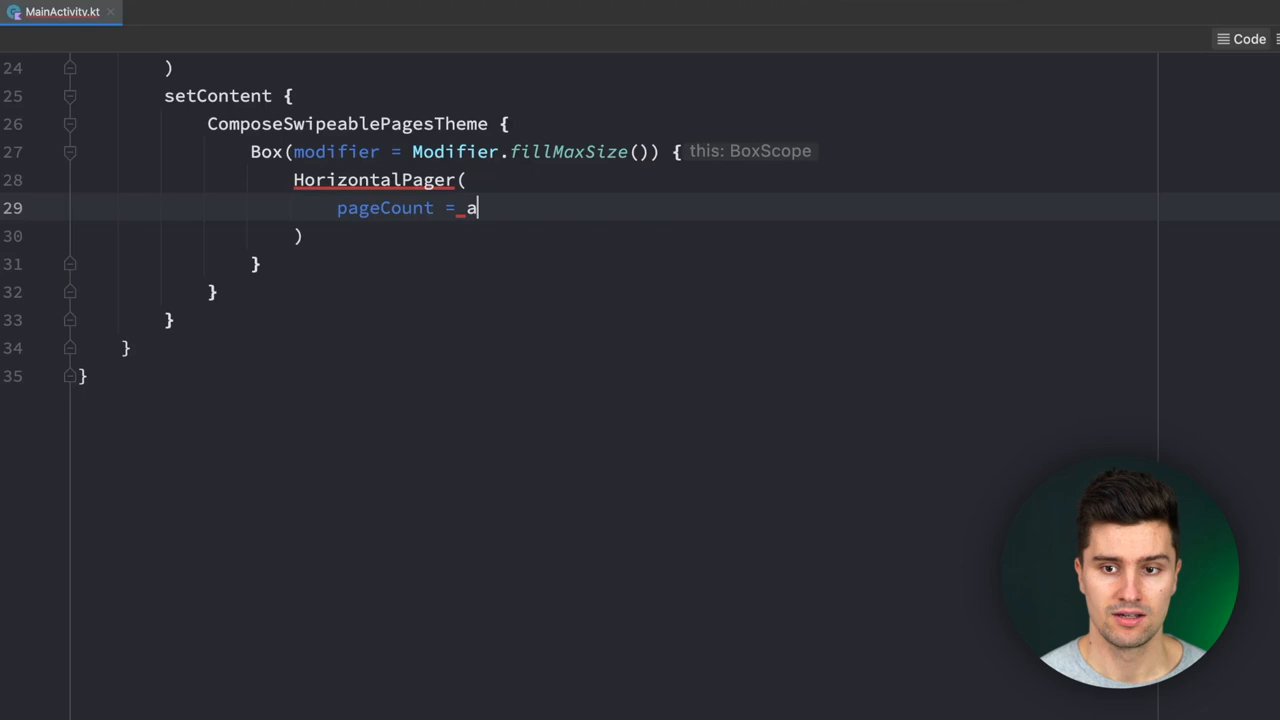
text(nimals.size,)
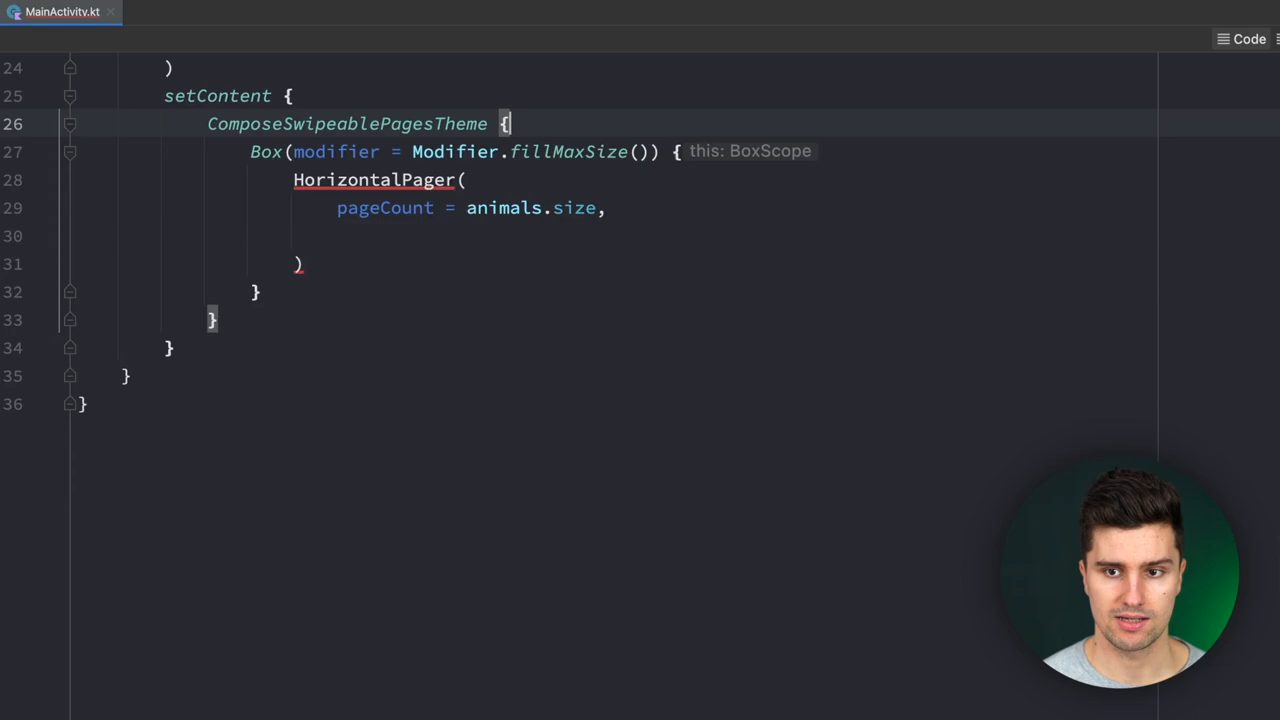
- Declare val pagerState = rememberPagerState() and pass it as state, starting a key argument
text(val pager)
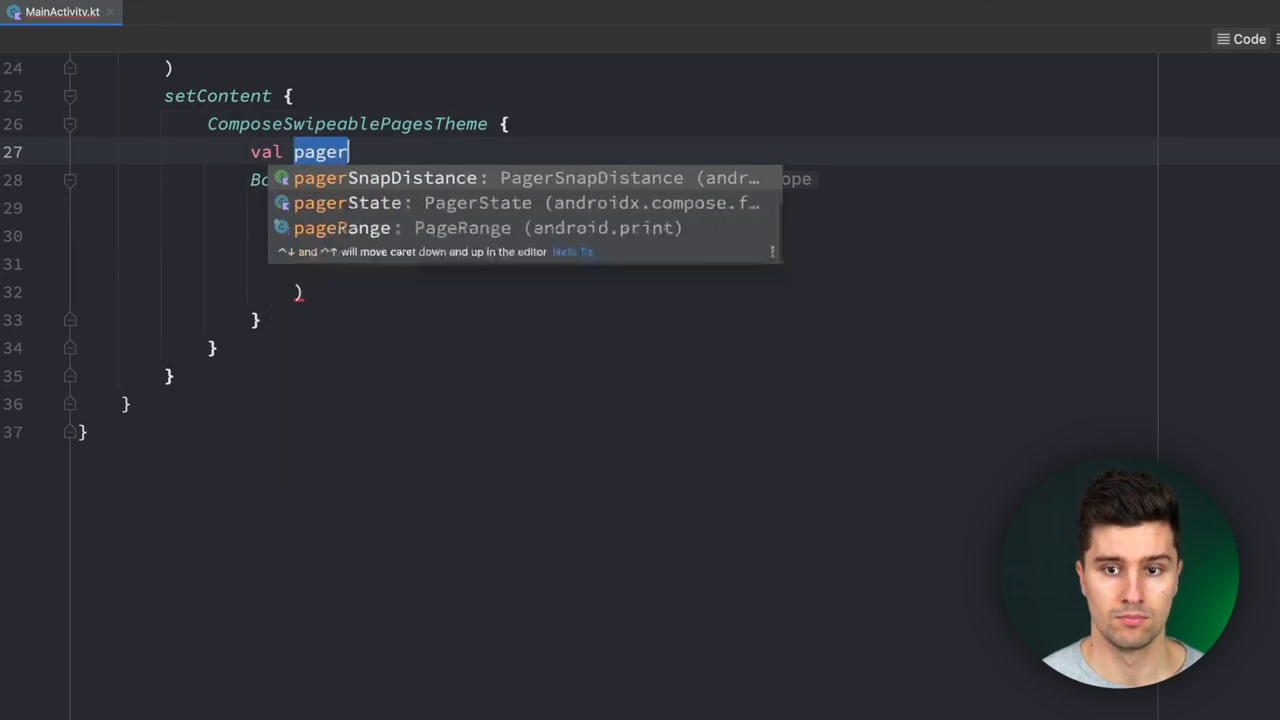
text(State = remember)
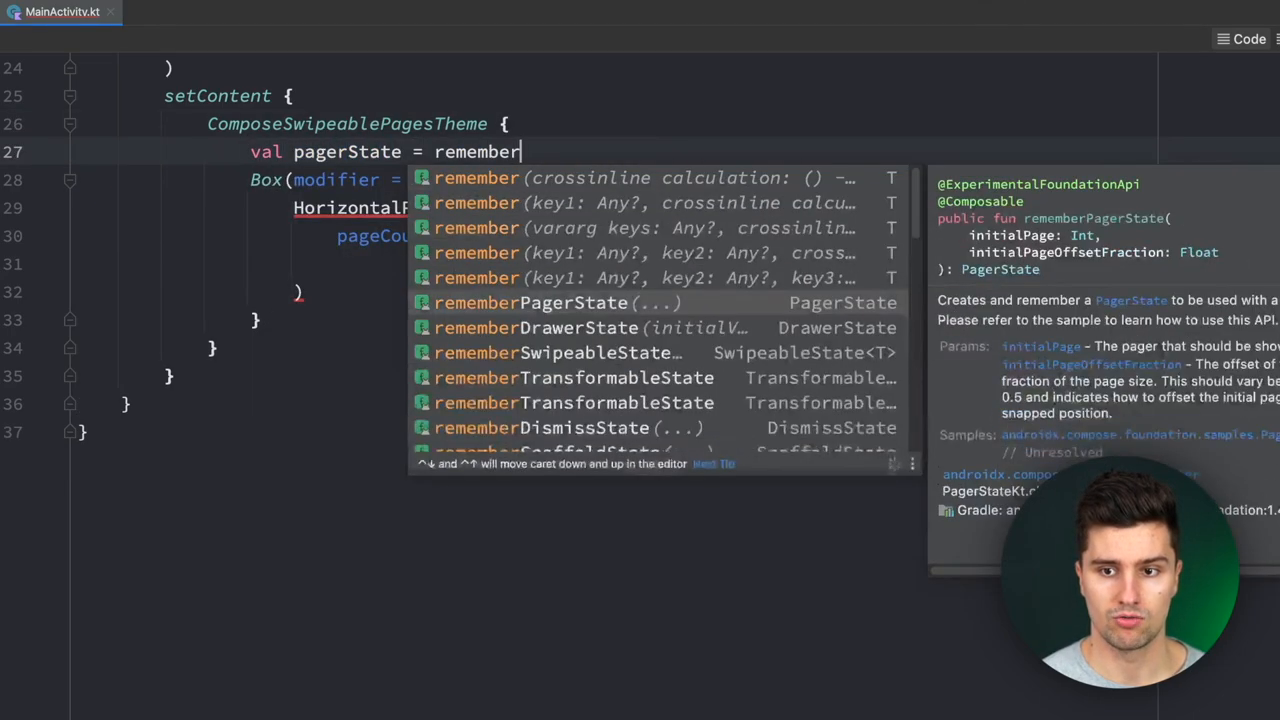
click(556, 302)
text(pa)
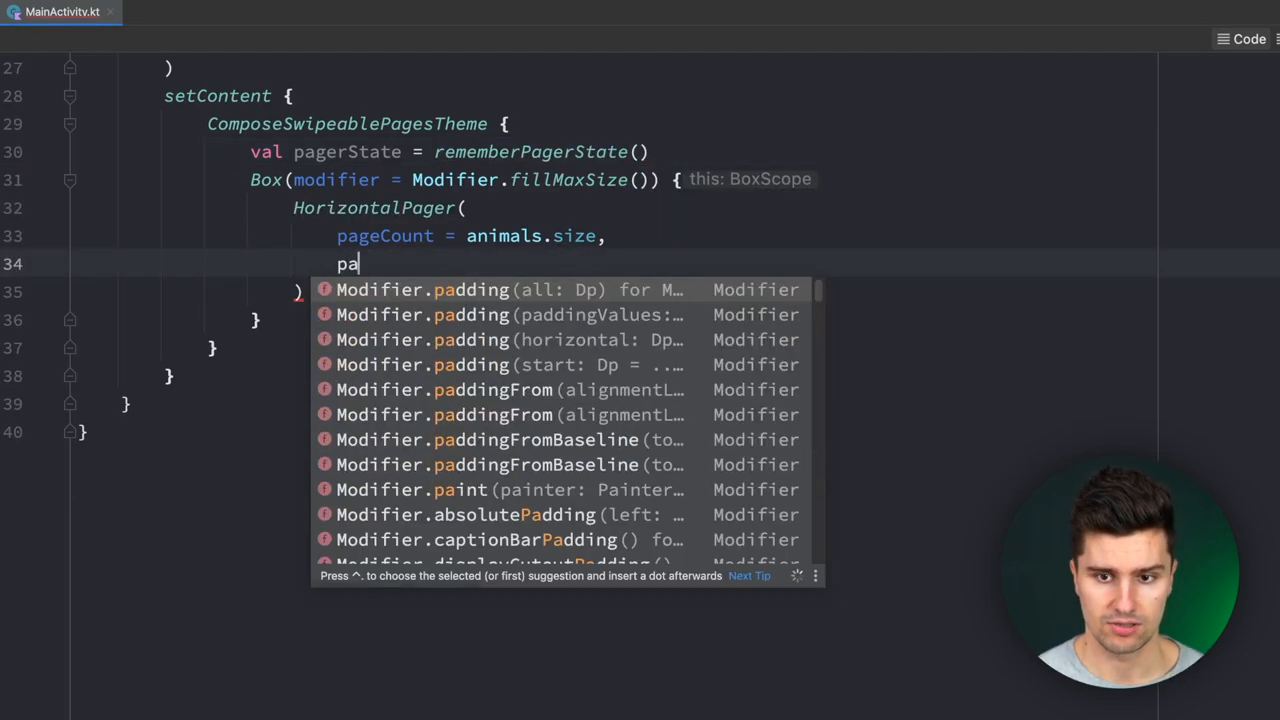
text(state = pagerState)
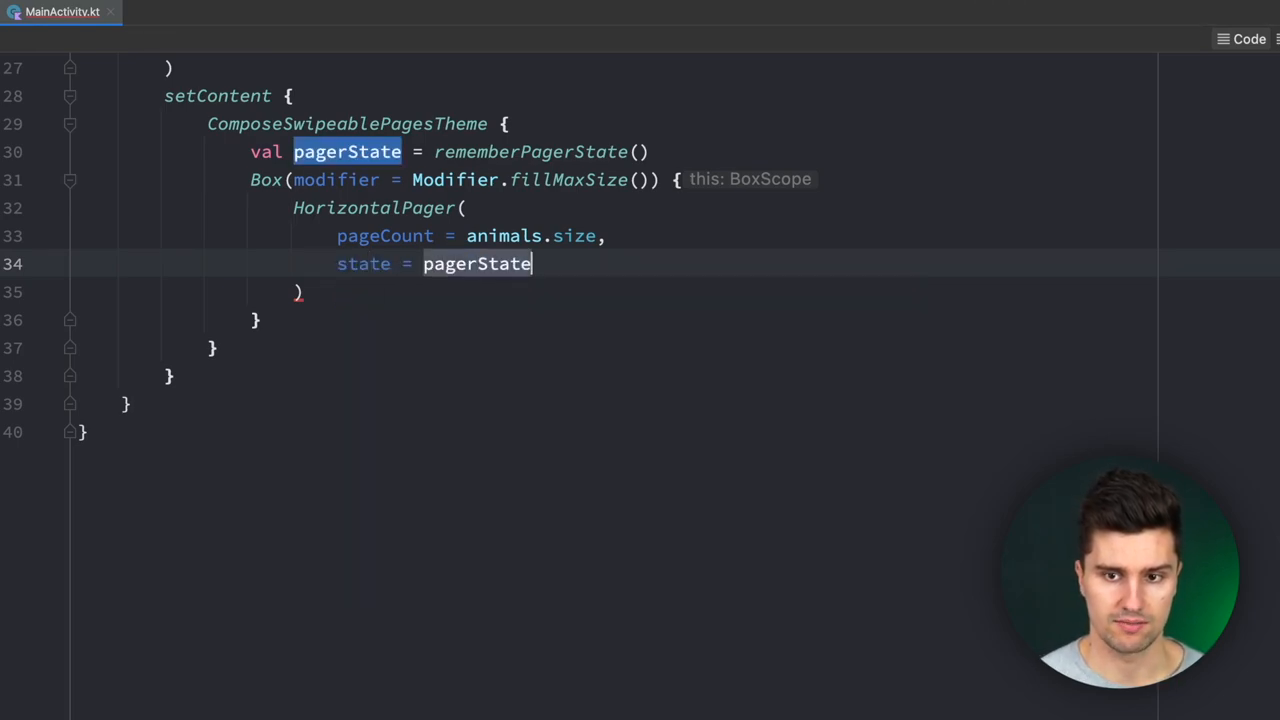
text(key)
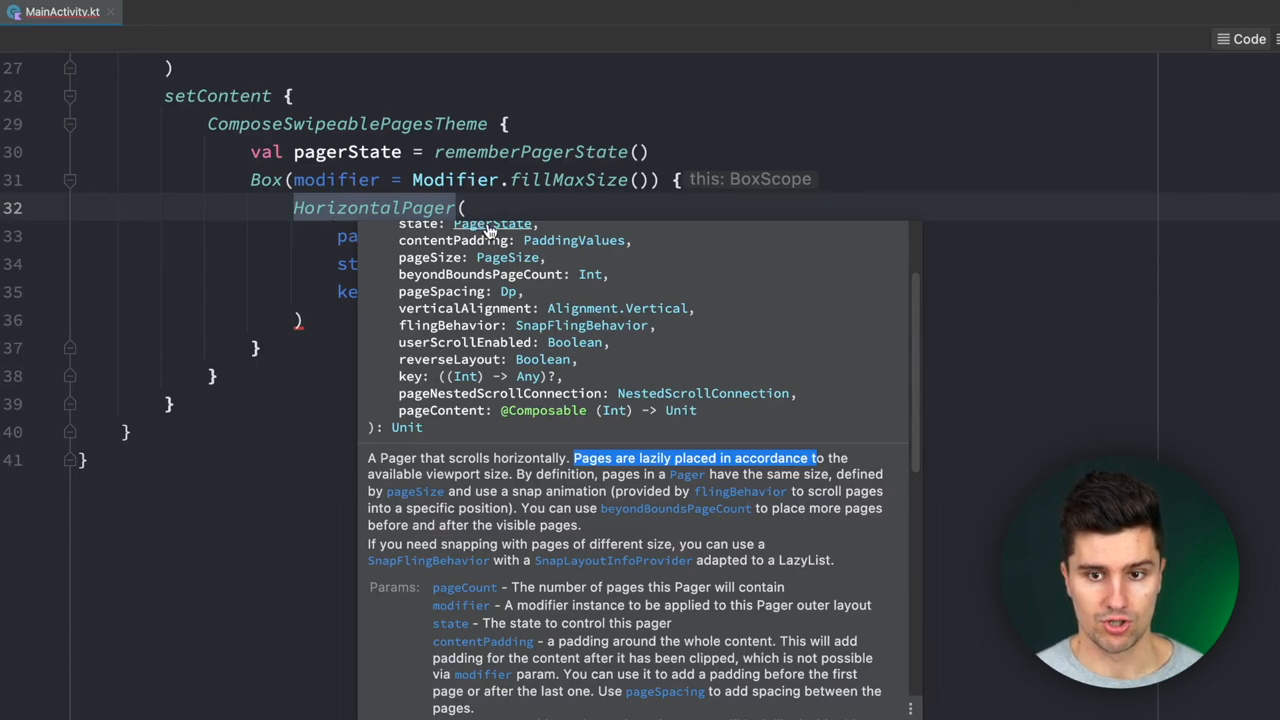
mouse_move(176, 324)
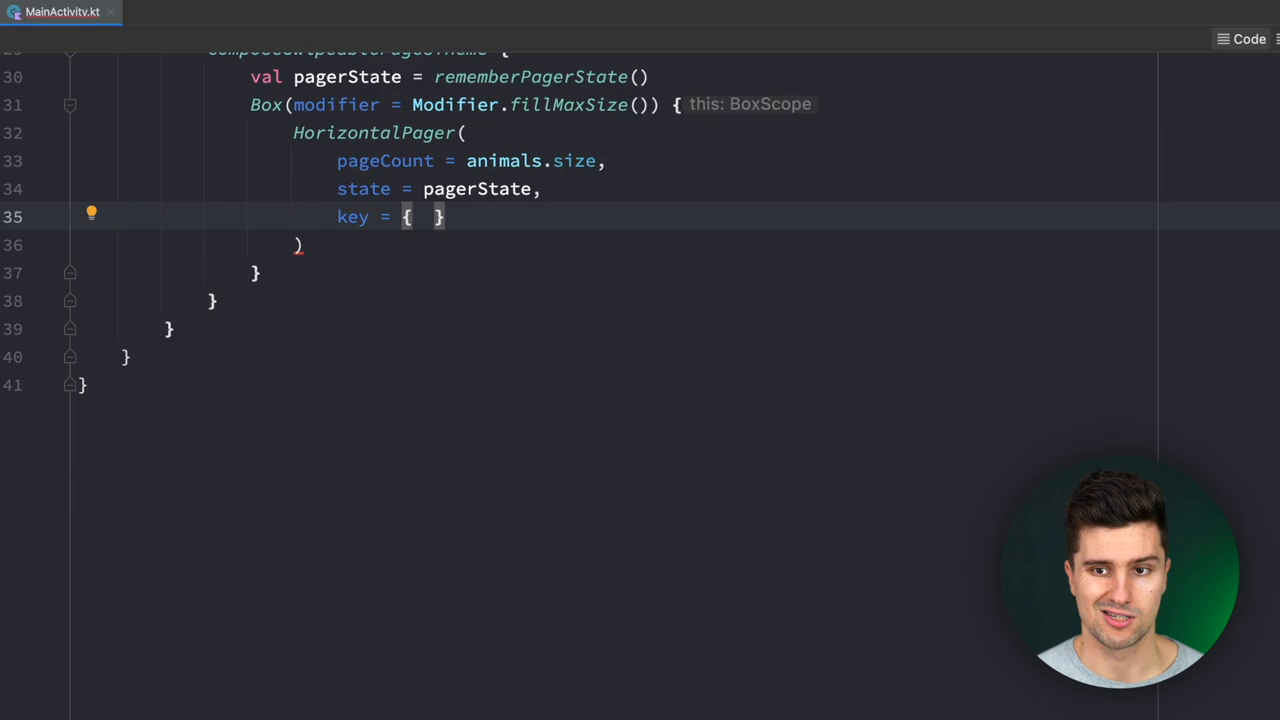
- Set key = { animals[it] } and open the page-content lambda with an index parameter and an Image call
text(animals)
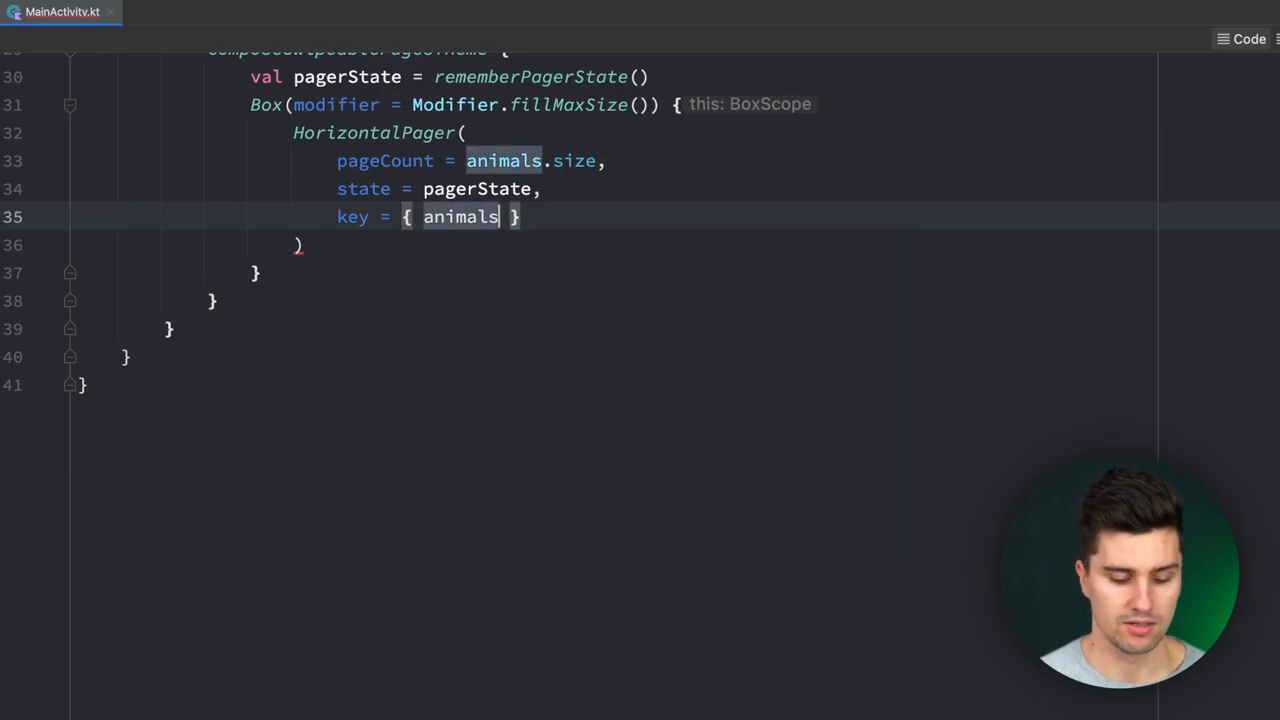
text([it)
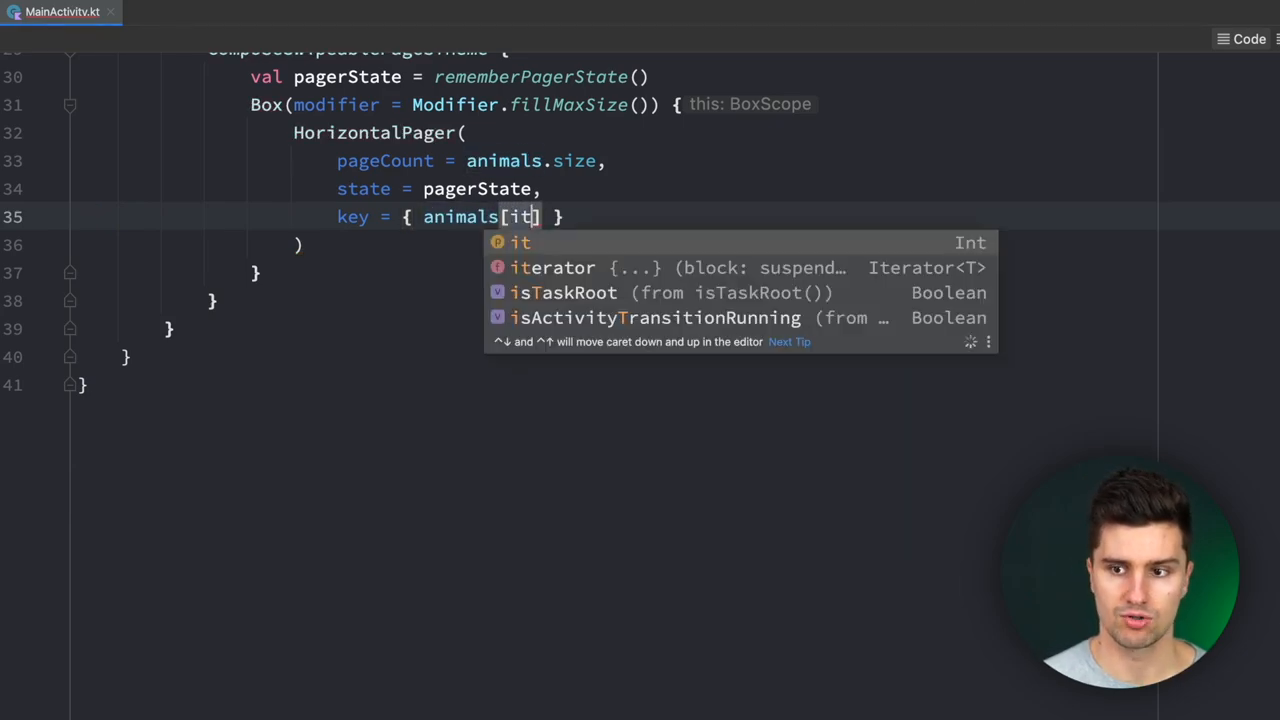
key(Escape)
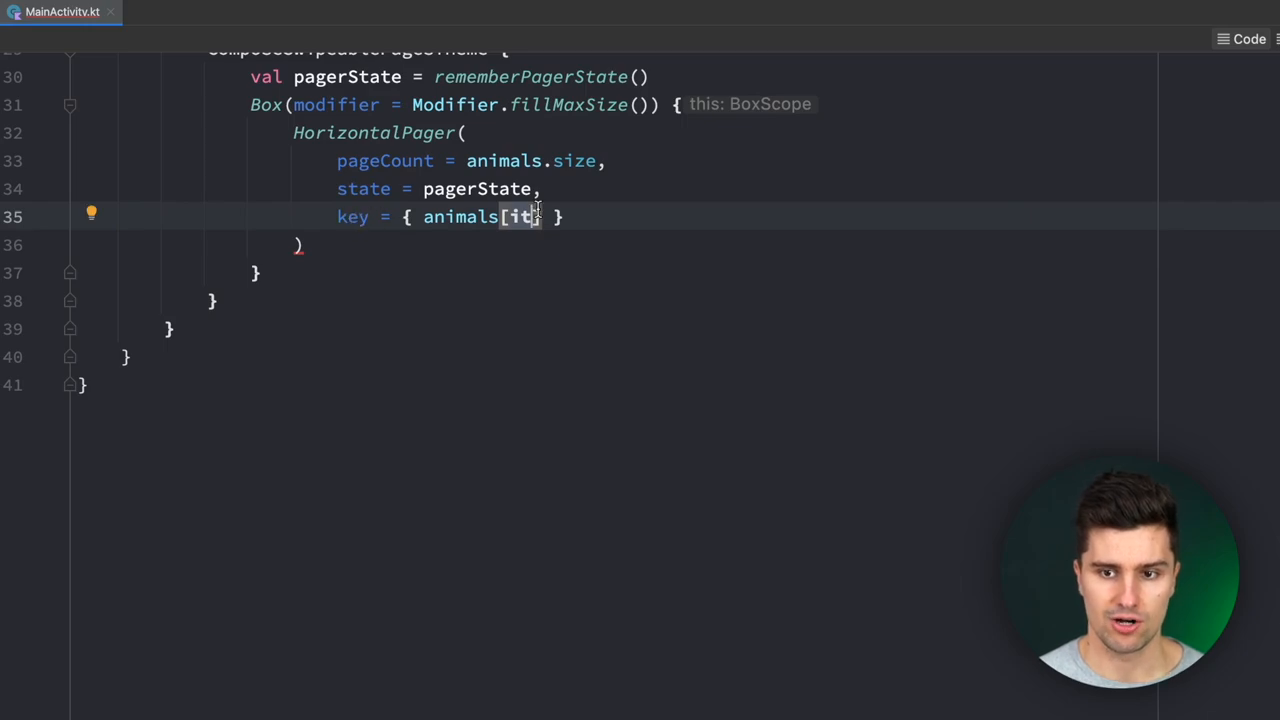
text({)
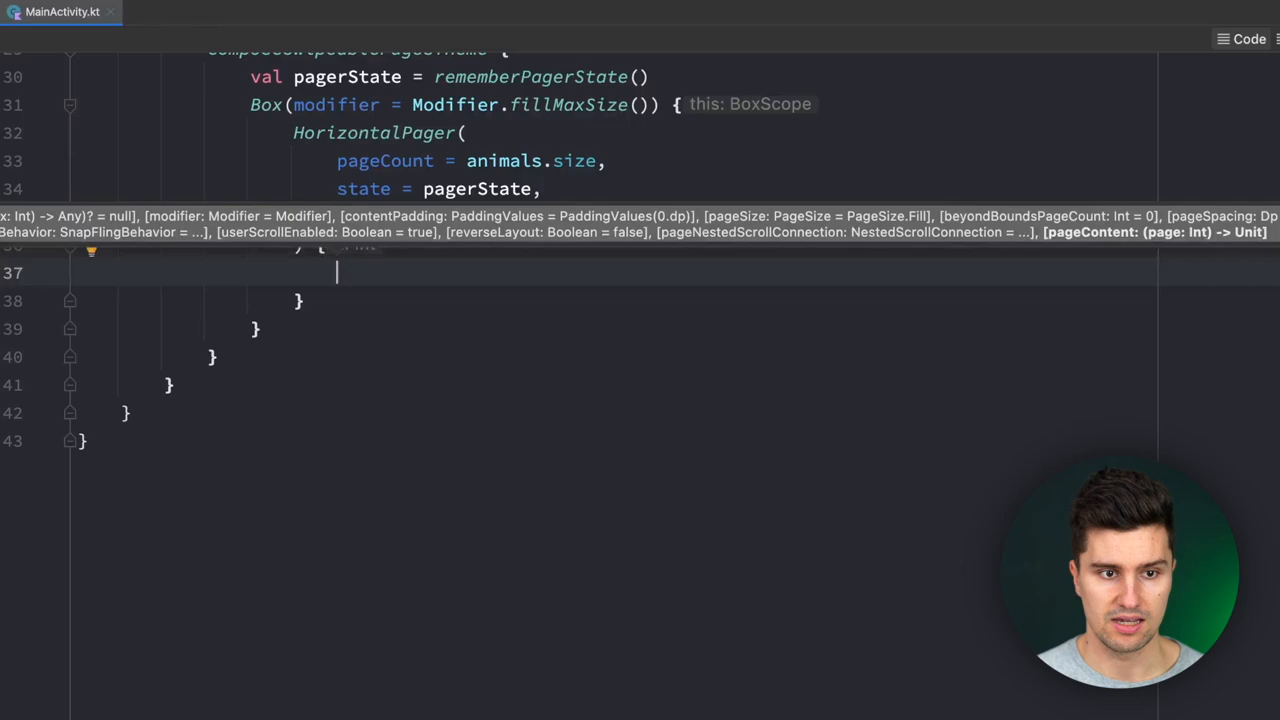
text(key = { animals[it] })
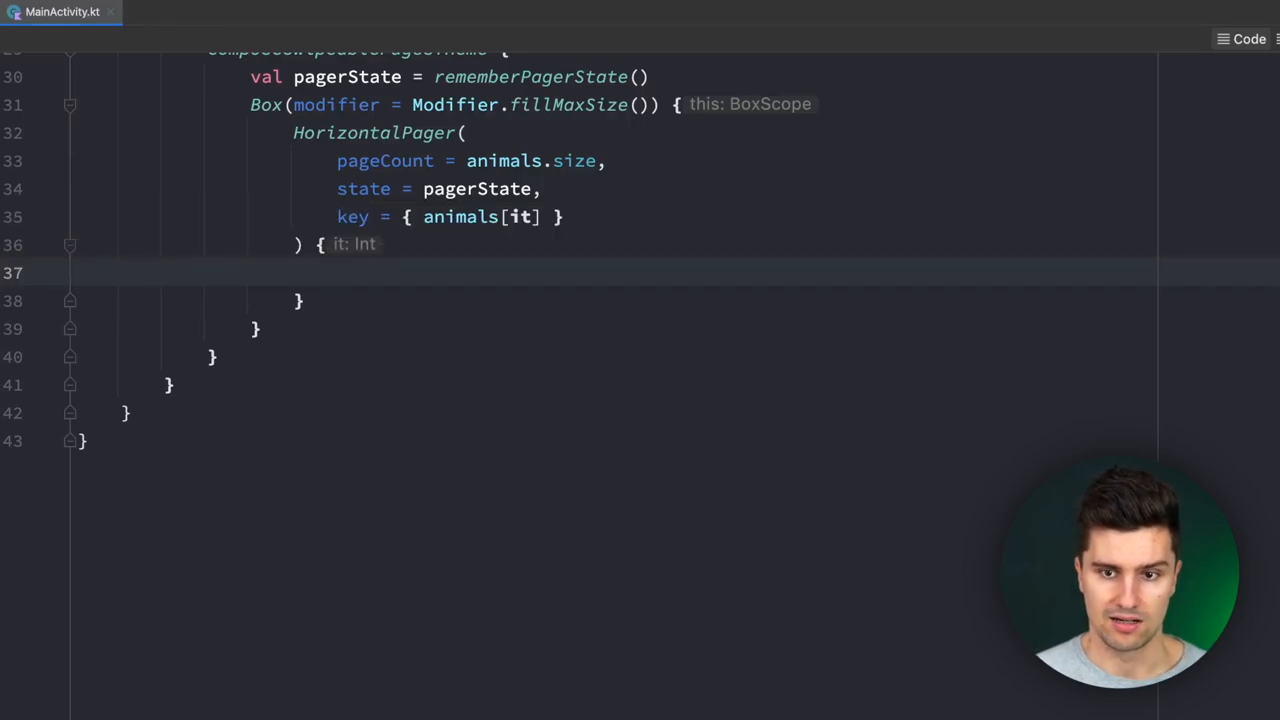
text(items)
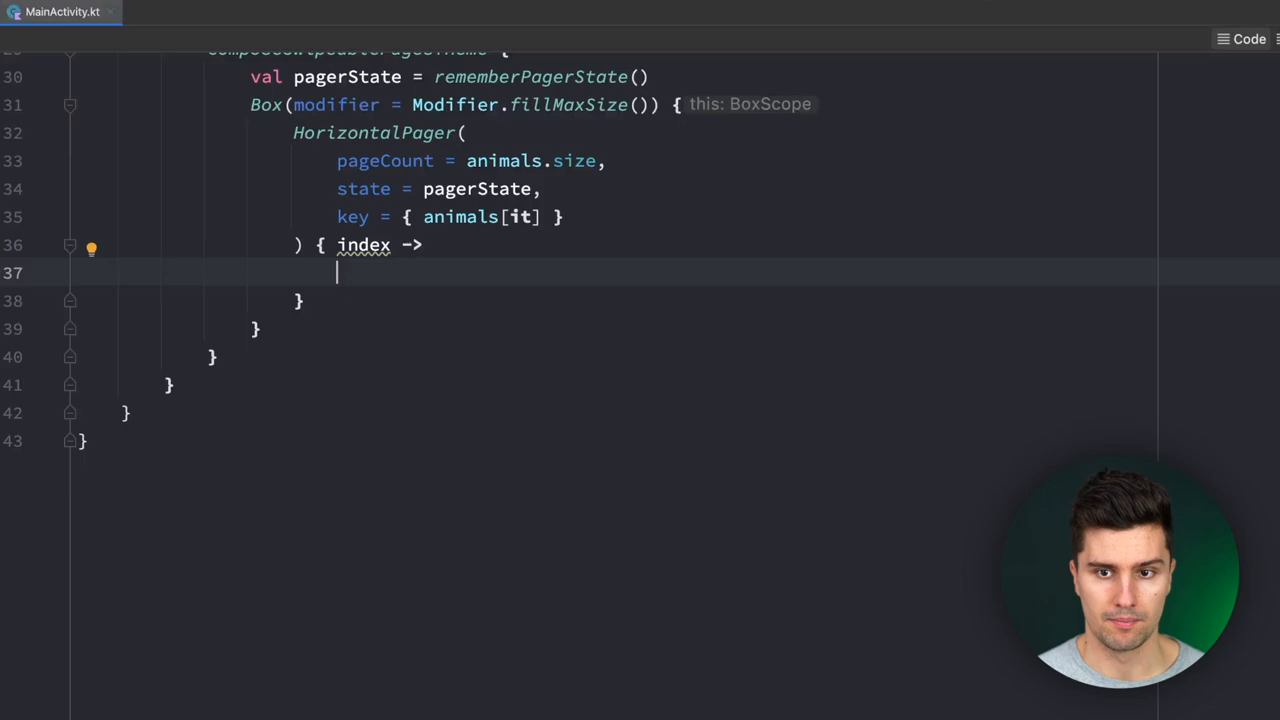
text(Image(painter = painterResource(id = an), contentDescription =)
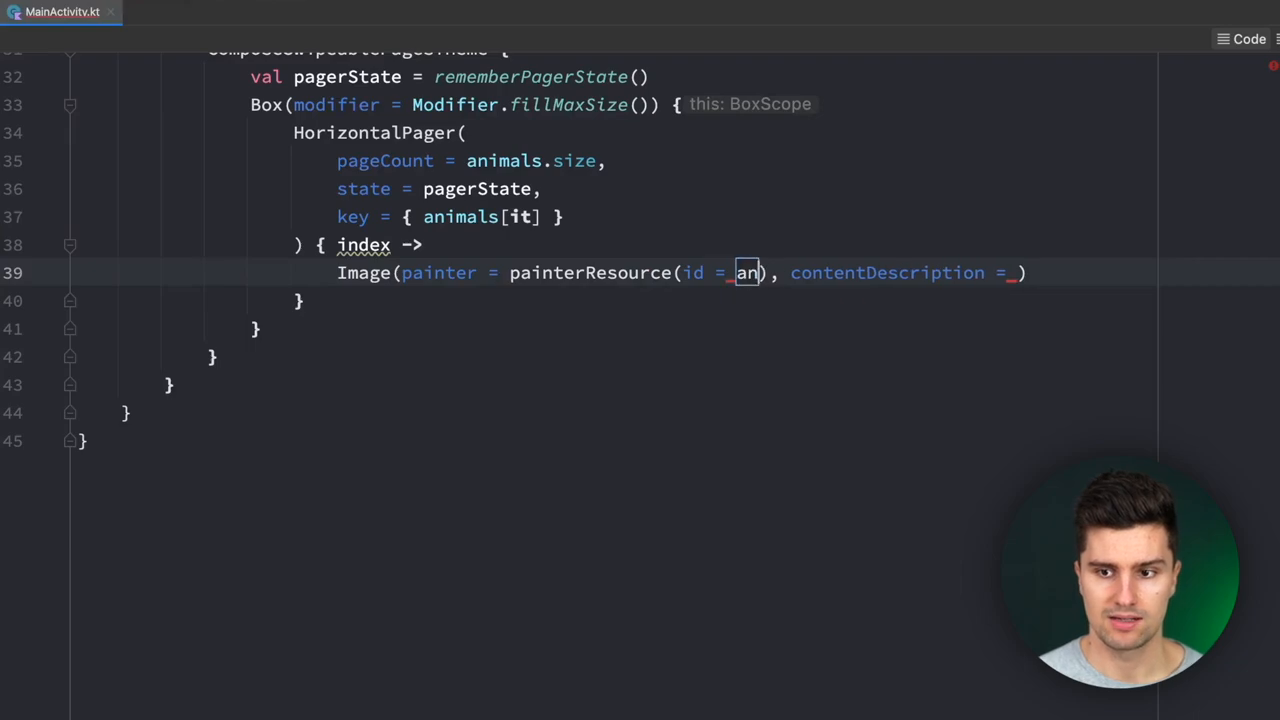
- Fill the Image with painterResource(animals[index]), null description, ContentScale.Crop and Modifier.fillMaxSize()
text(animals[)
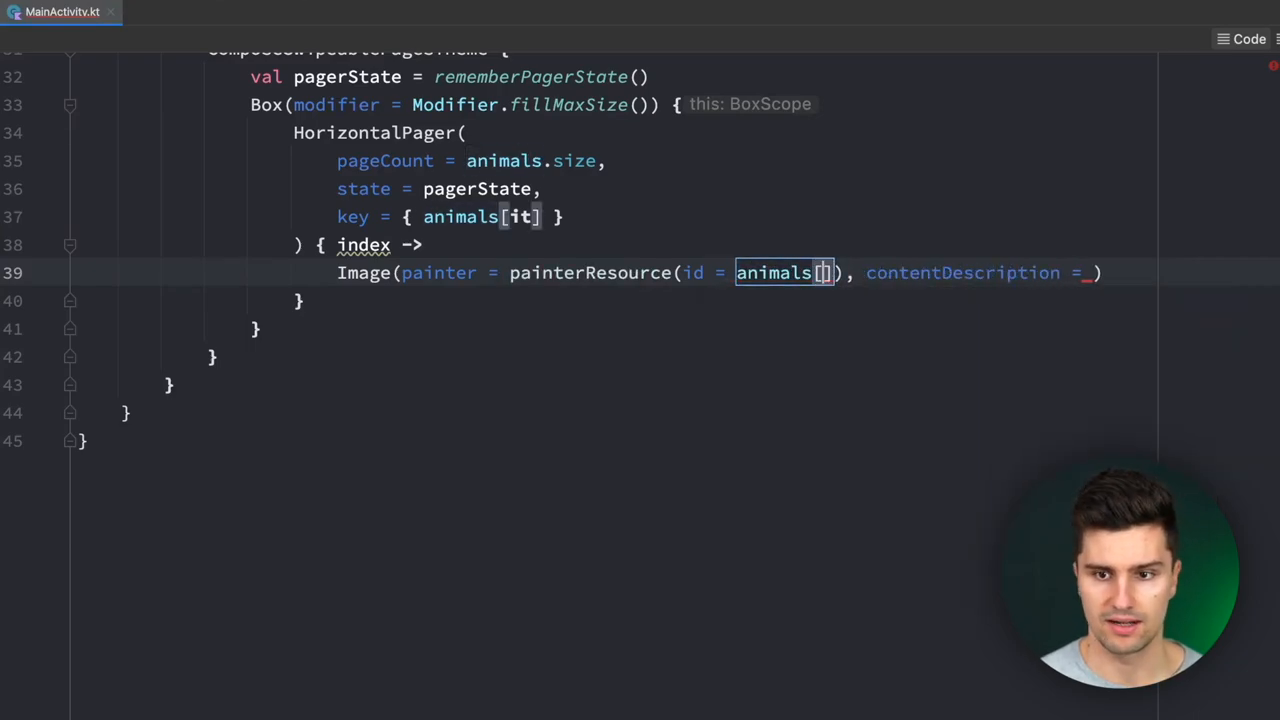
text(indx)
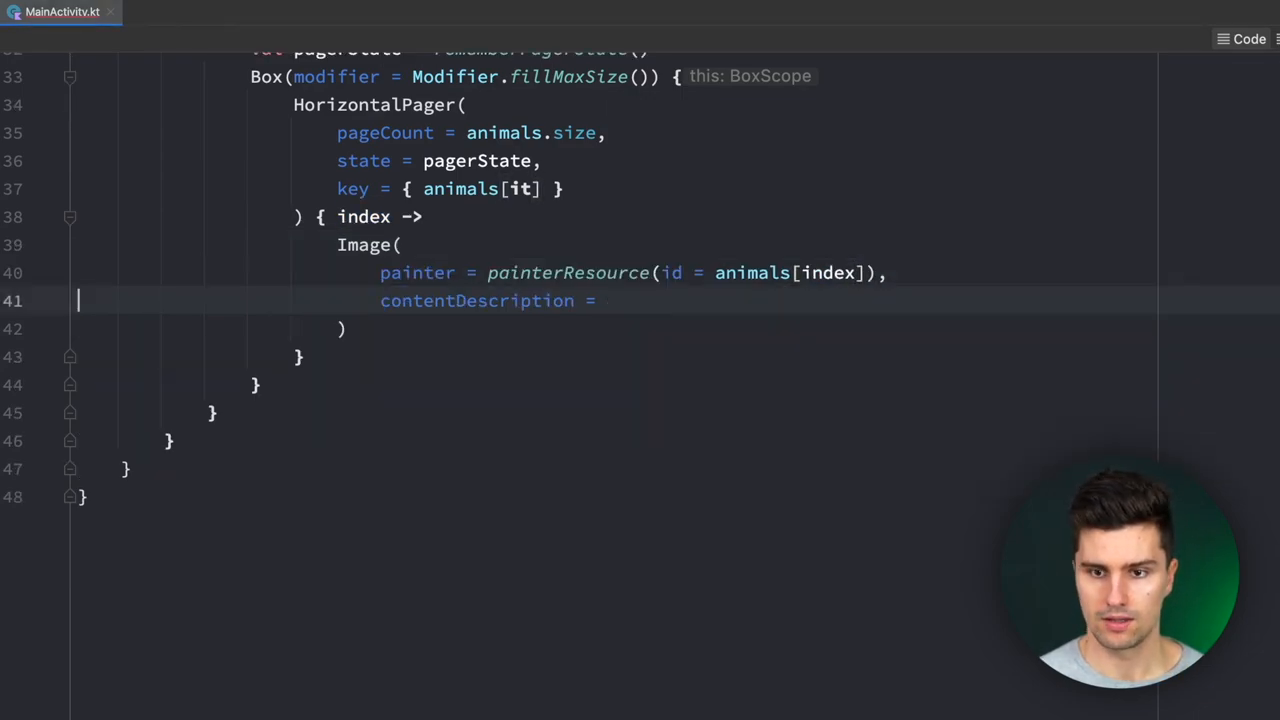
text(null,)
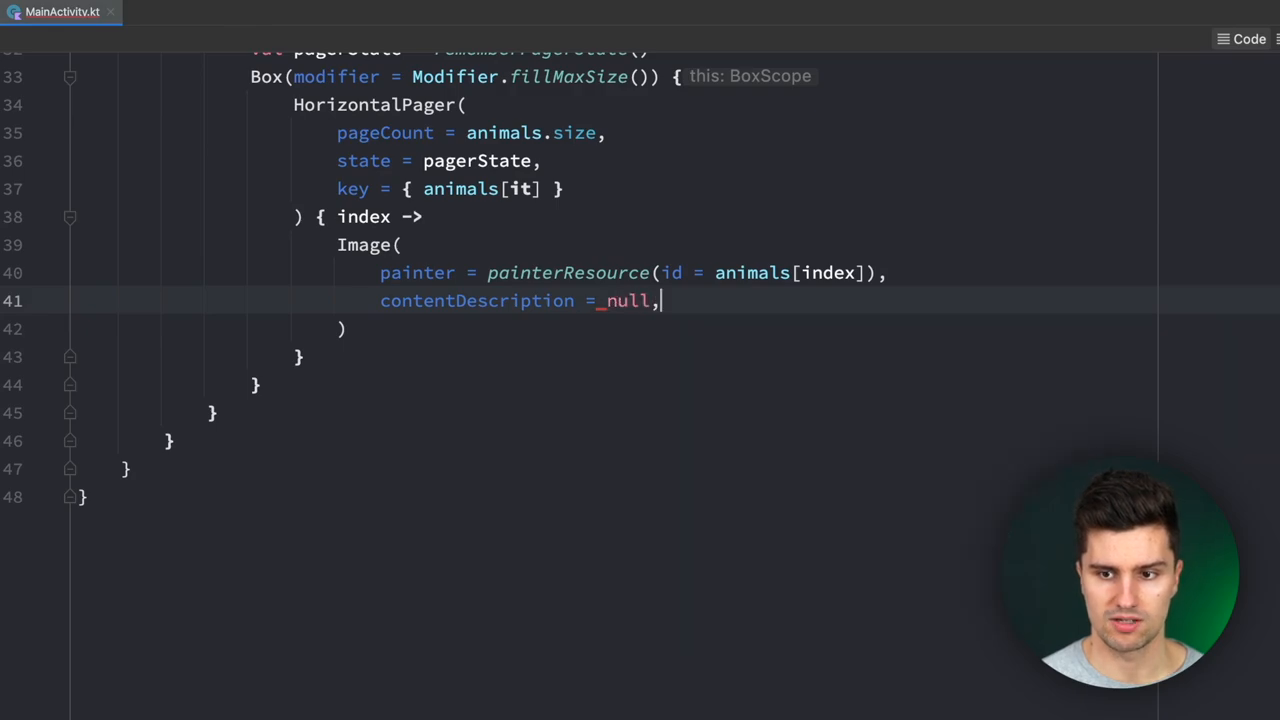
text(contentScale =)
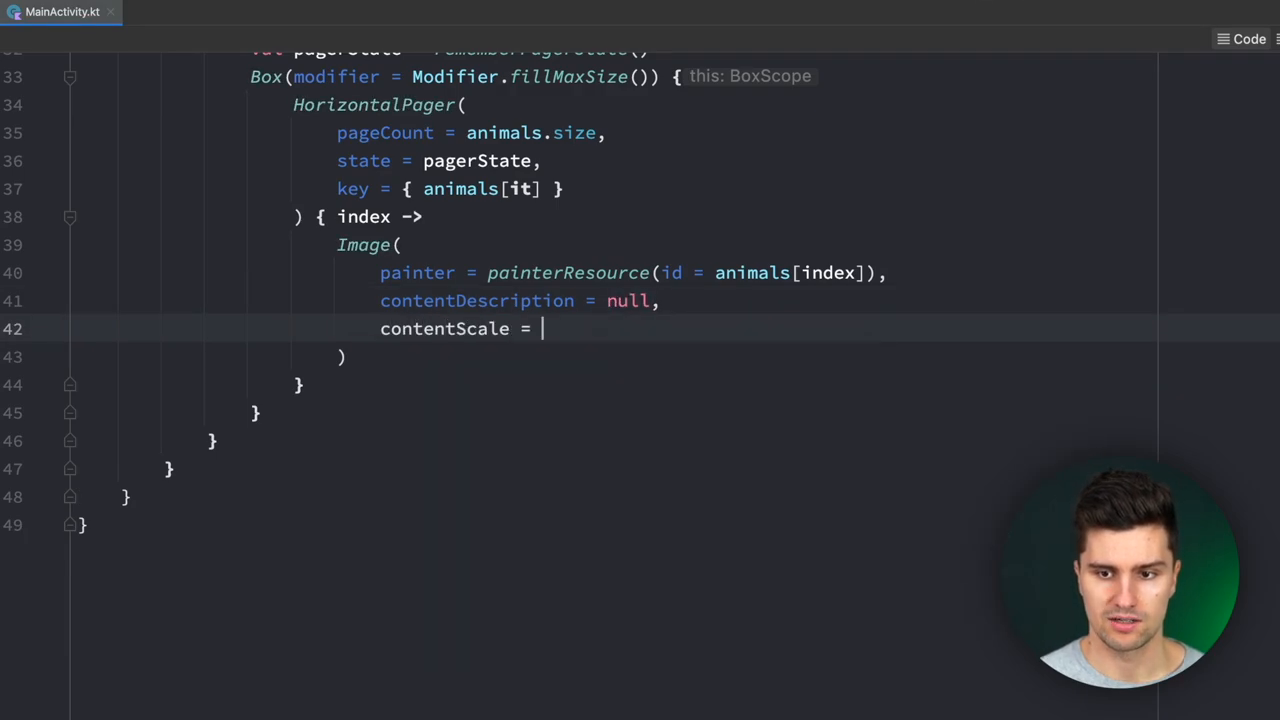
text(Crop,)
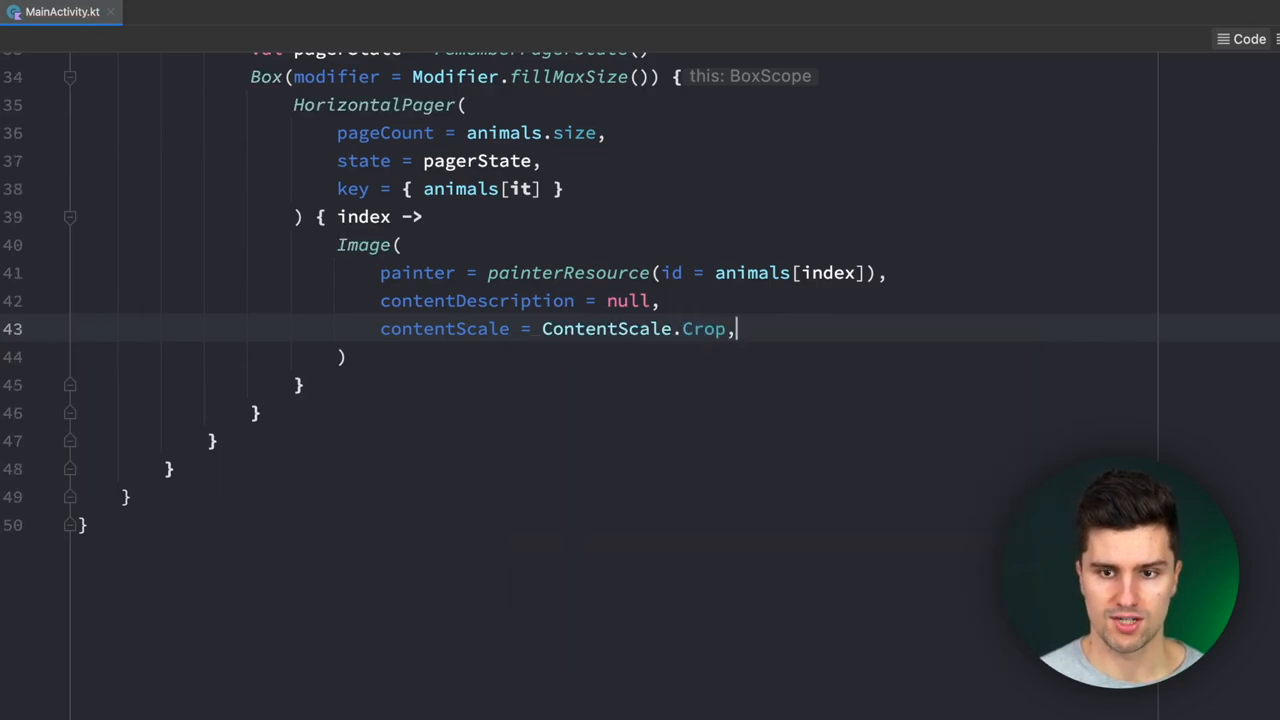
text(modifier)
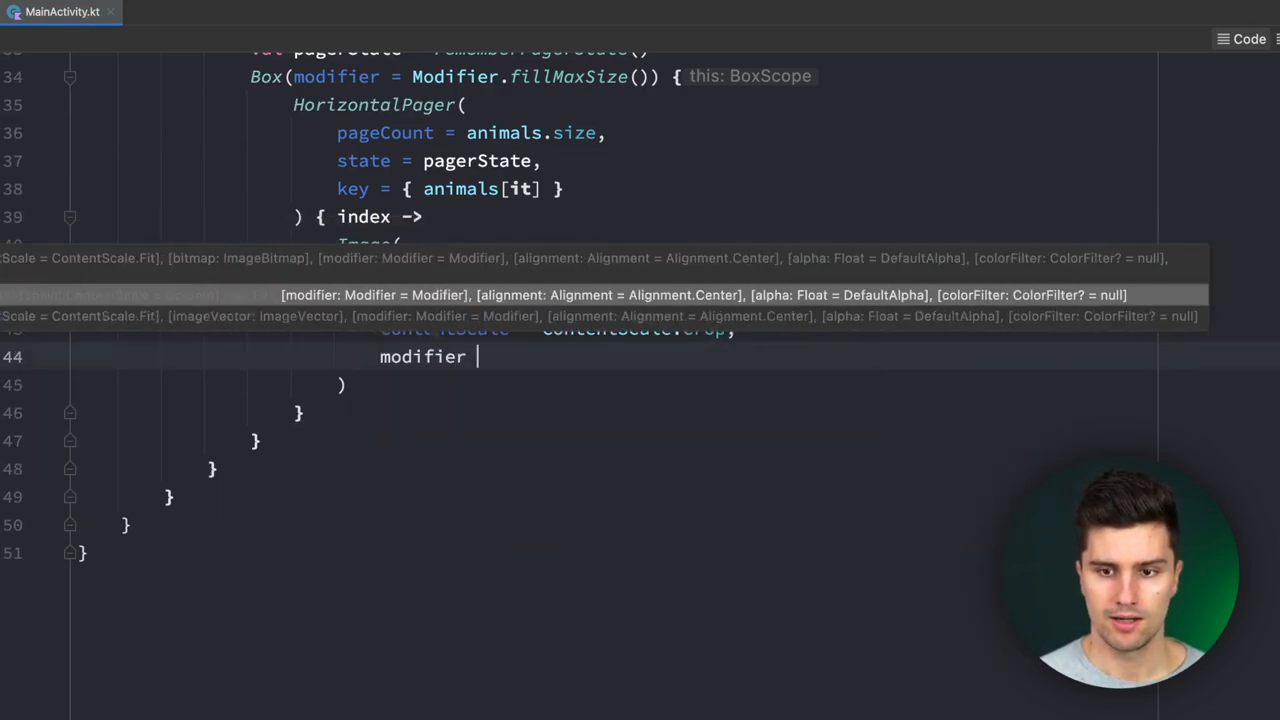
text(Modifier.fillMaxSize()
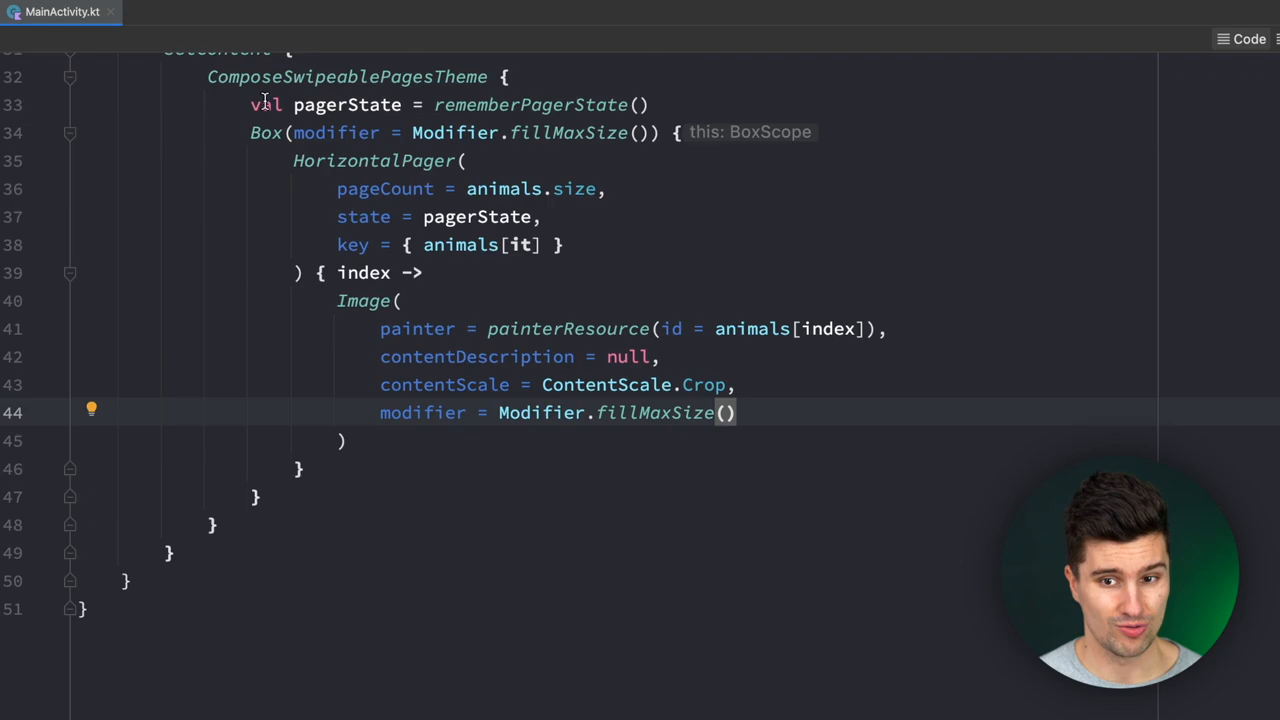
mouse_move(724, 272)
text(,)
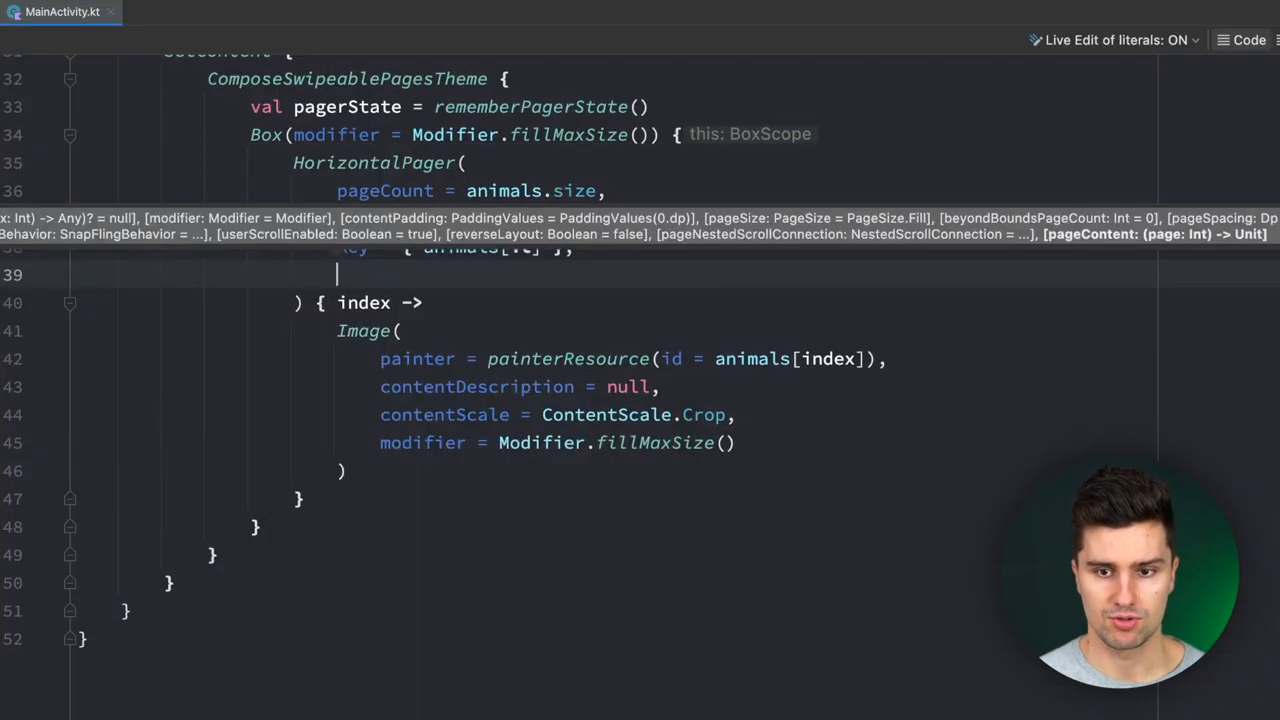
- Set pageSize = PageSize.Fixed(300.dp) on the HorizontalPager and relaunch the app
text(fi)
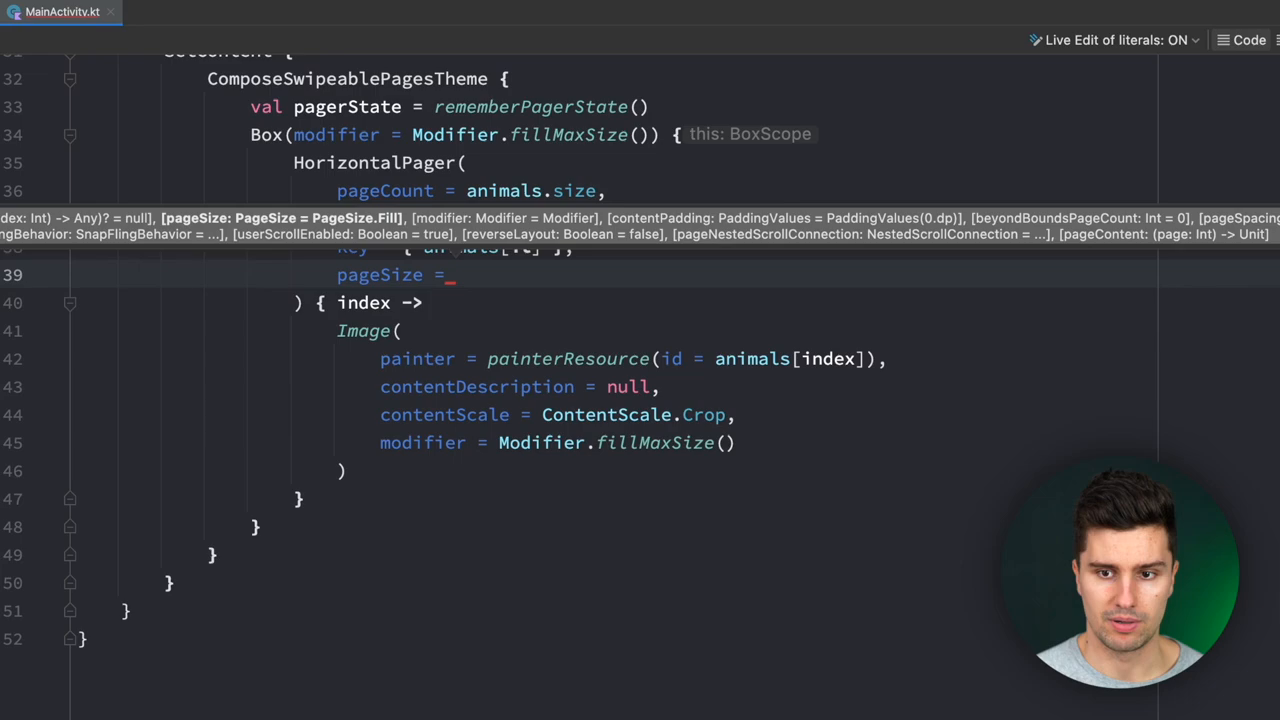
text(P)
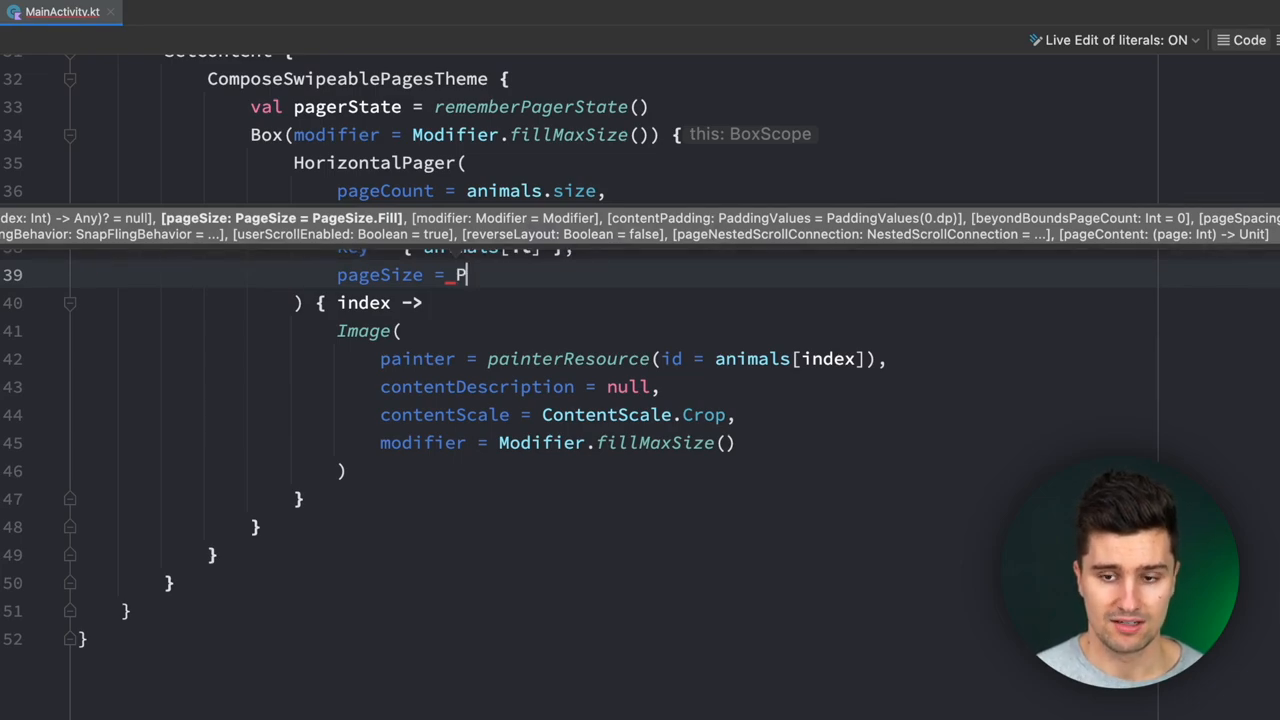
text(ageSize.)
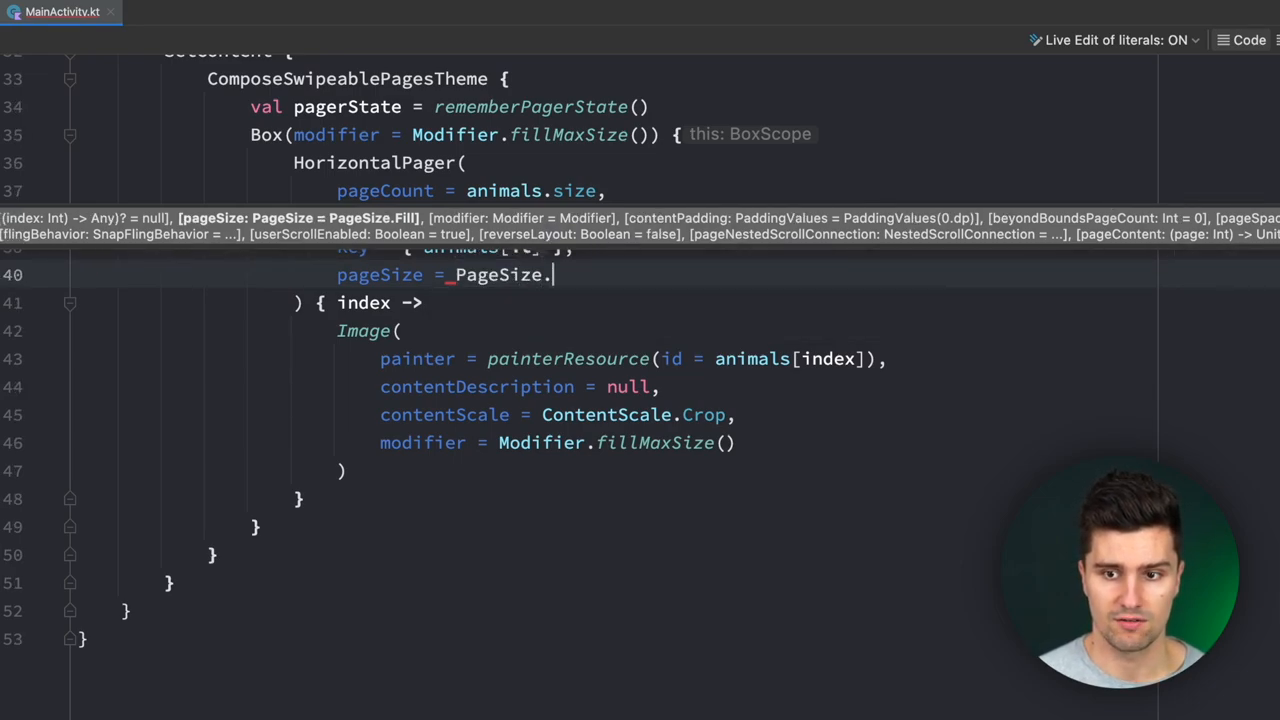
text(Fill)
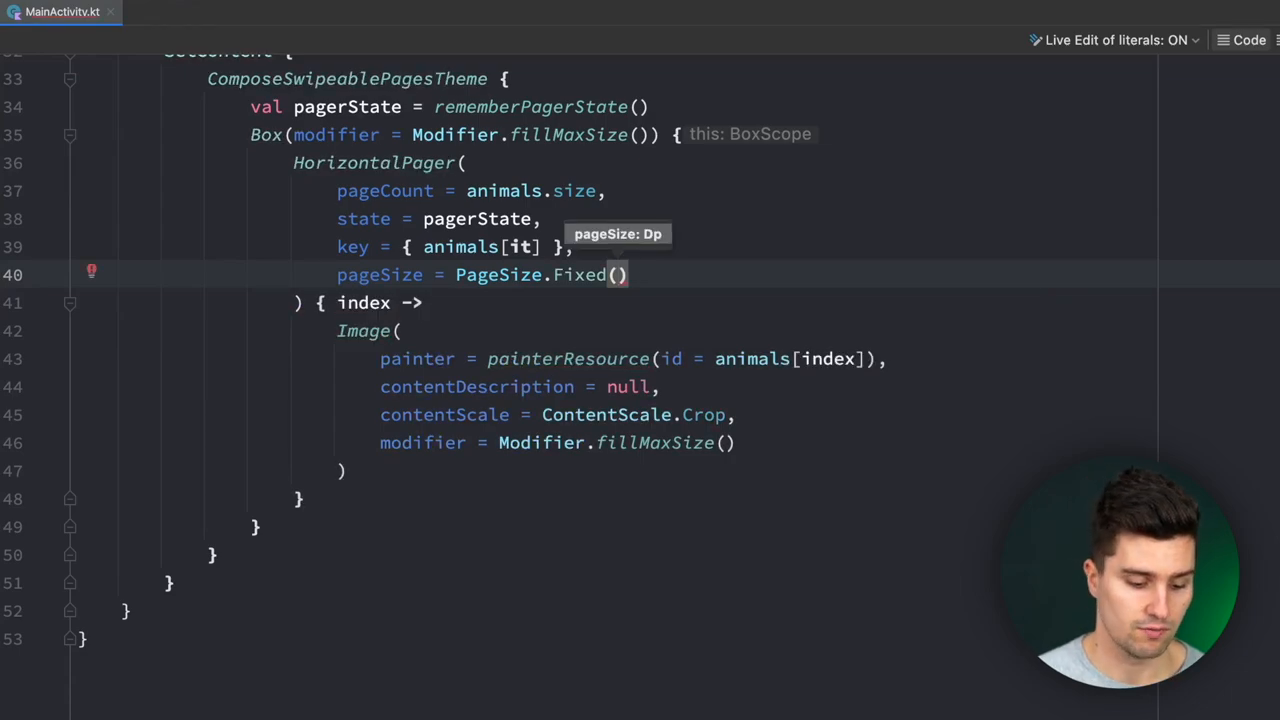
text(300.dp)
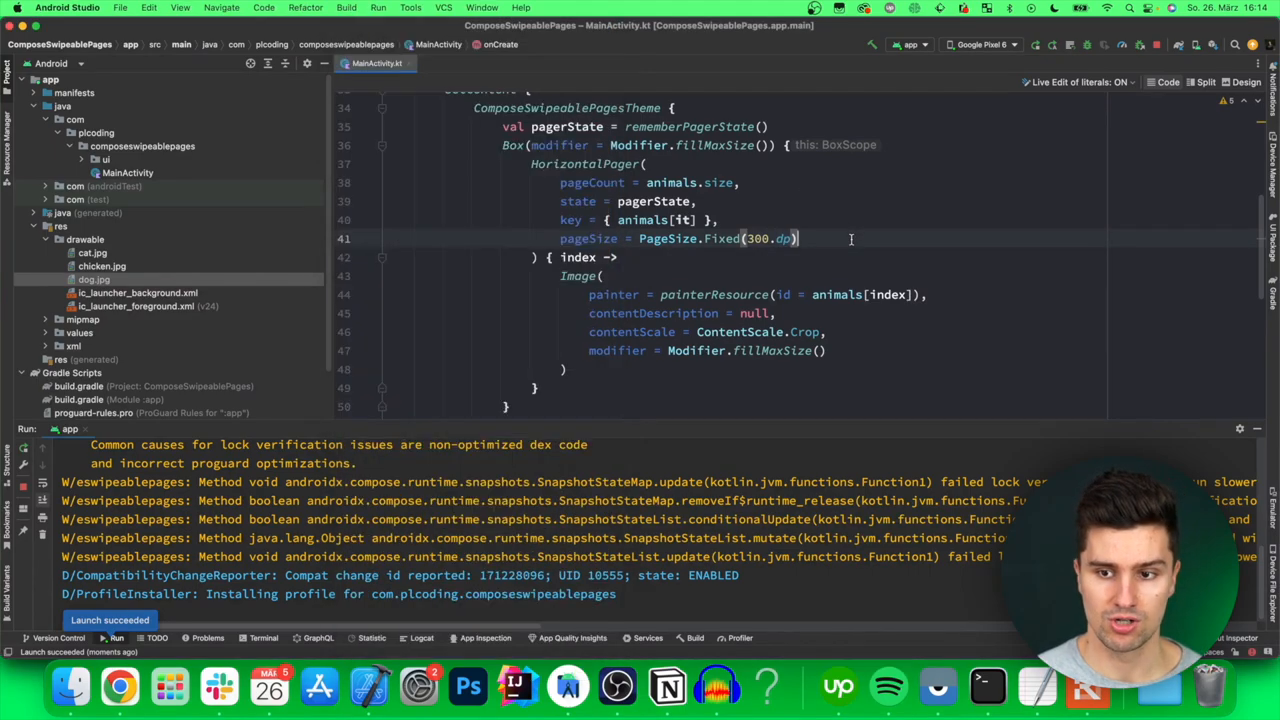
- Replace PageSize.Fixed(300.dp) with PageSize.Fill
double_click(724, 238)
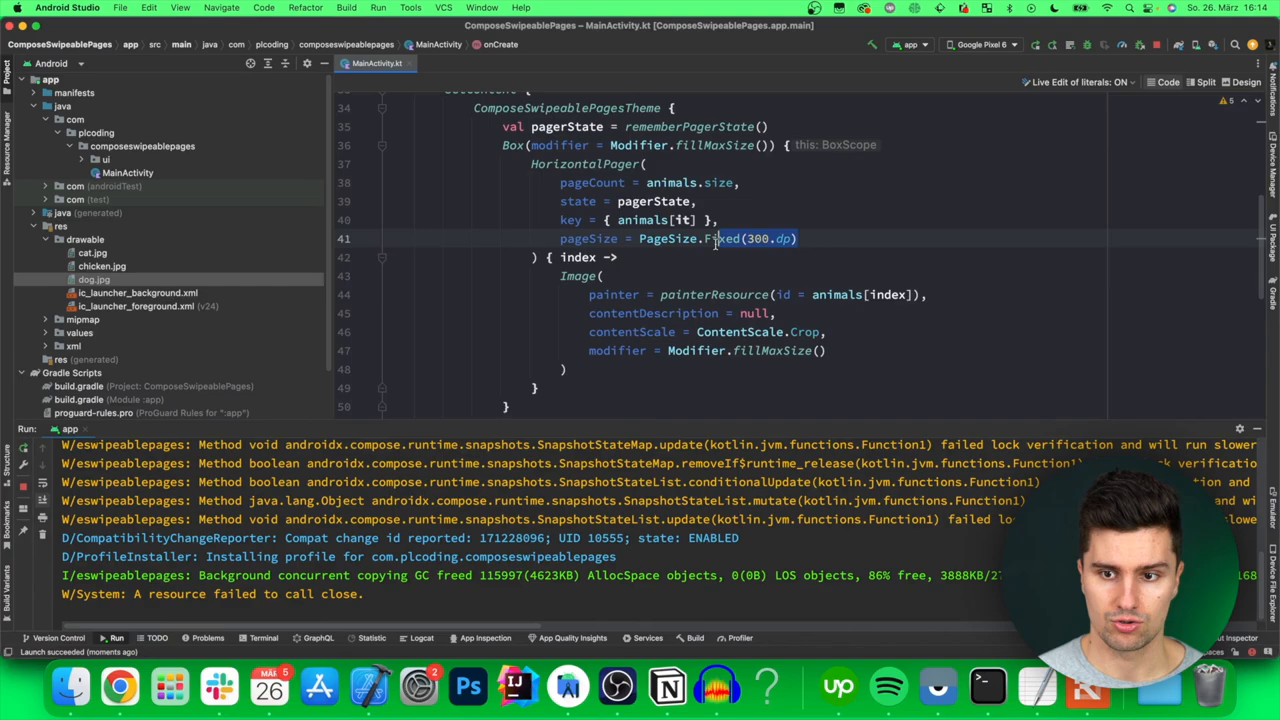
text(Fill)
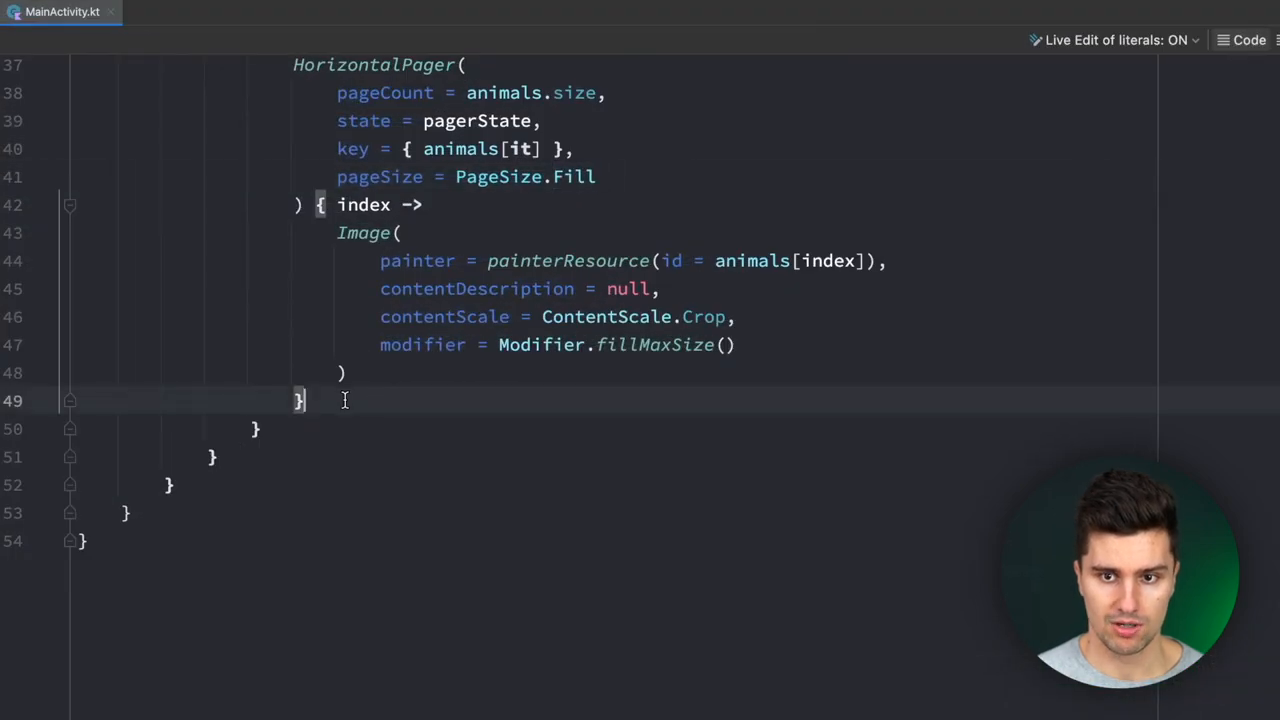
- Add a bottom control Box offset 16 dp on y and filling half the width (0.5f)
text(Box()
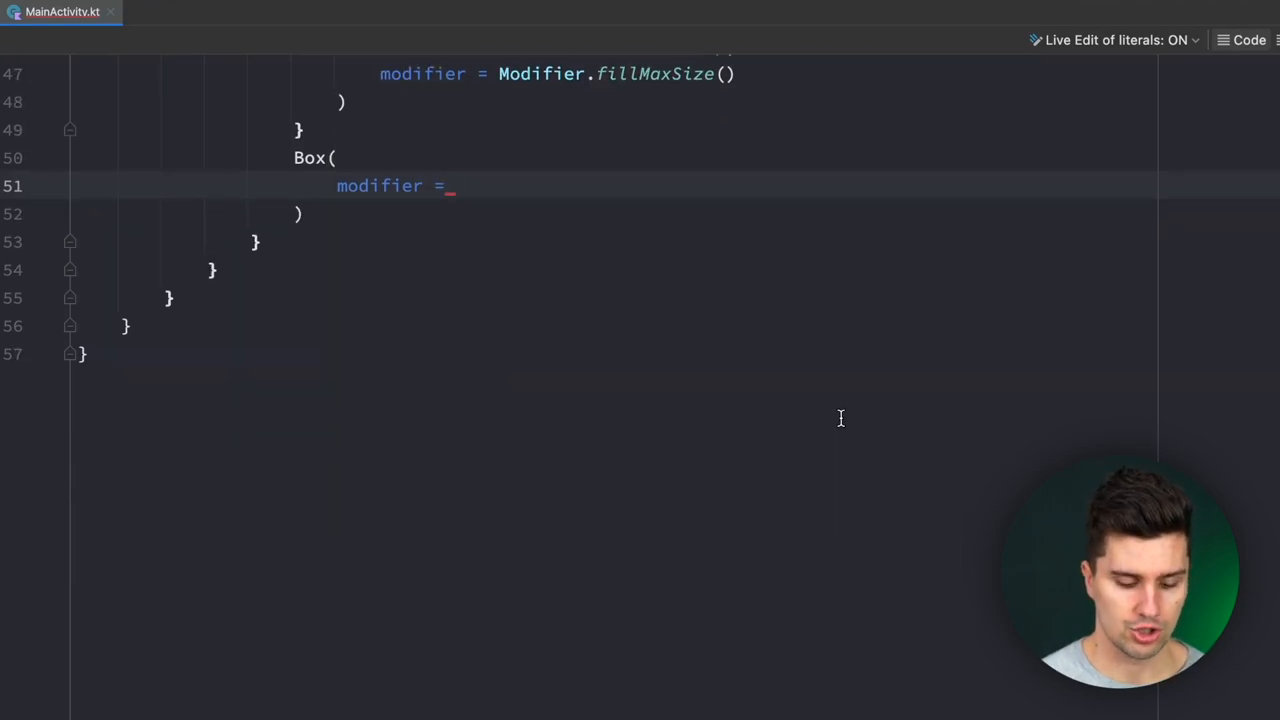
text(Modifier)
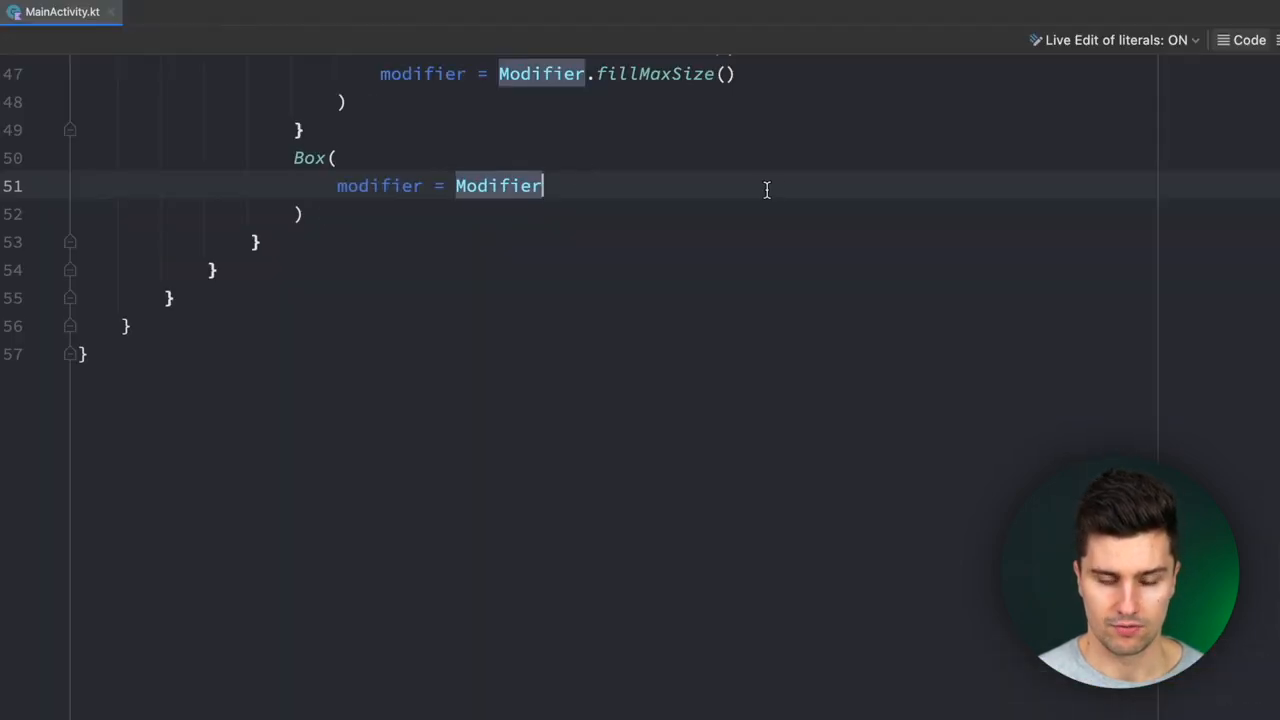
text(.)
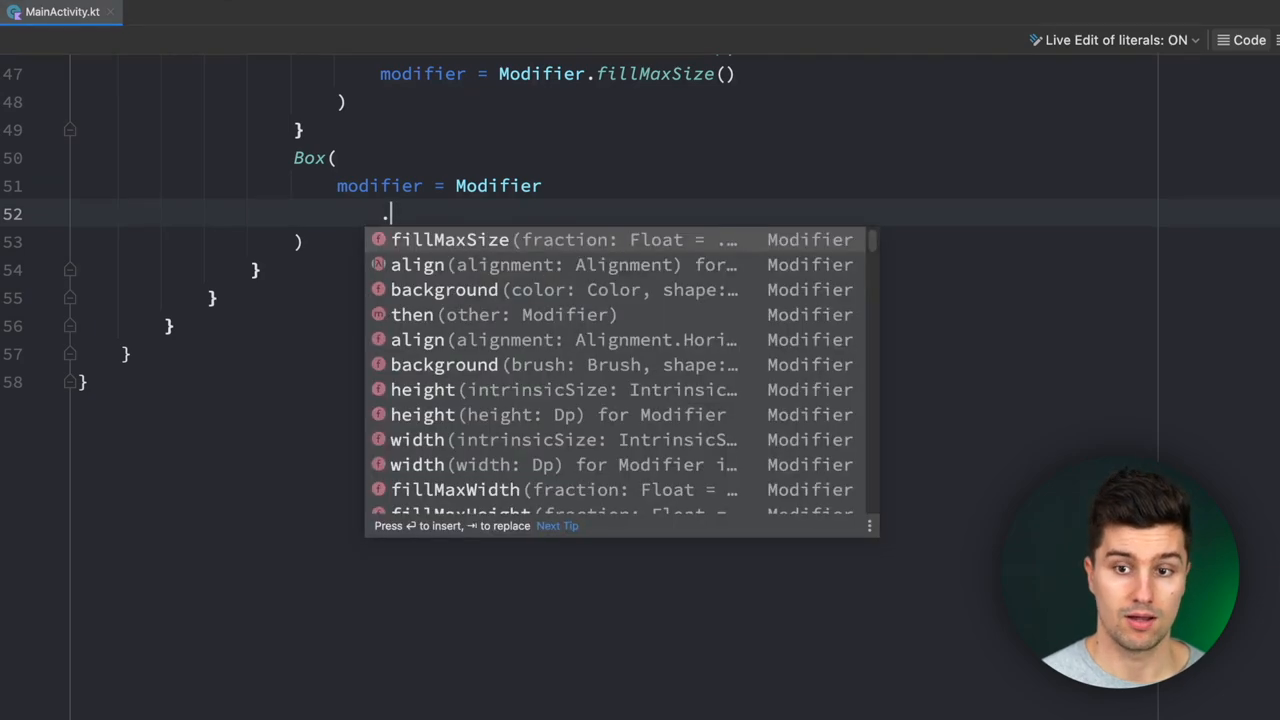
text(offset()
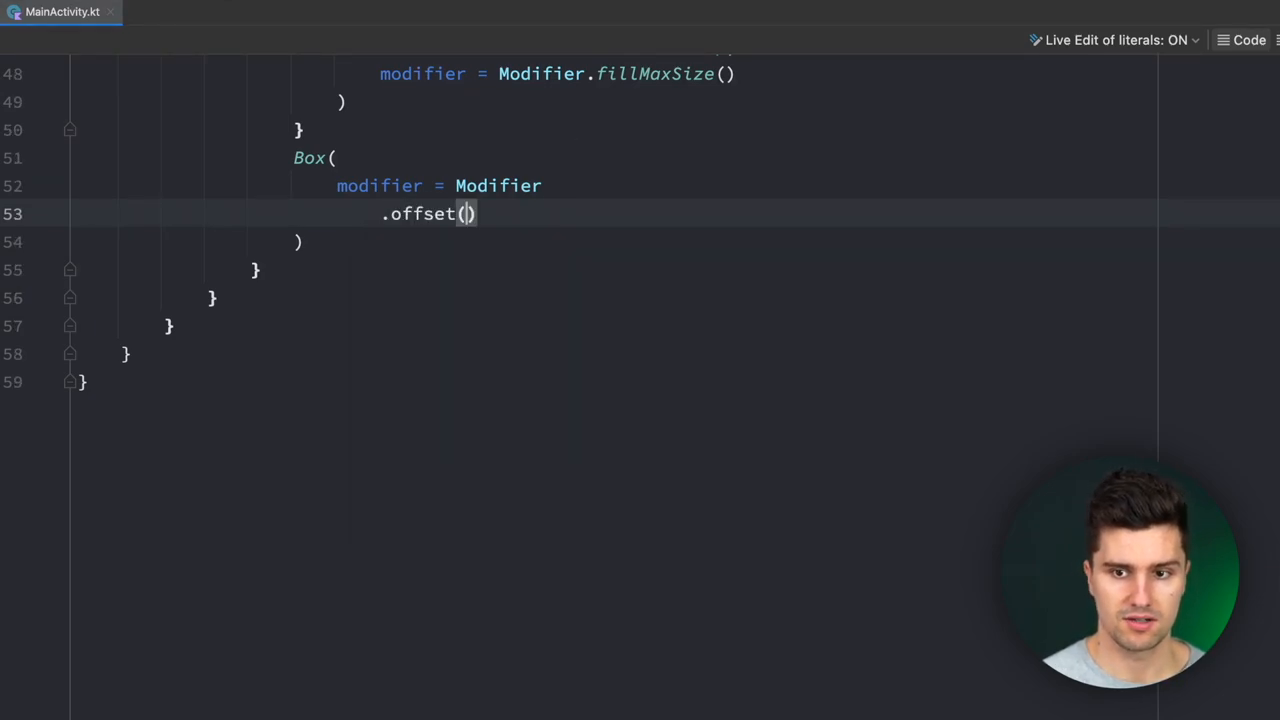
text(y = ()
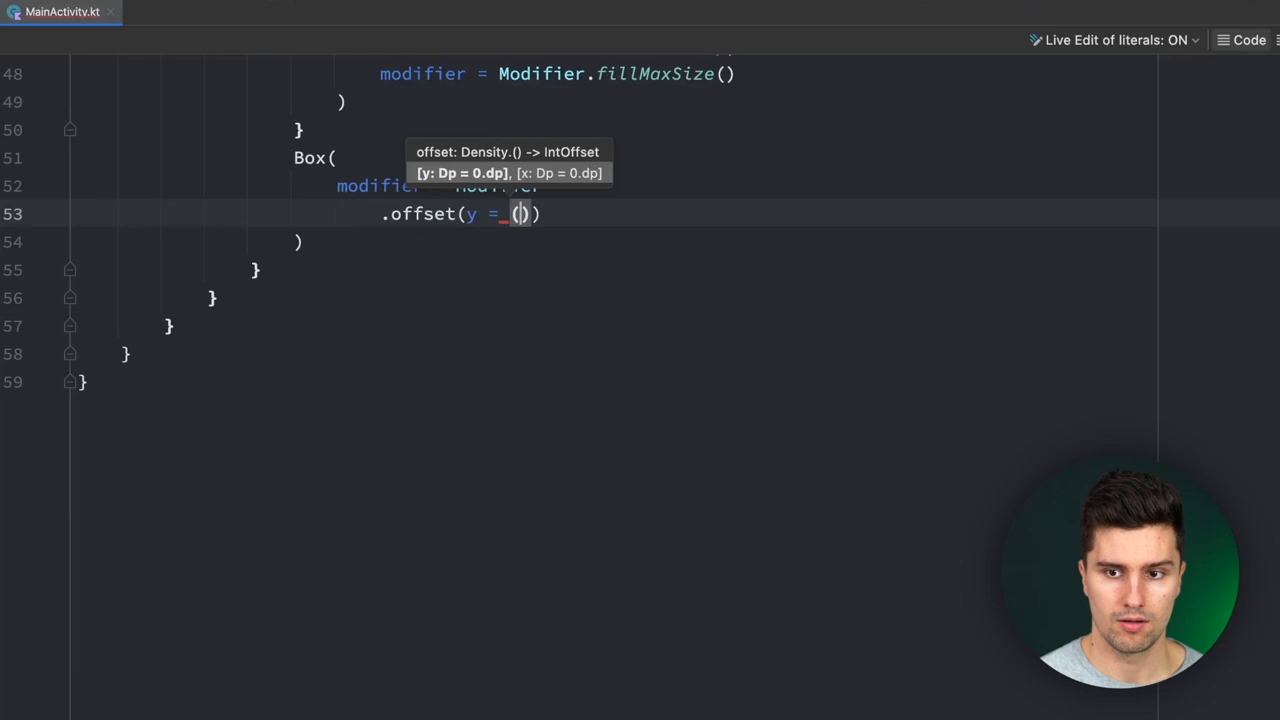
text(16.)
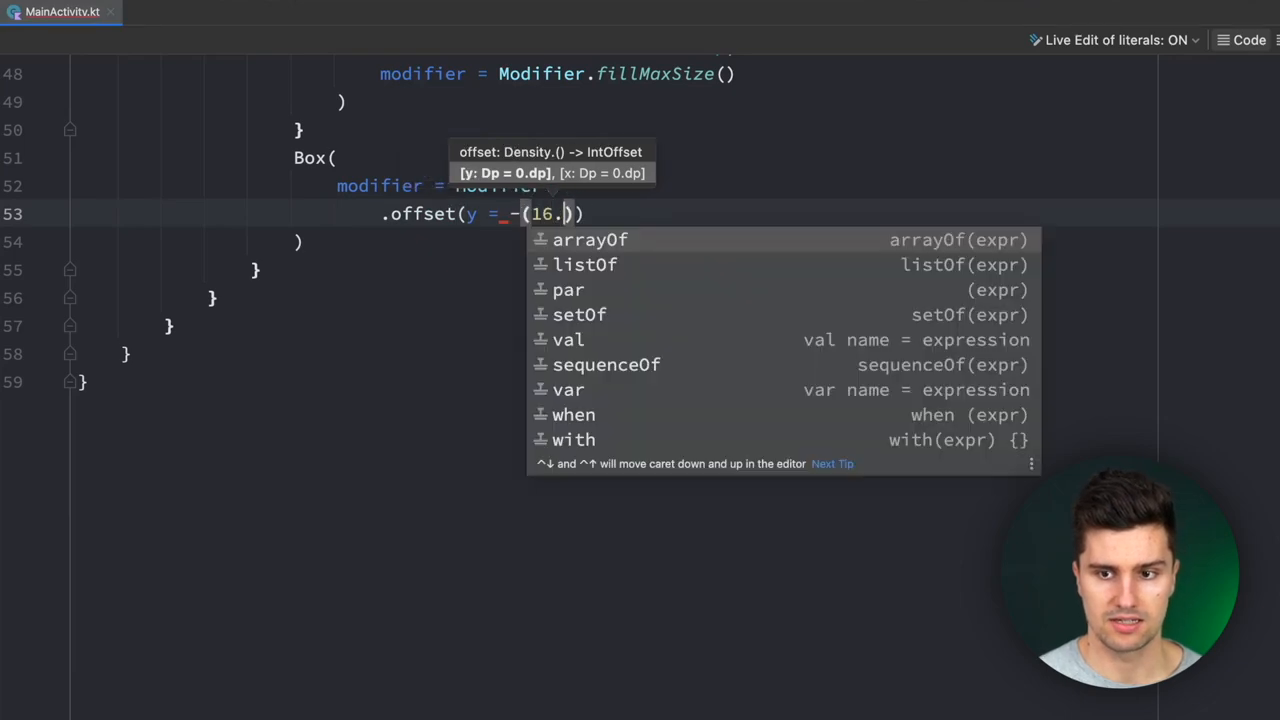
text(.)
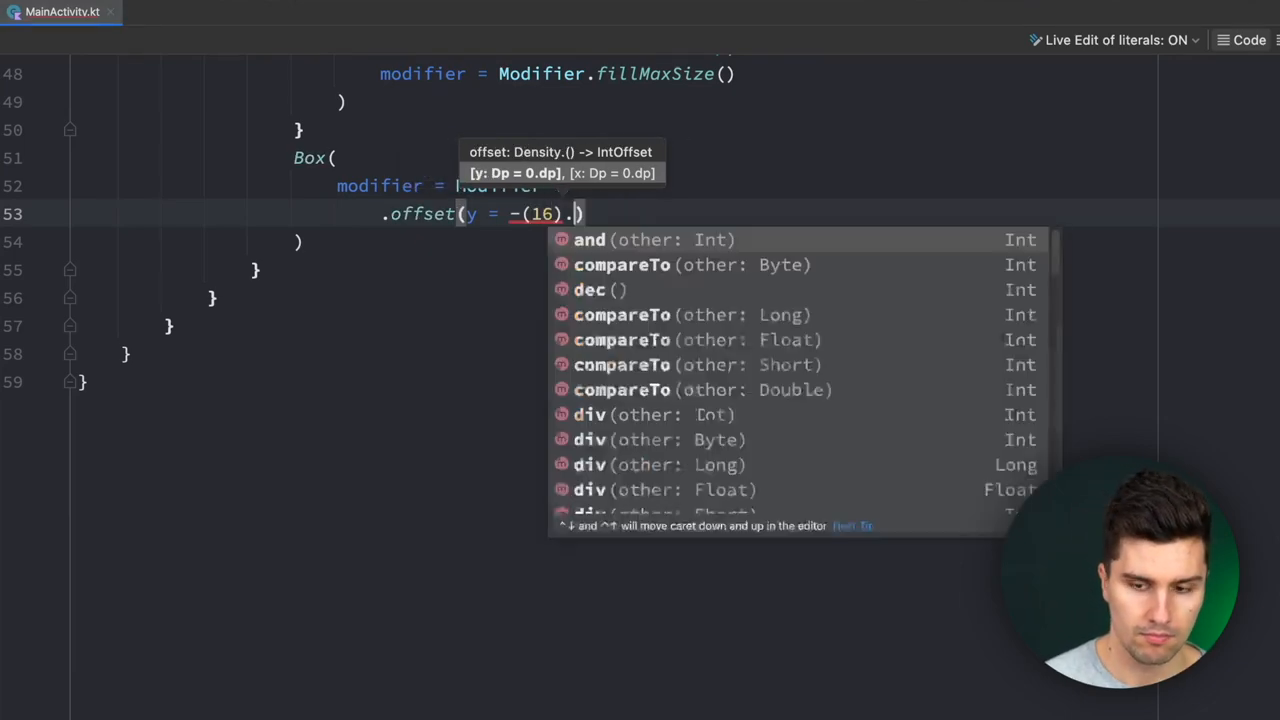
text(dp)
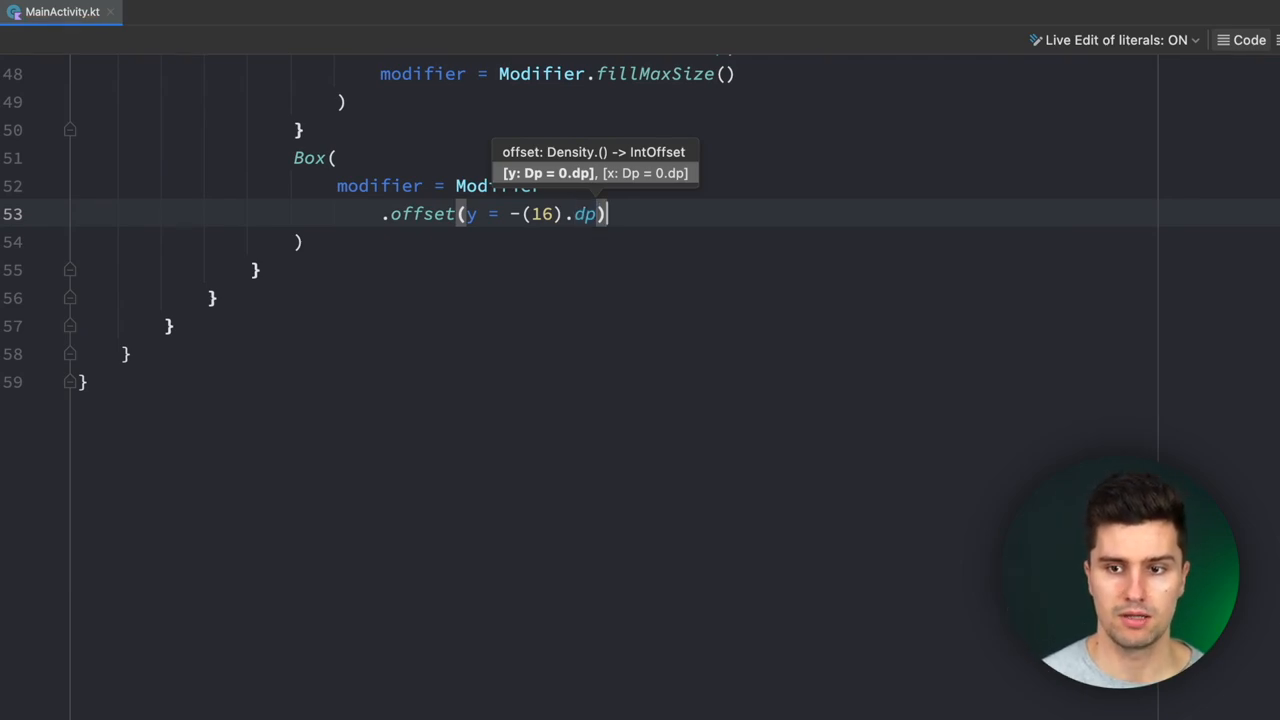
text(.fillMaxWidth())
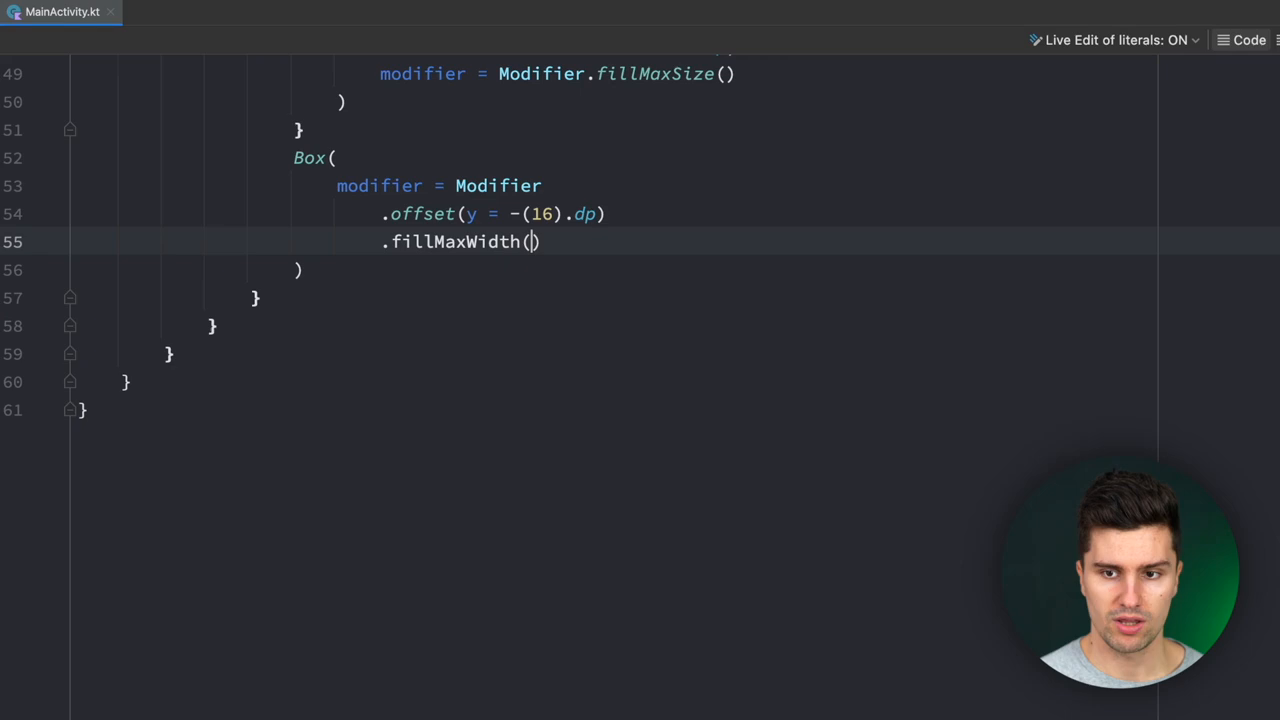
text(0.5f)
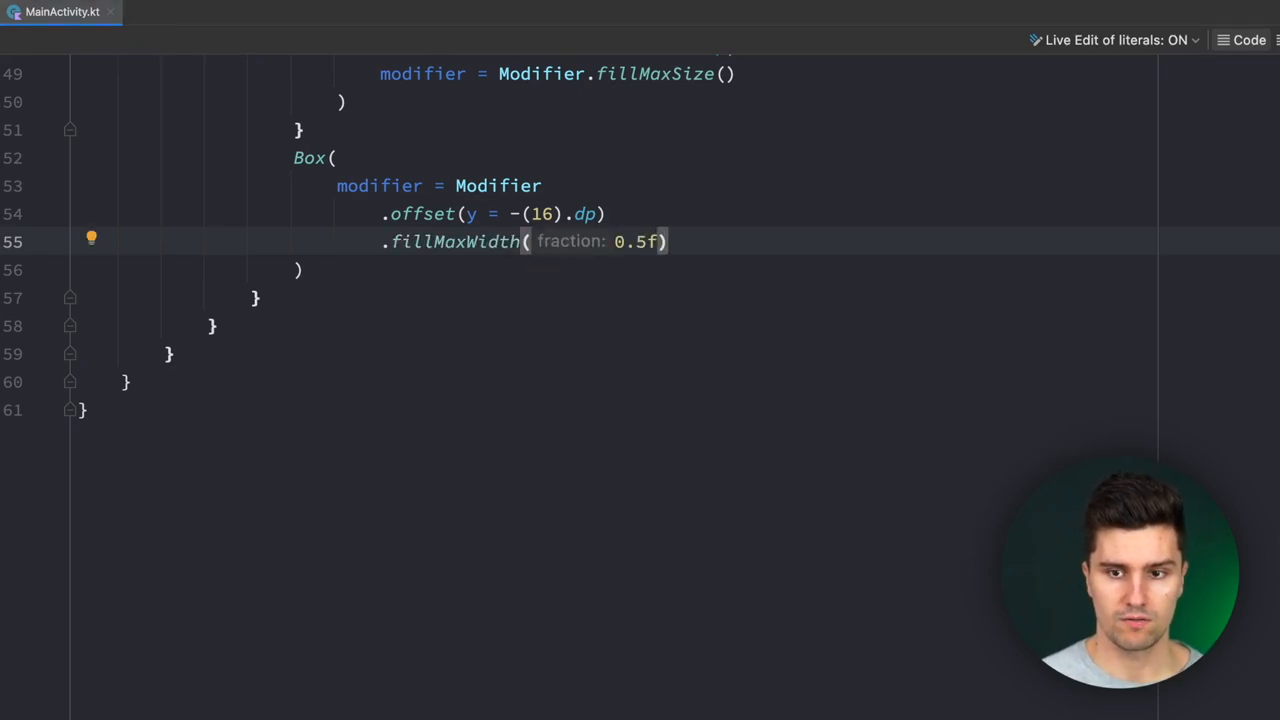
- Clip the Box to a rounded shape with theme background, 8 dp padding and bottom-centre alignment
text(.clip)
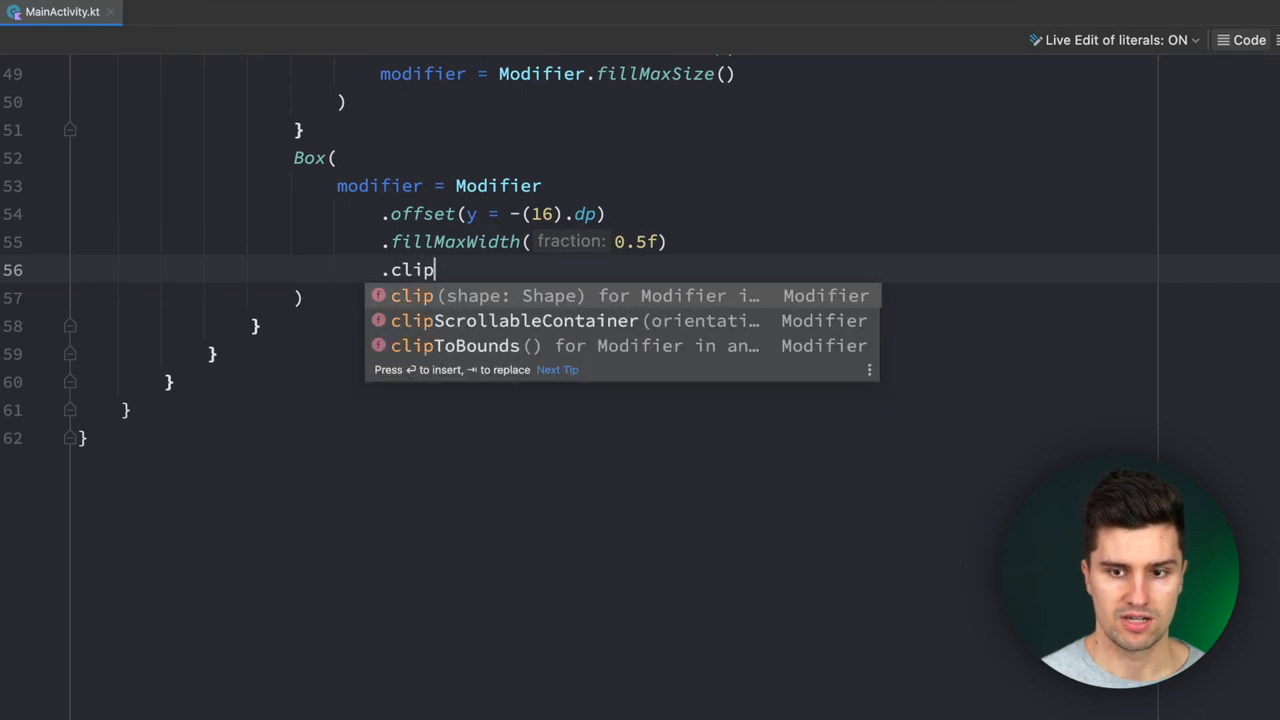
text((RoundedCornerShape(100)
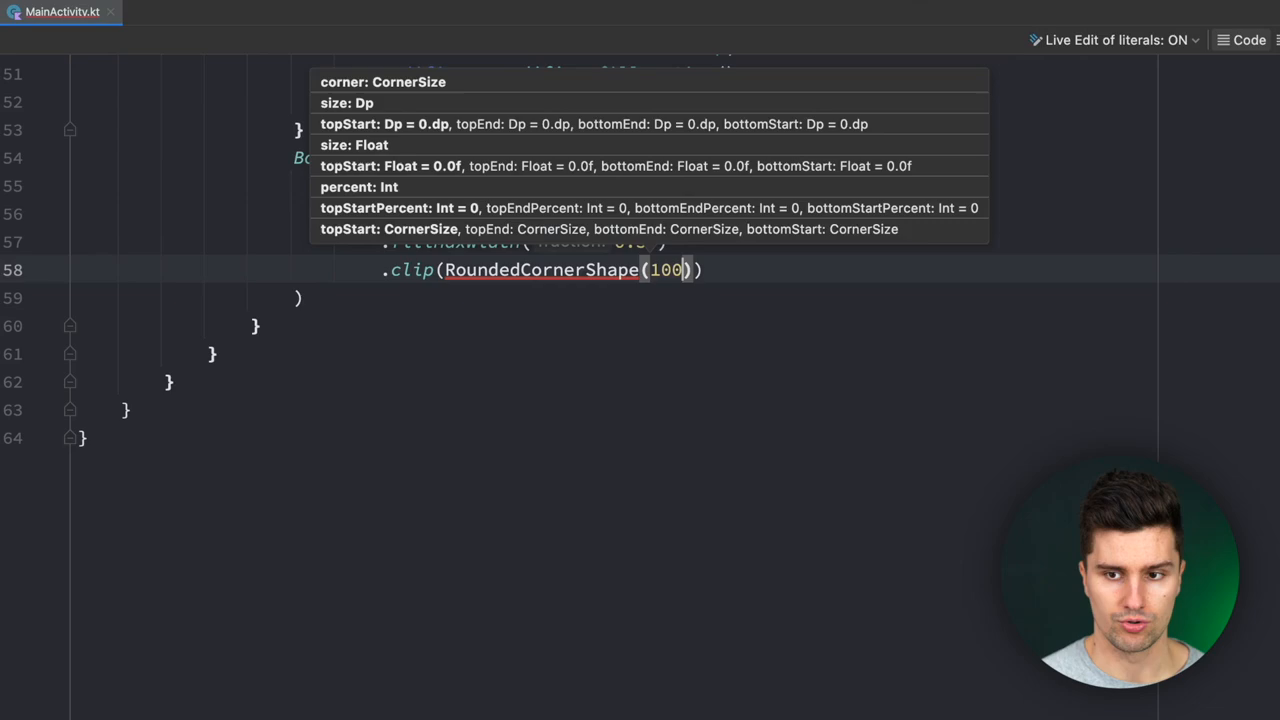
text(.back)
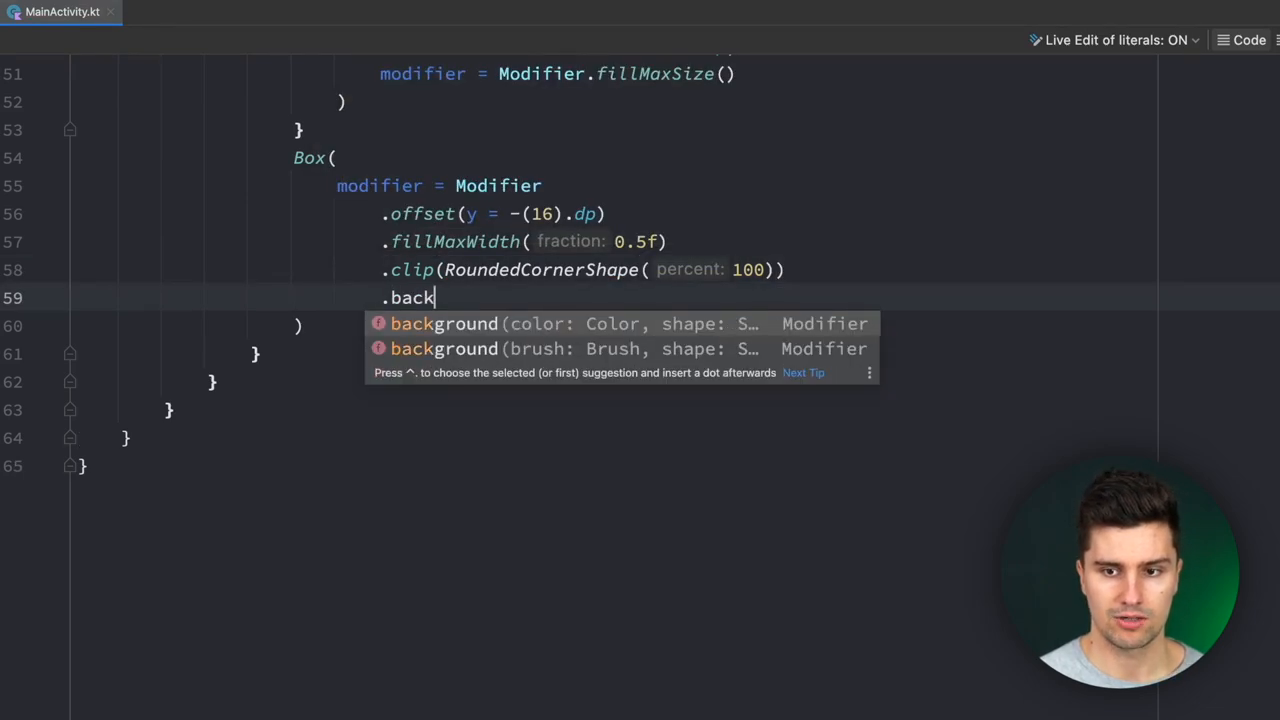
text(ground(MaterialTheme.colors.background)
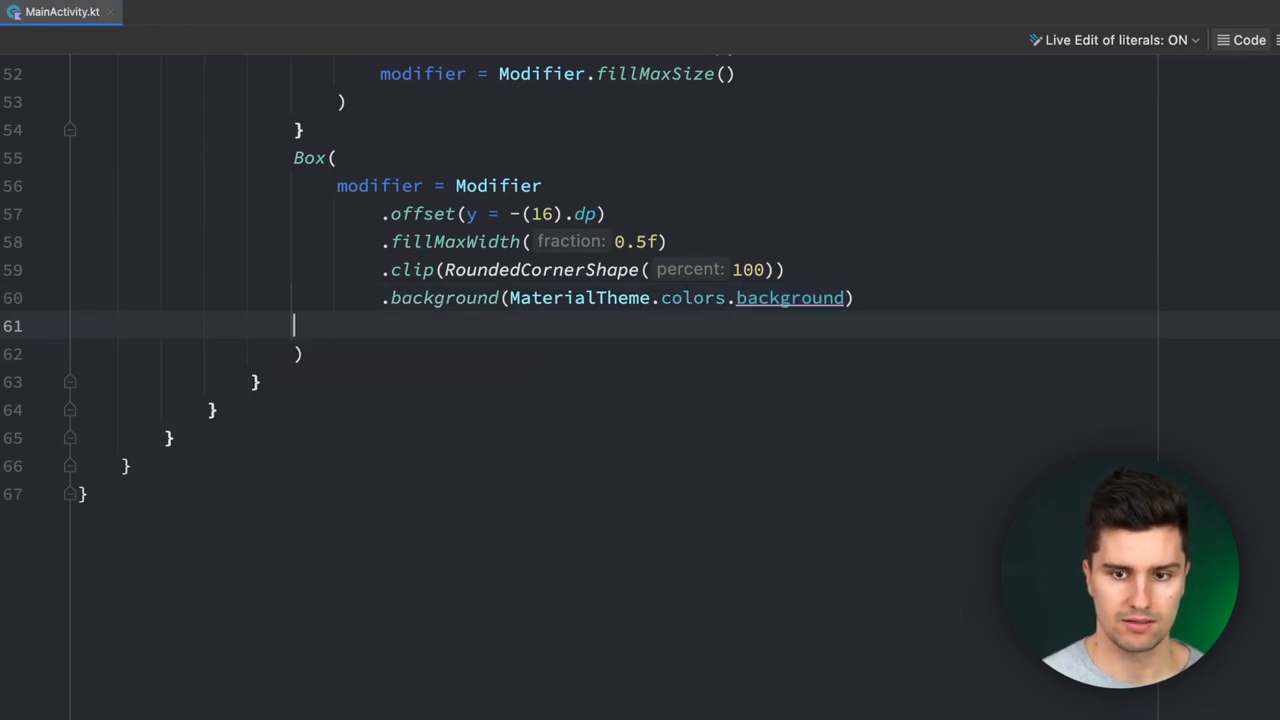
text(.padding(8.dpü))
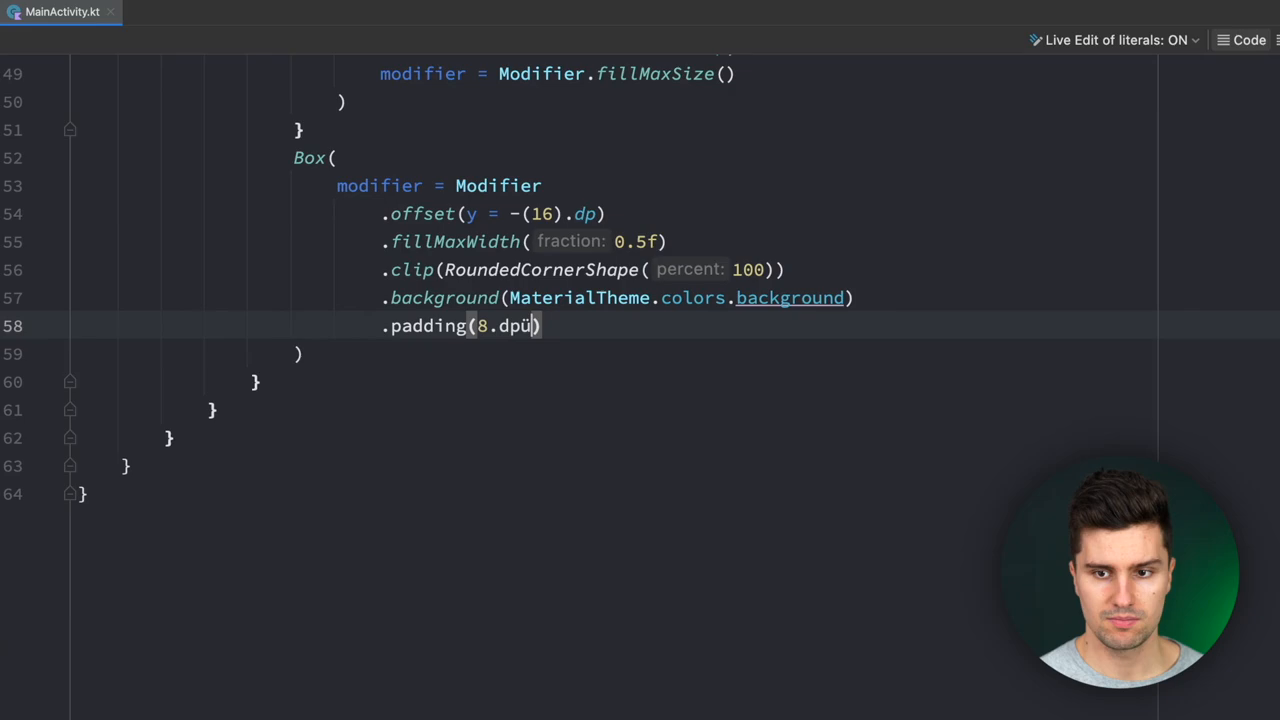
text(.align(Alignment.BottomCenter)
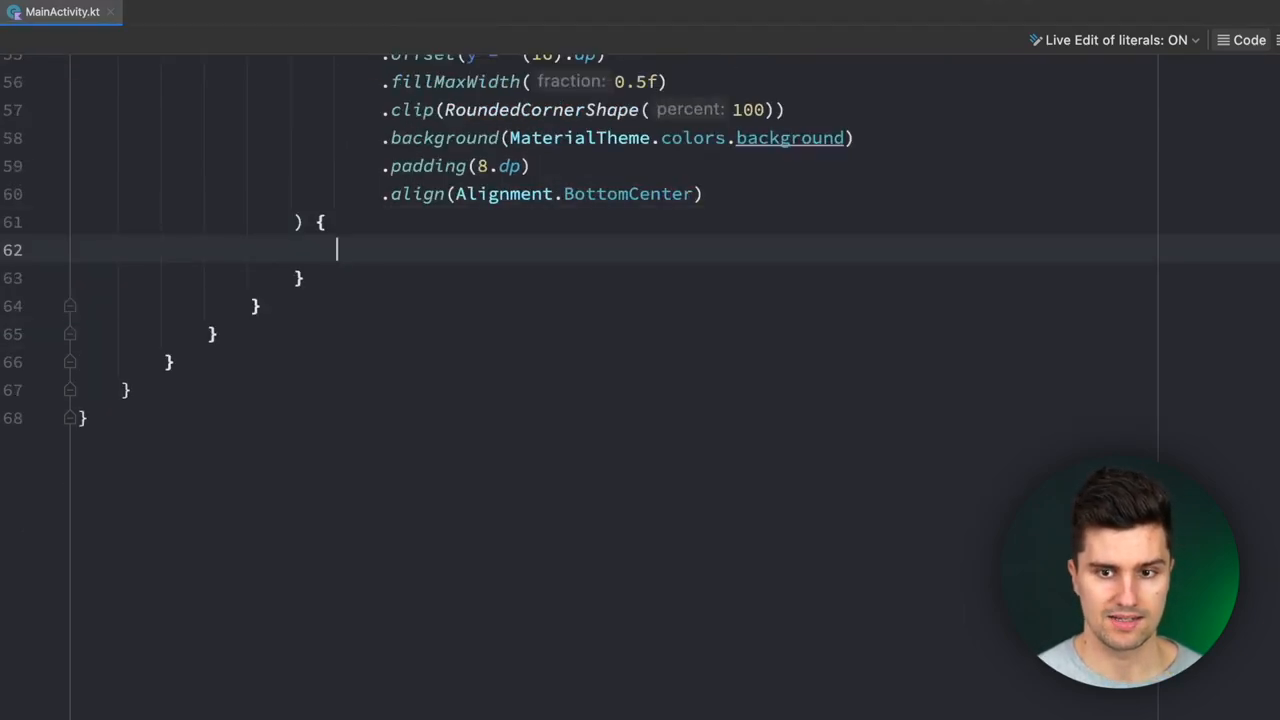
text(Icon)
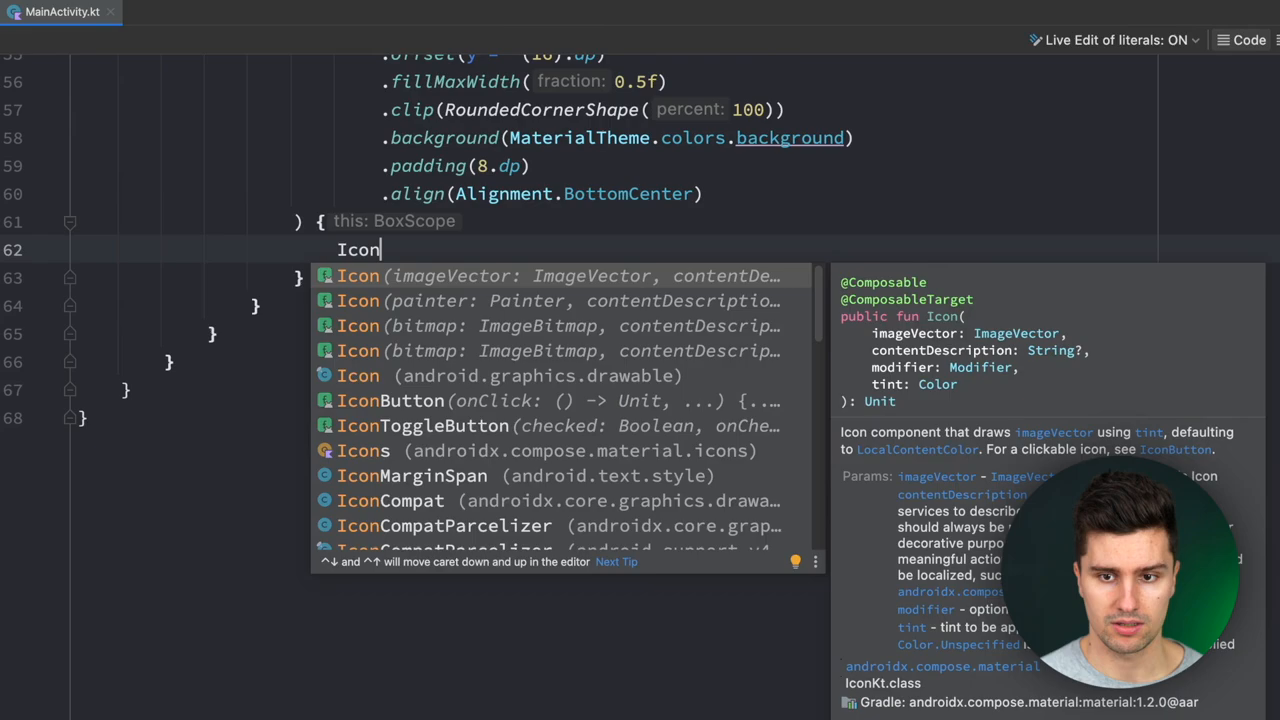
- Add an IconButton holding a KeyboardArrowLeft icon described "Go back"
click(390, 400)
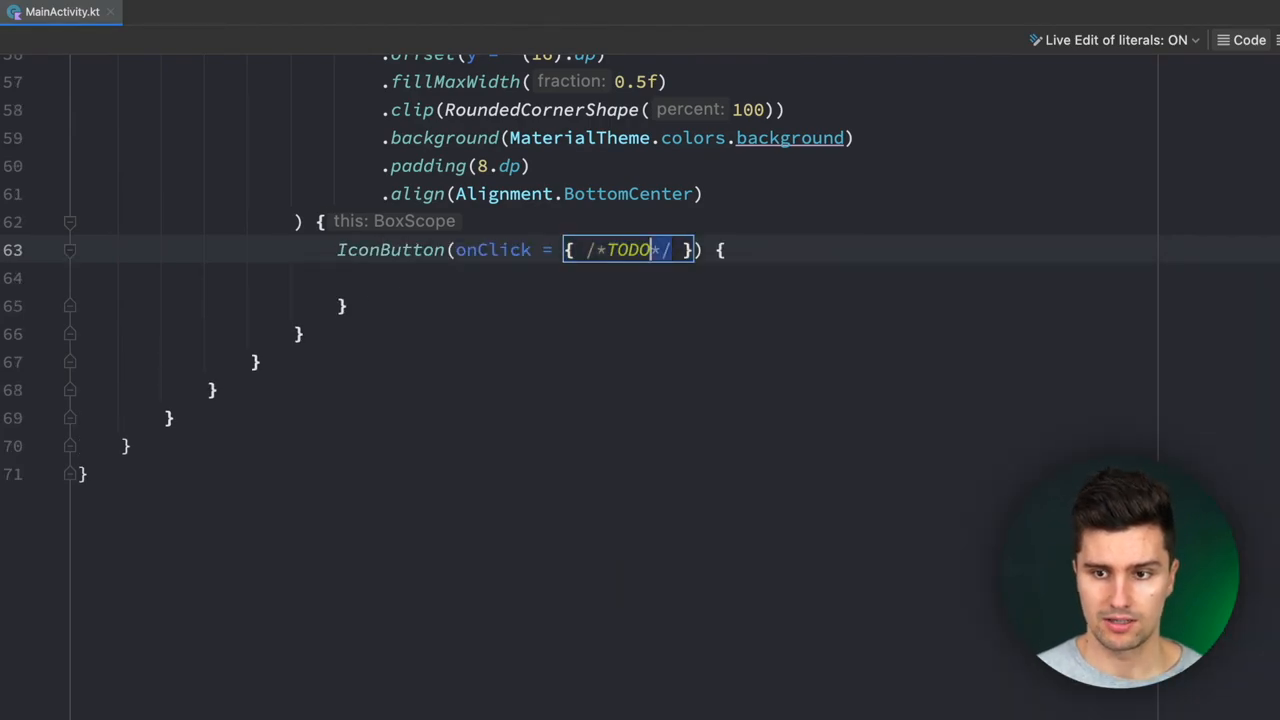
click(400, 278)
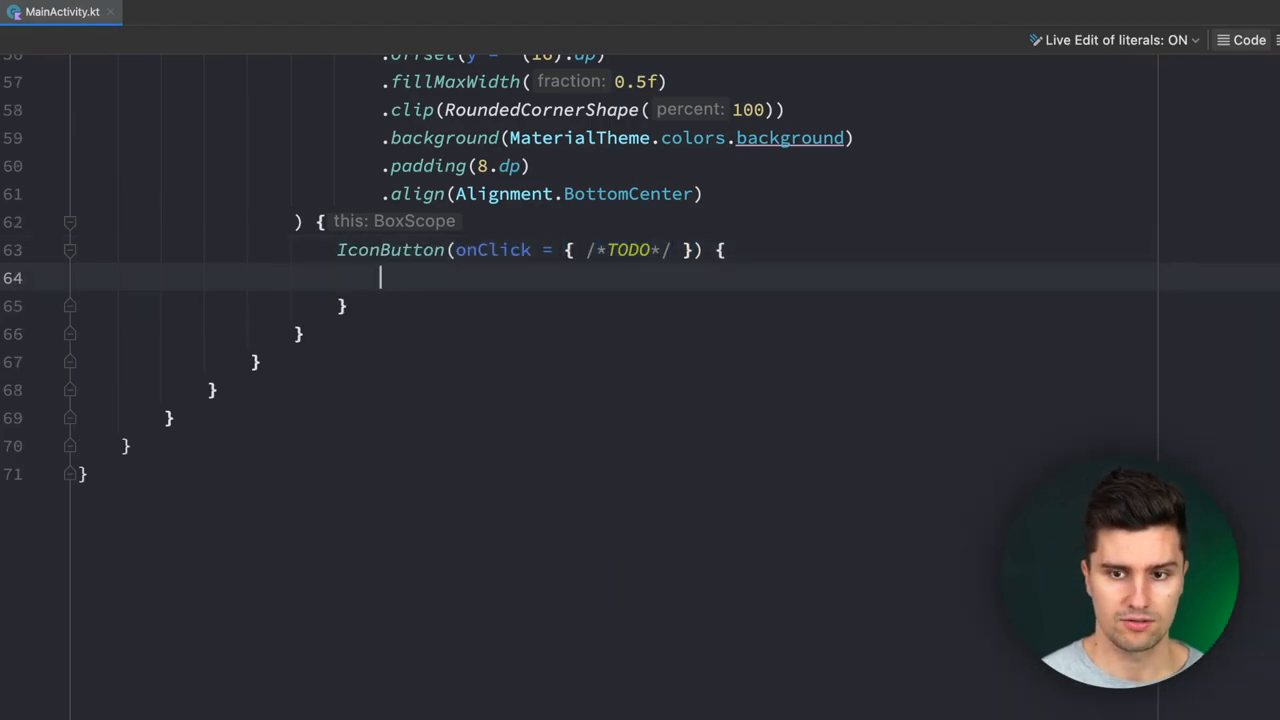
text(Icon(imageVector = Icons., contentDescription =)
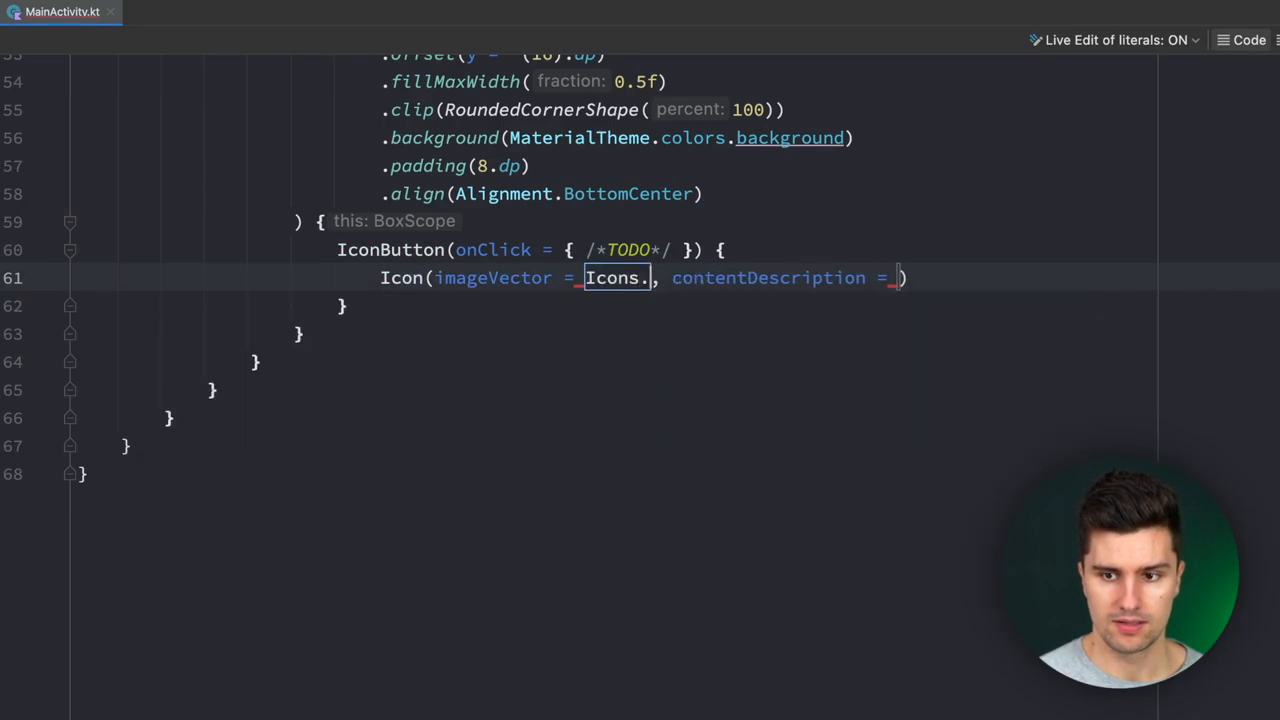
text(Default.KeyboardArrowLeft,)
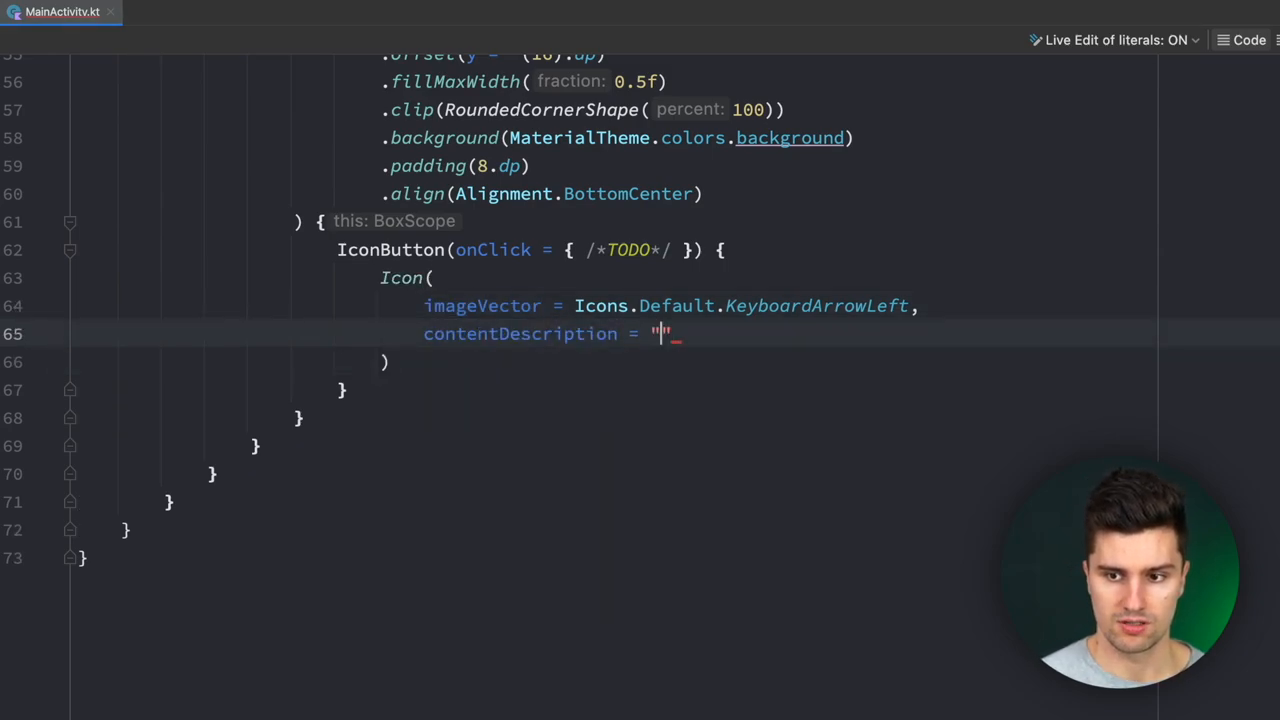
text(G)
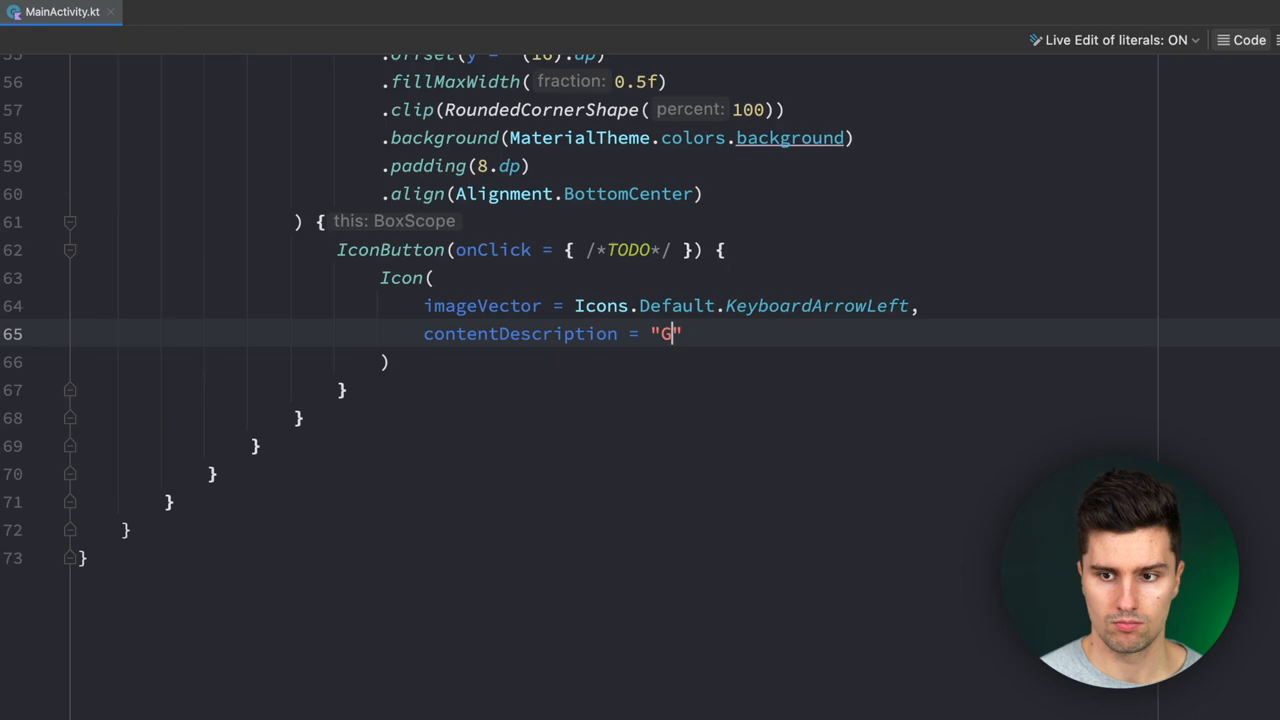
text(o back)
text(modifier = Modifier.align(Cent))
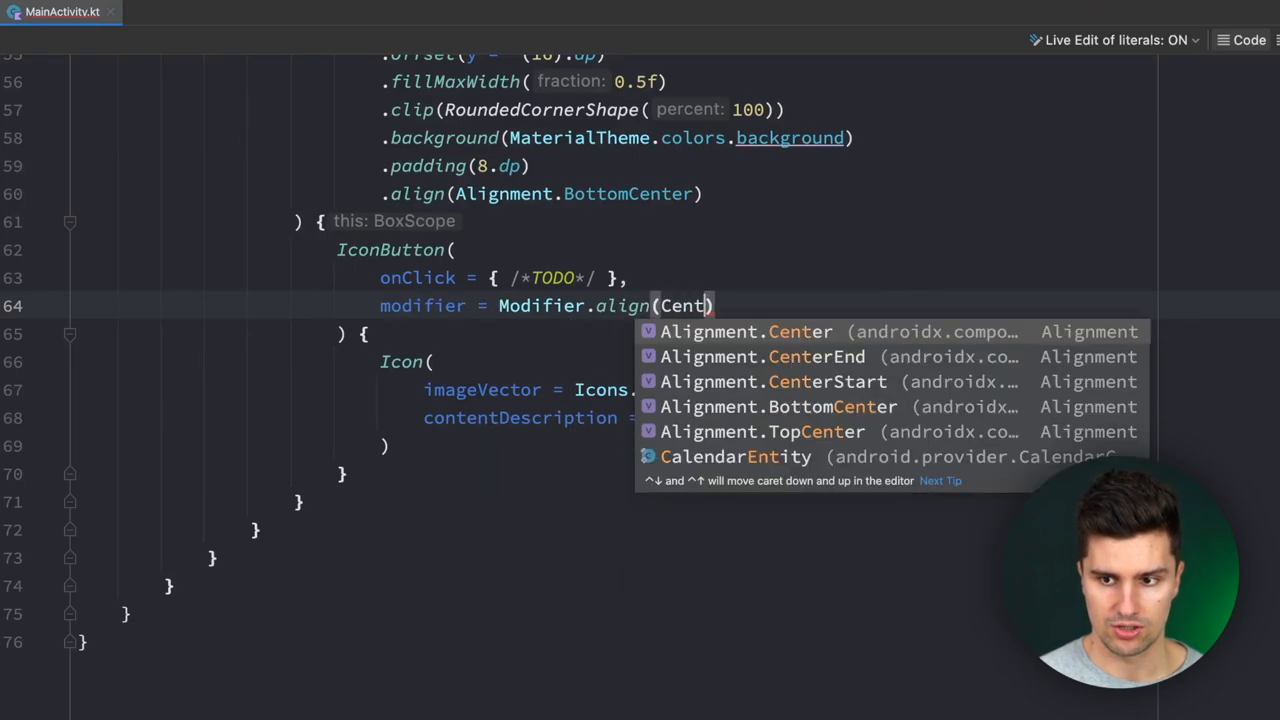
- Align the back button to CenterStart and duplicate it below
click(772, 380)
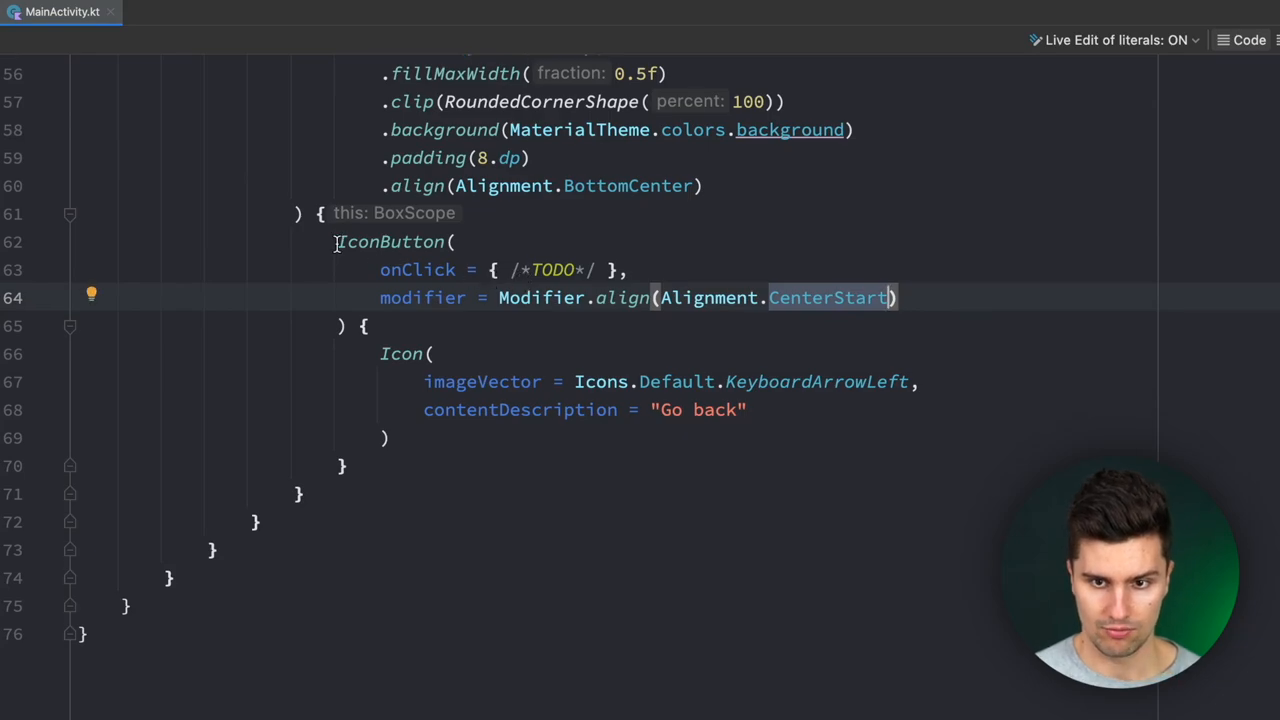
scroll(down, 3)
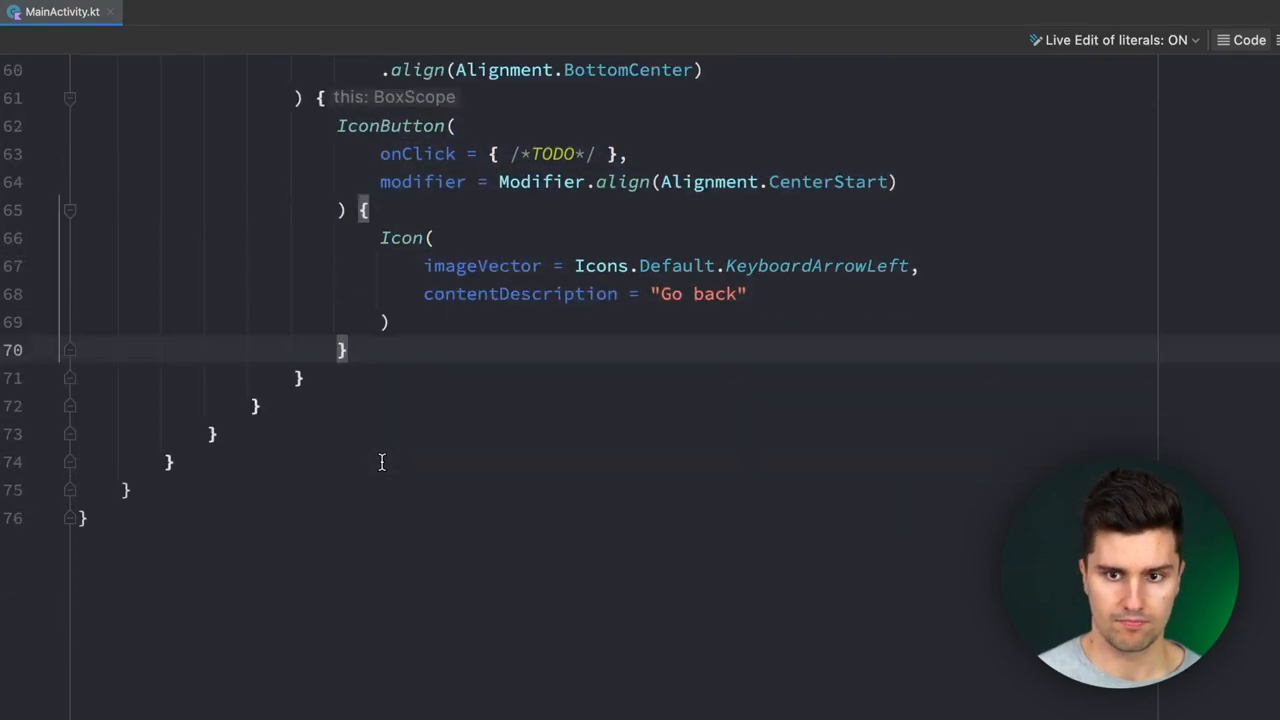
scroll(down, 3)
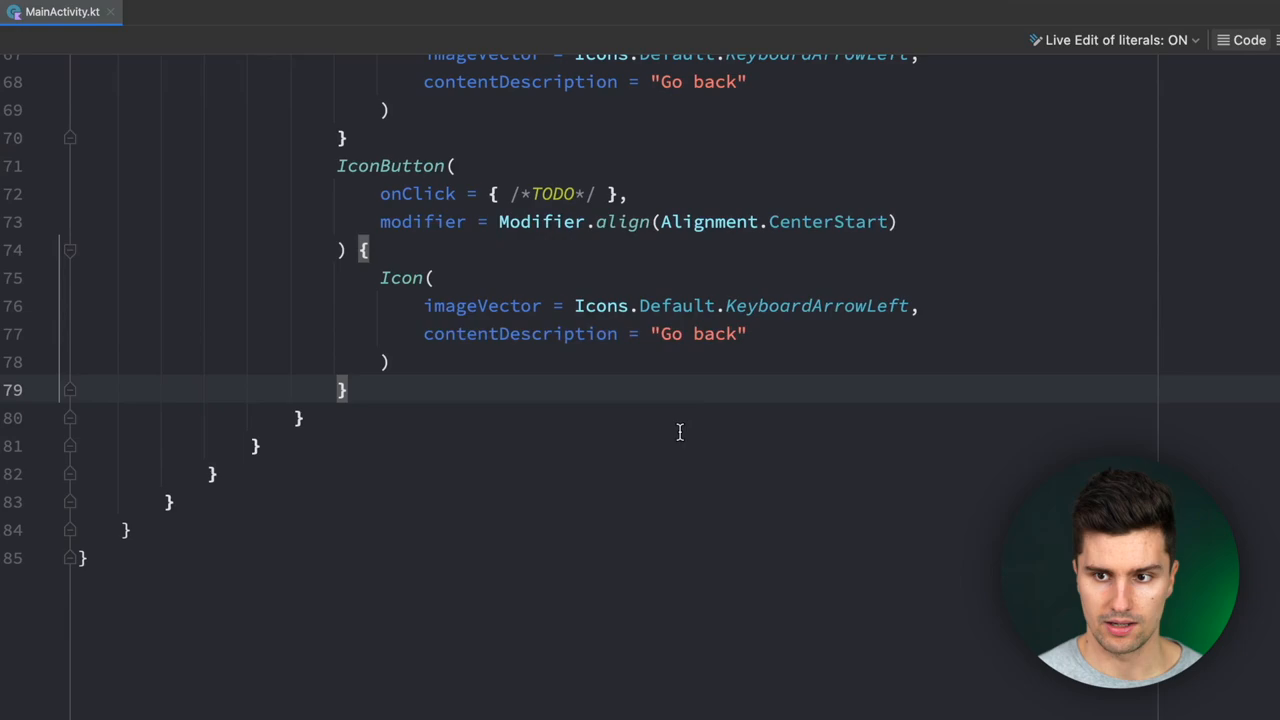
- Make the copy a CenterEnd "Go forward" button with a KeyboardArrowRight icon
text(CenterEnd)
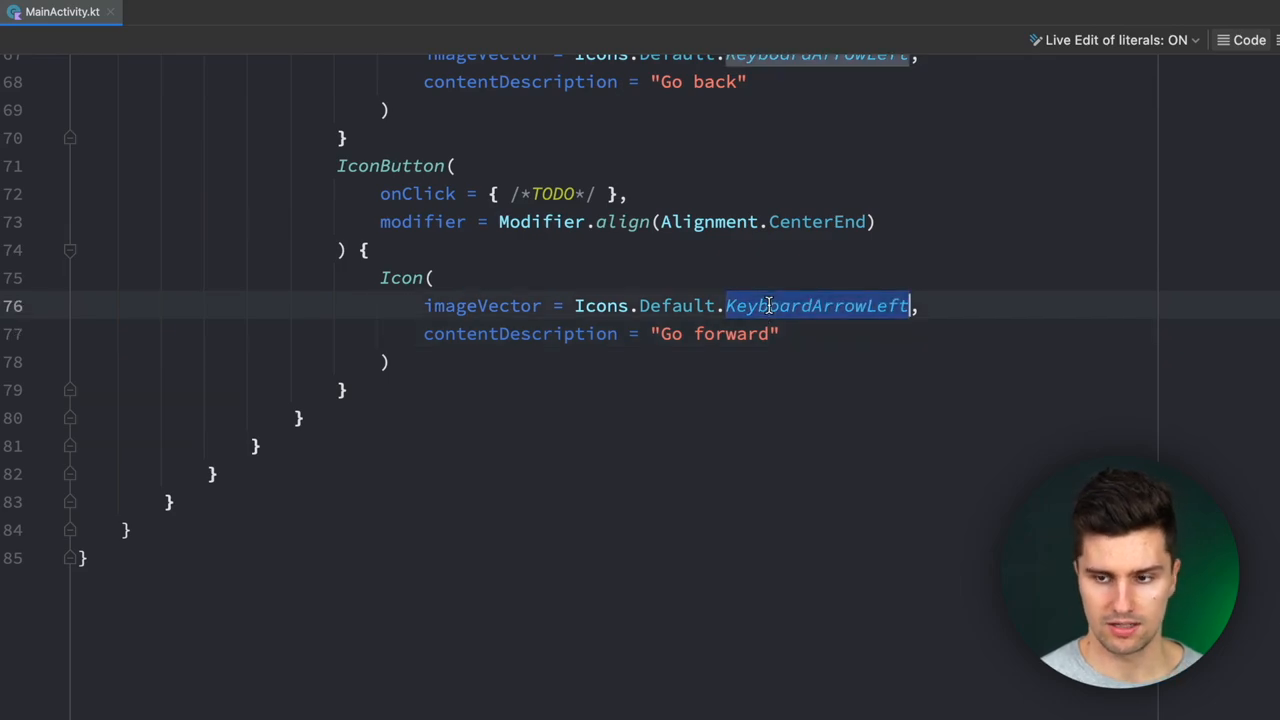
text(Key)
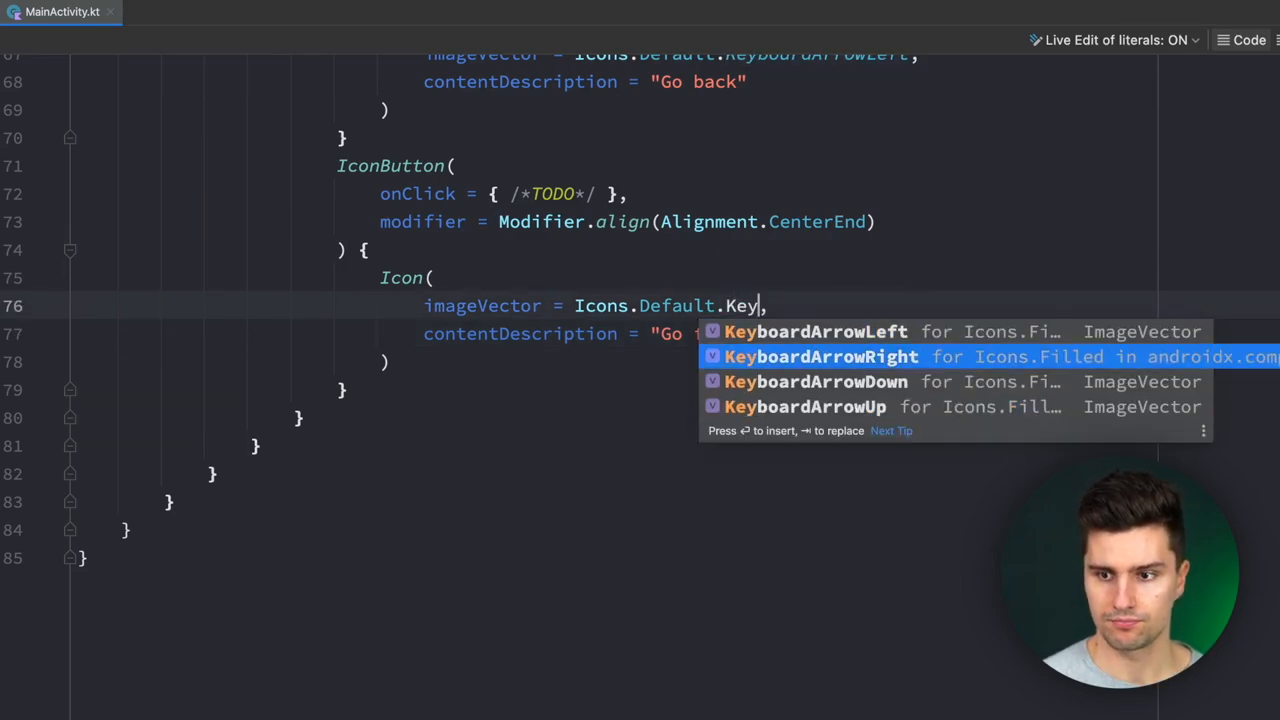
key(Enter)
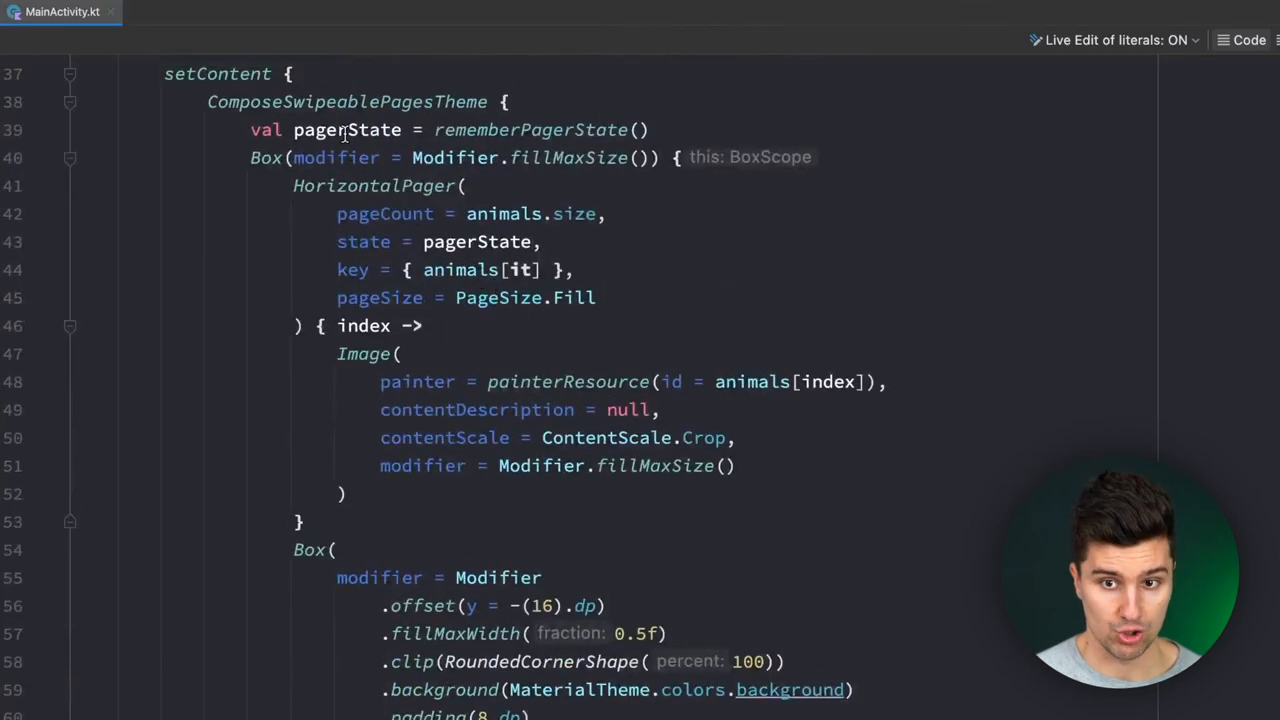
- Have the first button's onClick call pagerState.animateScrollToPage(pagerState.currentPage + 1)
scroll(down, 3)
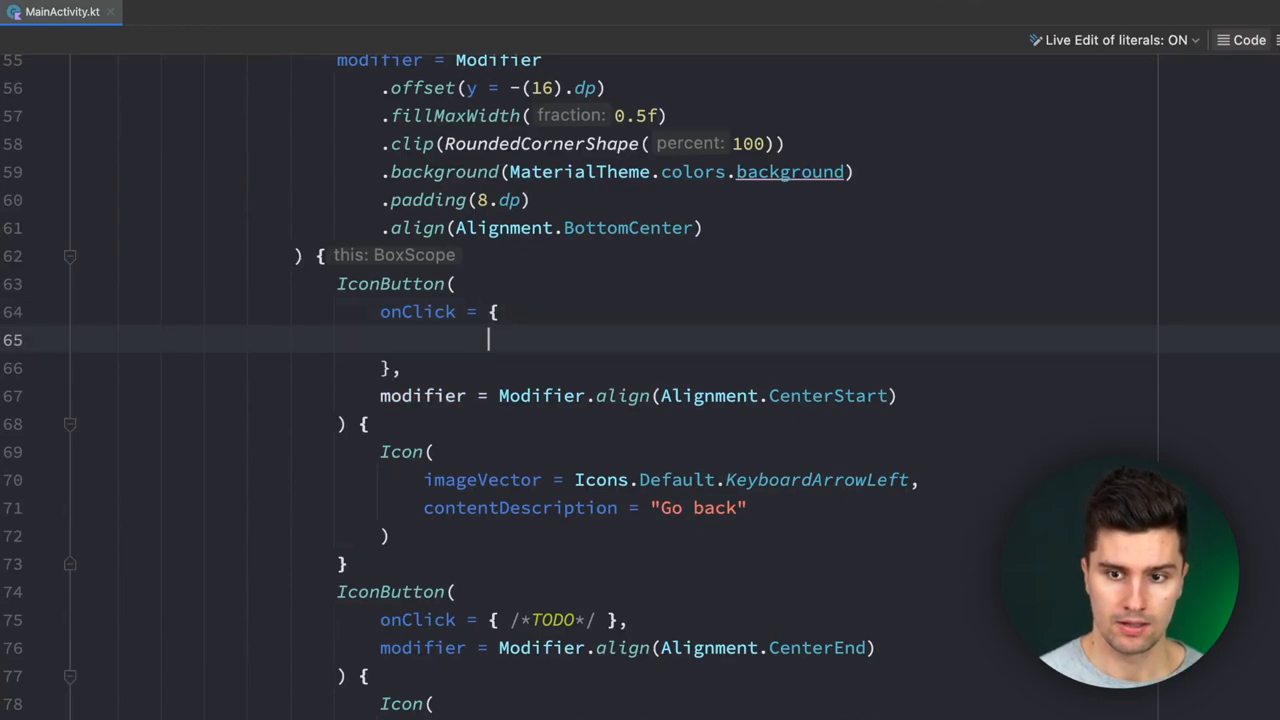
text(p)
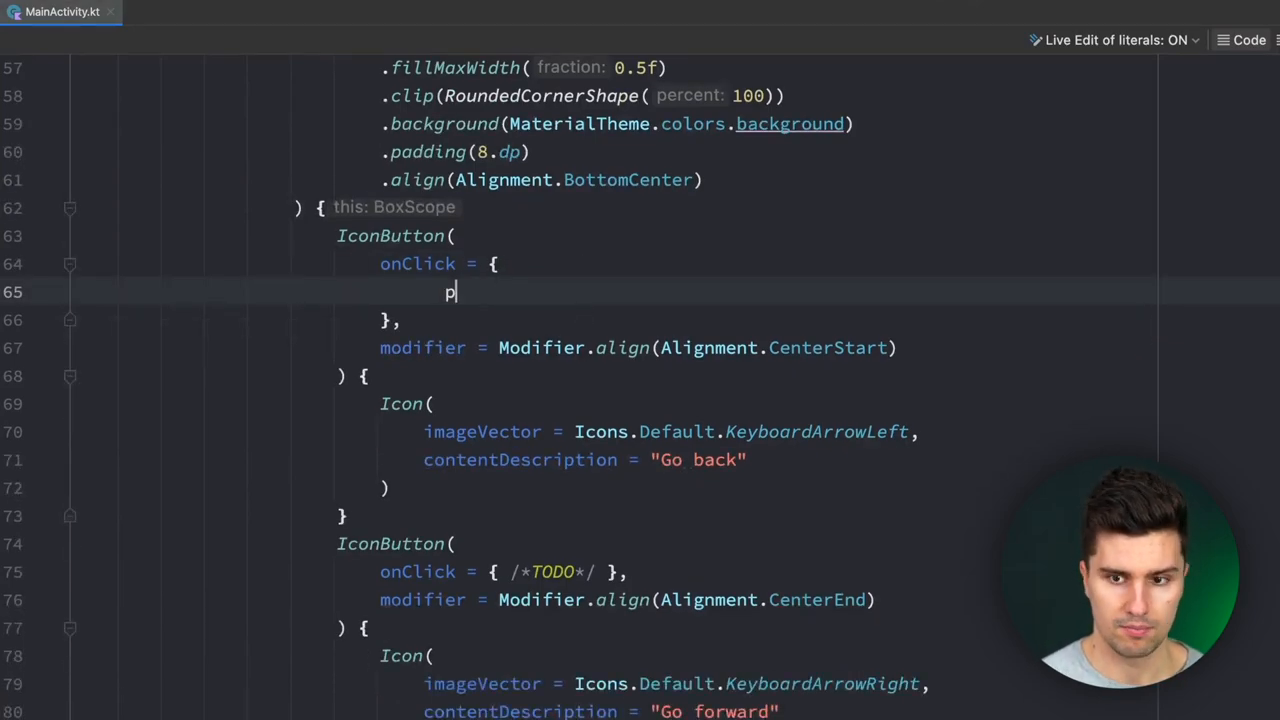
text(agerState.a)
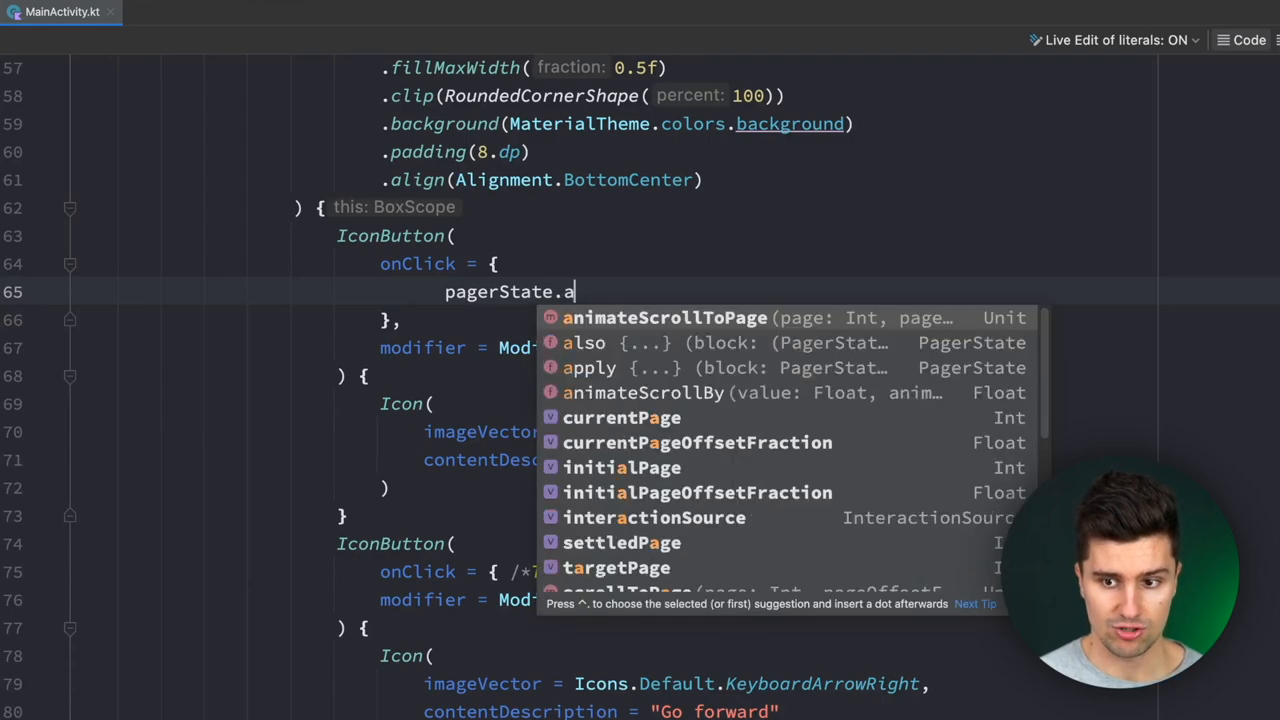
click(664, 316)
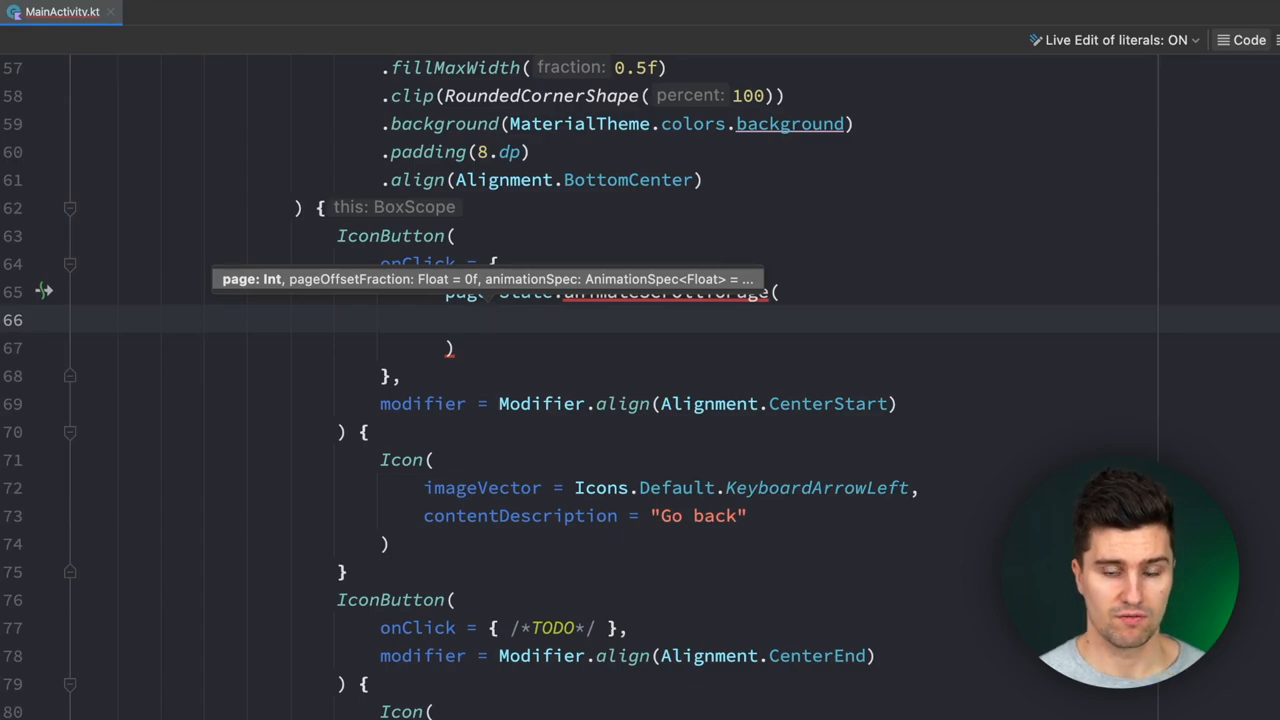
mouse_move(960, 252)
text(pagerState.c)
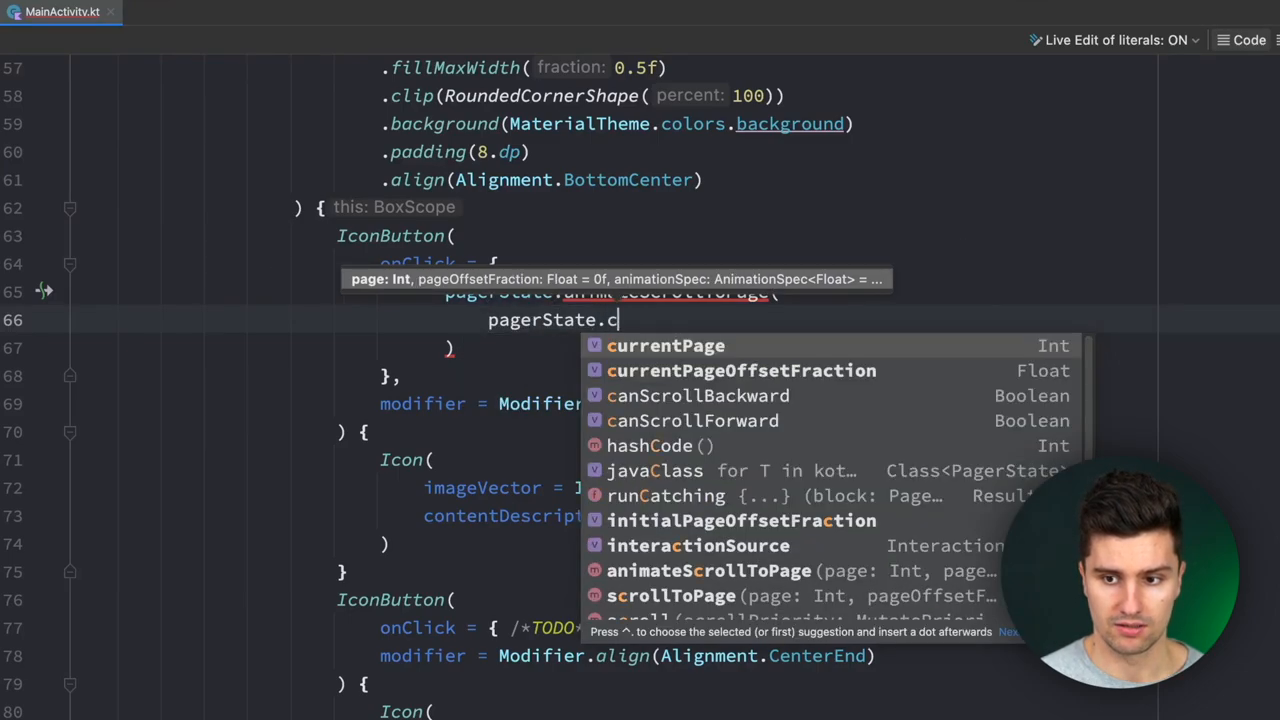
text(urrentPage + 1)
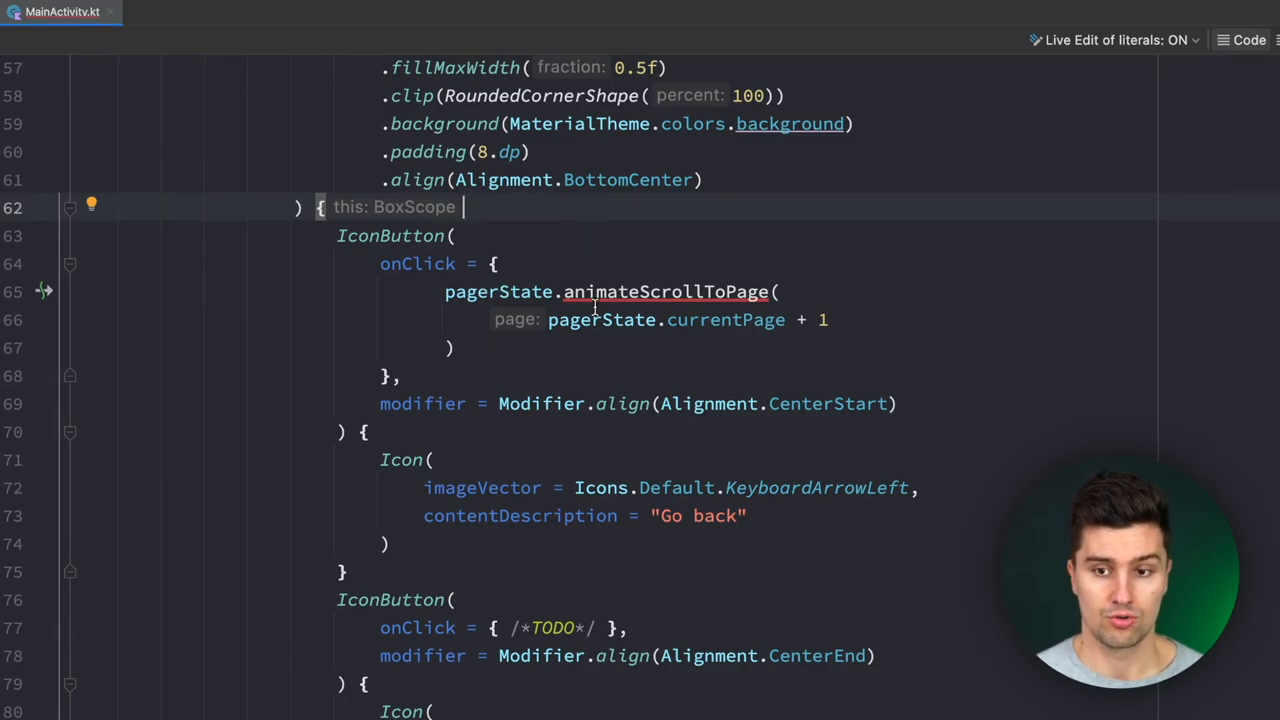
scroll(up, 3)
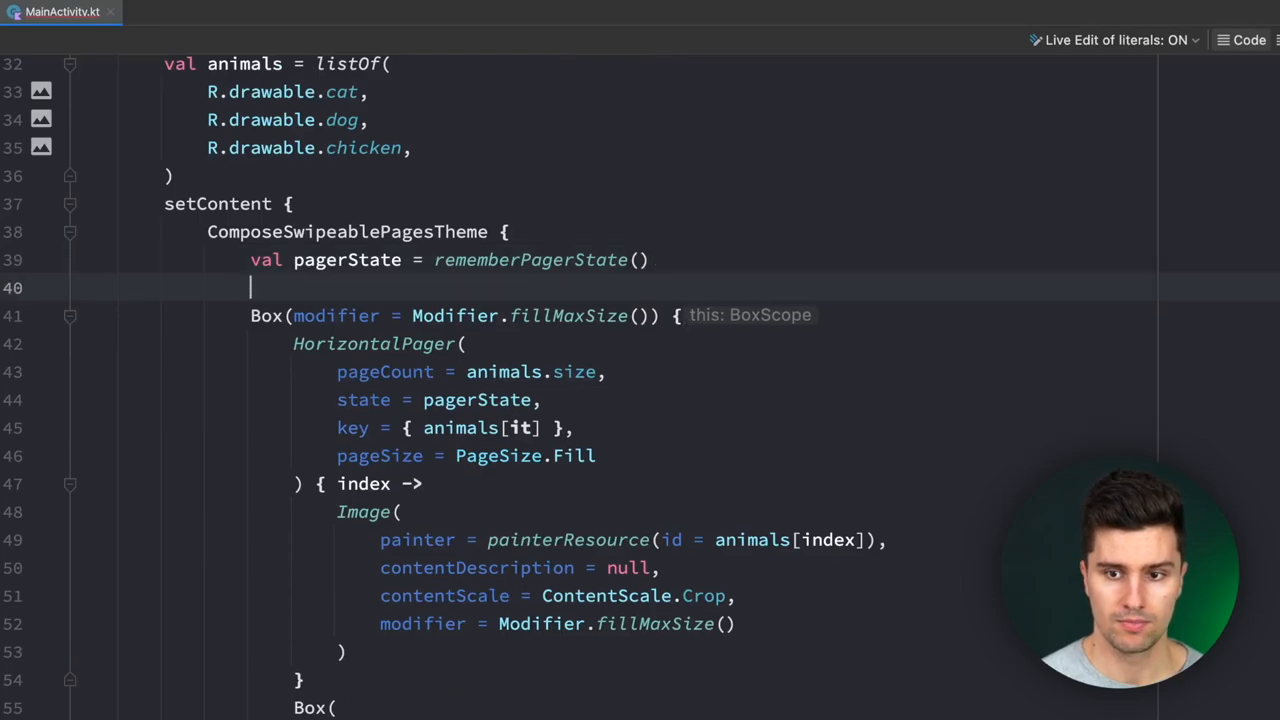
- Add val scope = rememberCoroutineScope(), wrap the scroll in scope.launch and reuse it for the forward button
text(val scope)
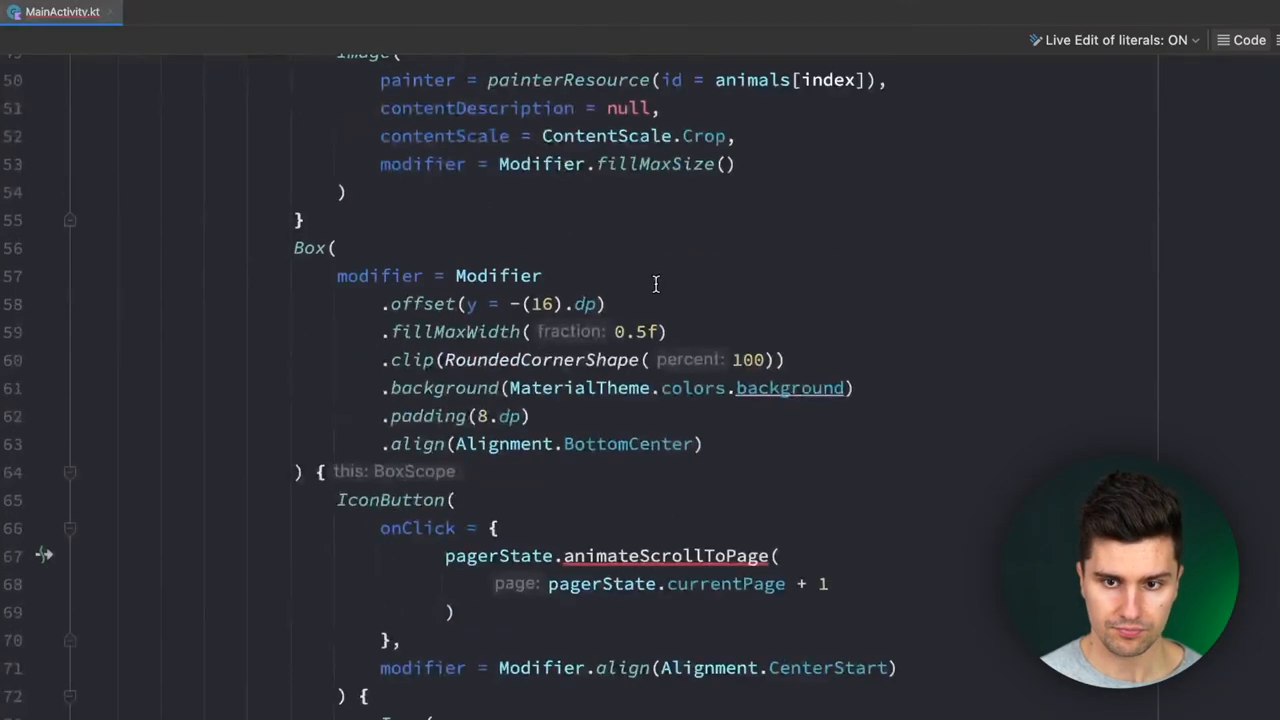
text(scope.launch {)
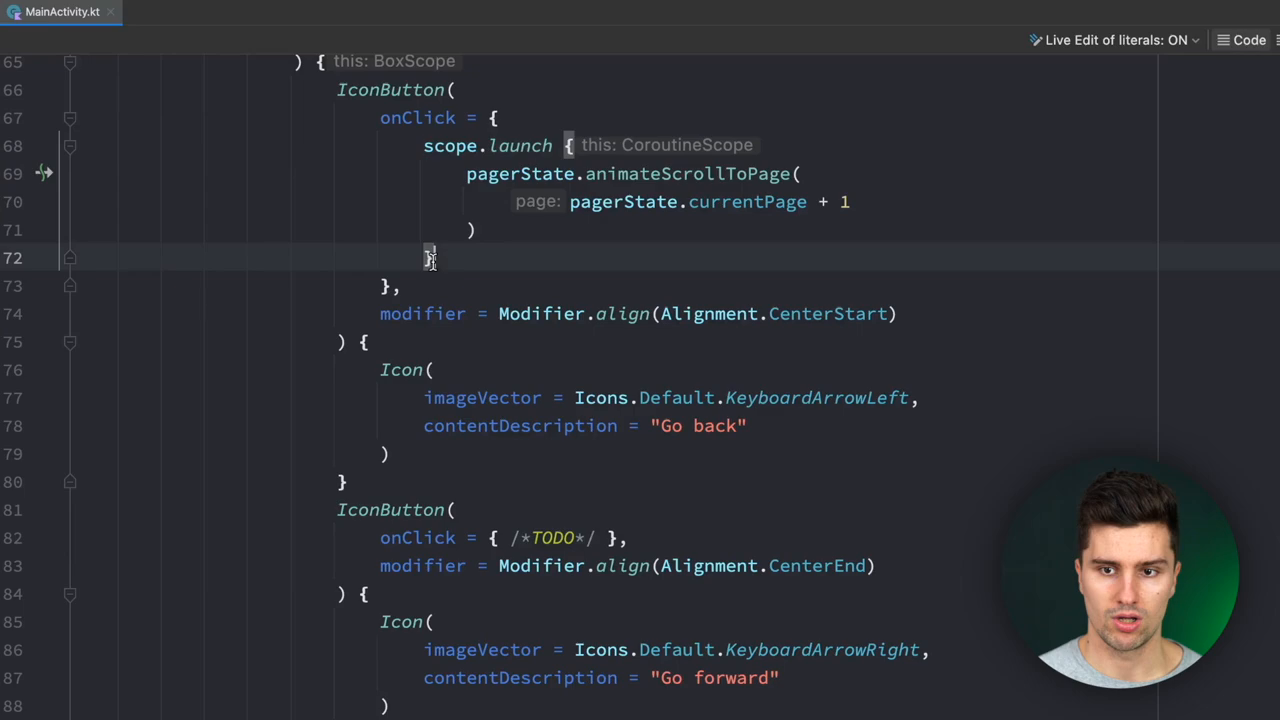
drag(424, 144, 430, 268)
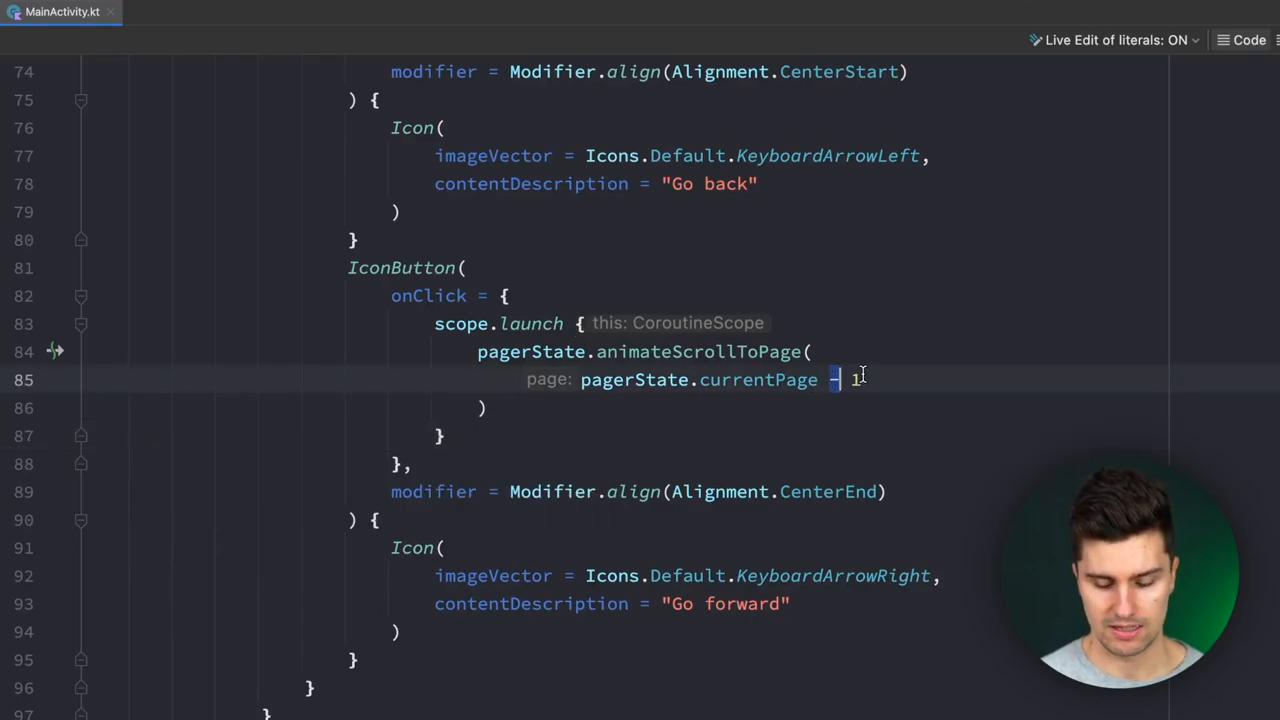
text(+)
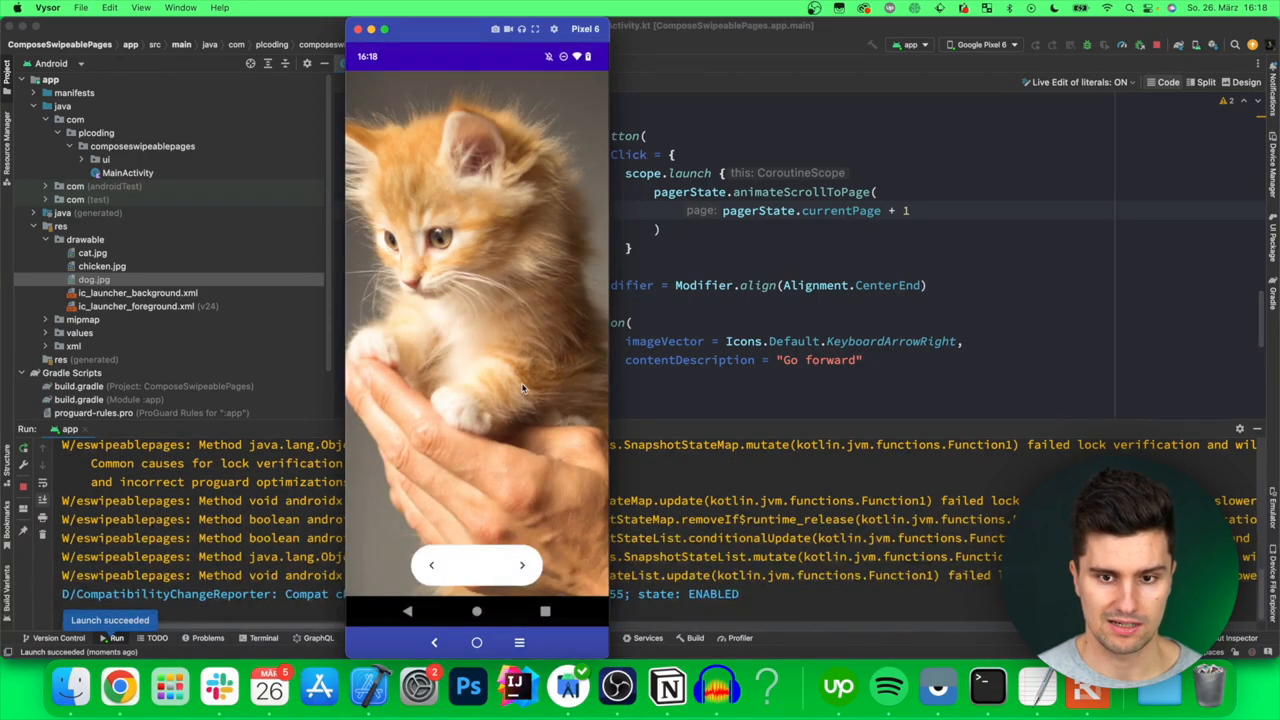
- Tap the arrow in the running emulator app to animate from the cat to the dog page
click(520, 564)
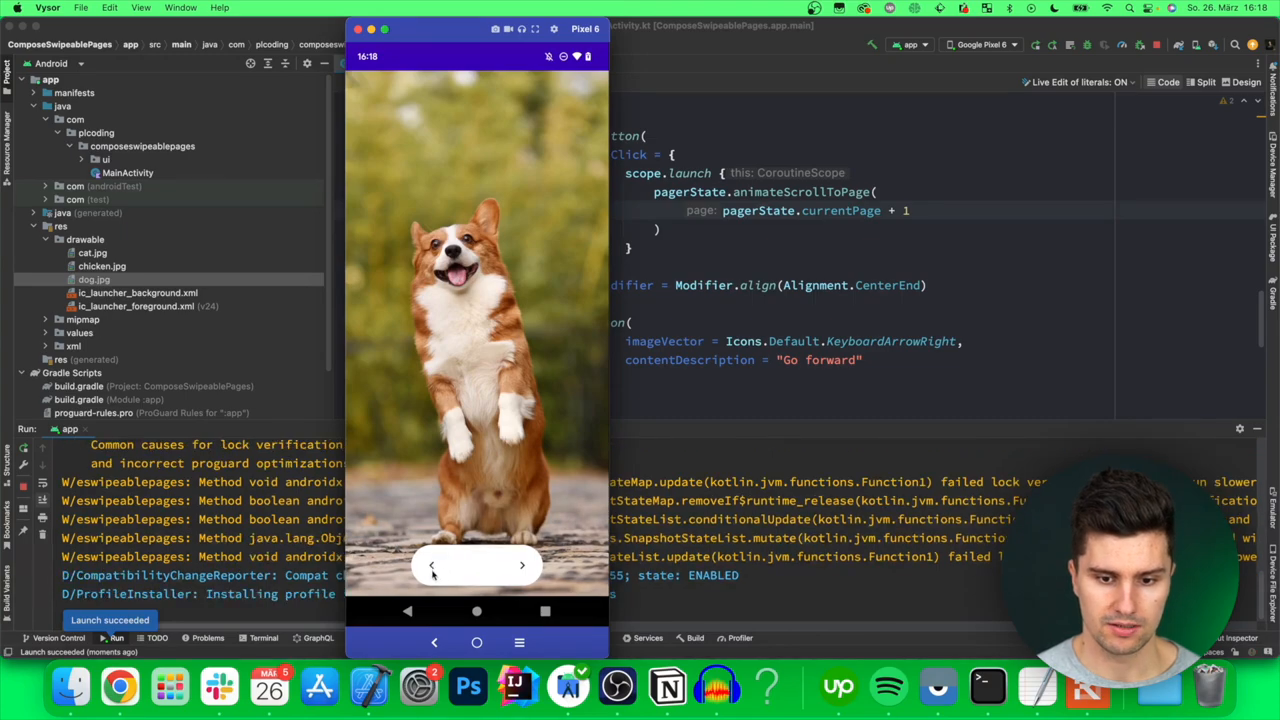
click(520, 564)
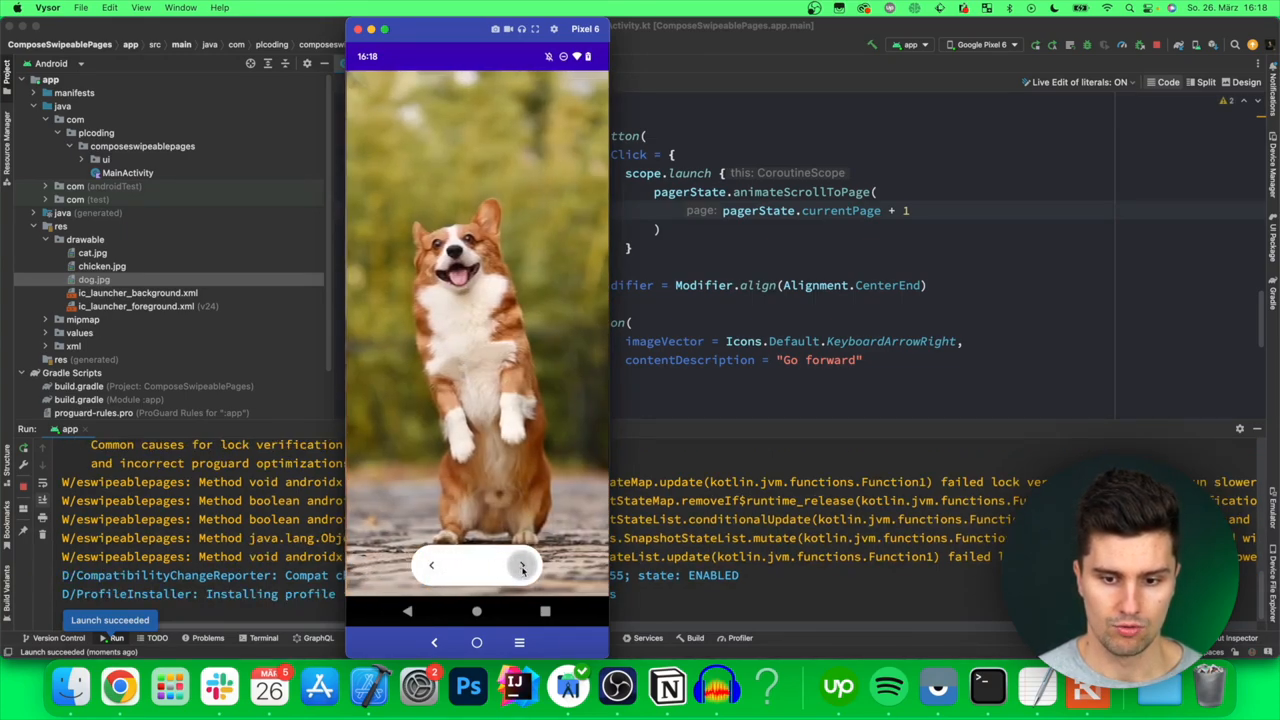